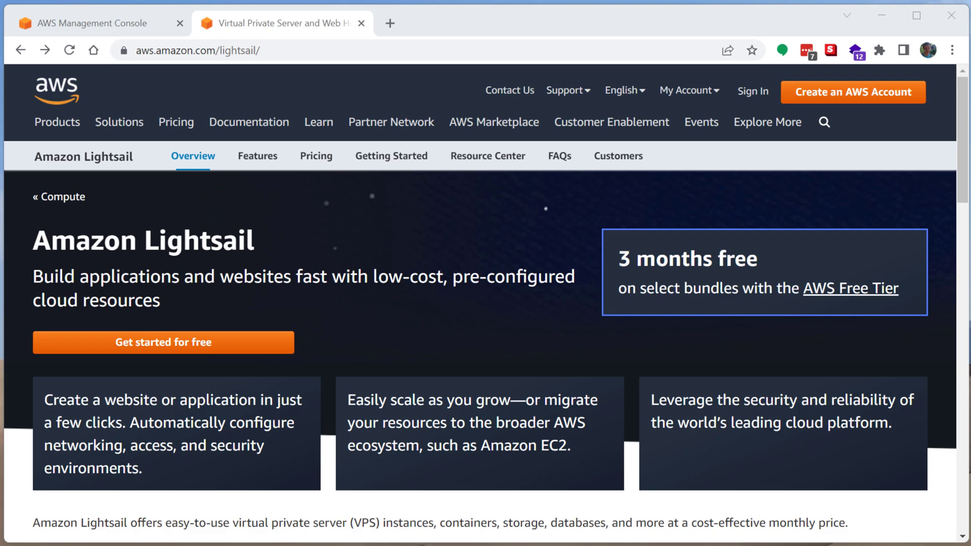
- Look over the extra site links and the free tier offer details, then return to the Lightsail overview
click(768, 122)
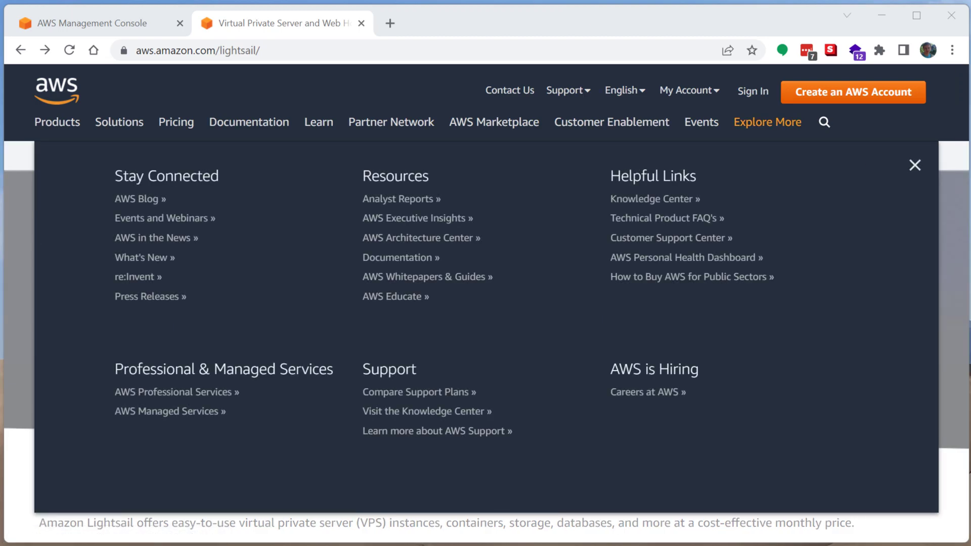
click(914, 165)
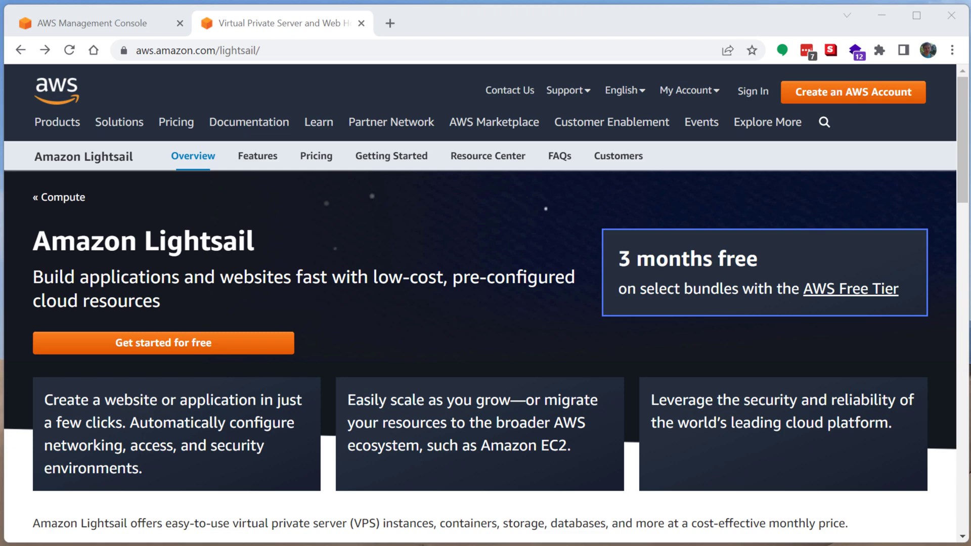
mouse_move(628, 286)
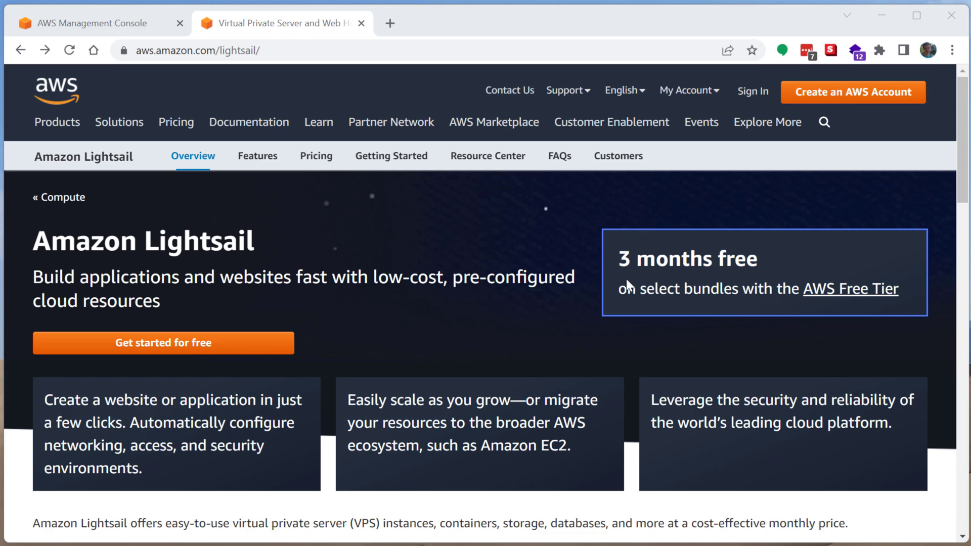
click(850, 289)
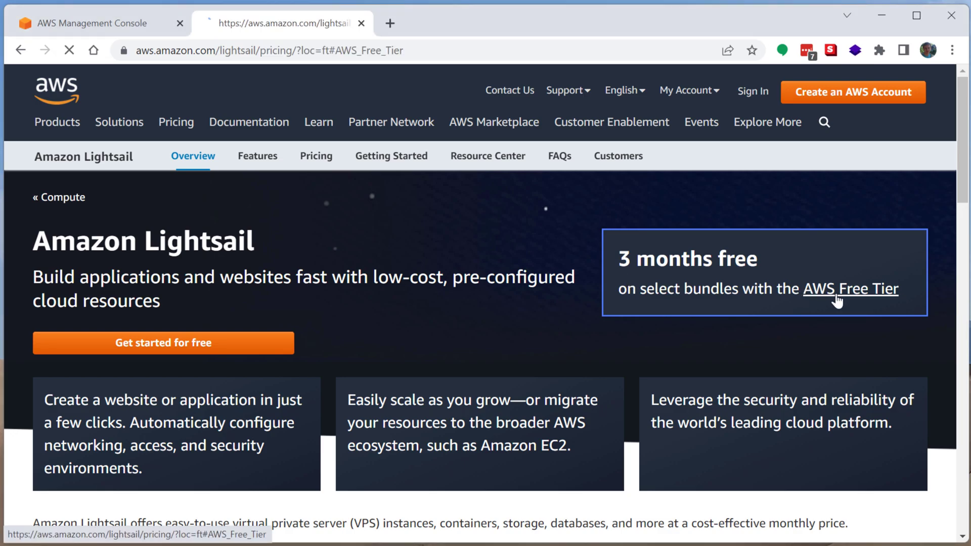
click(850, 289)
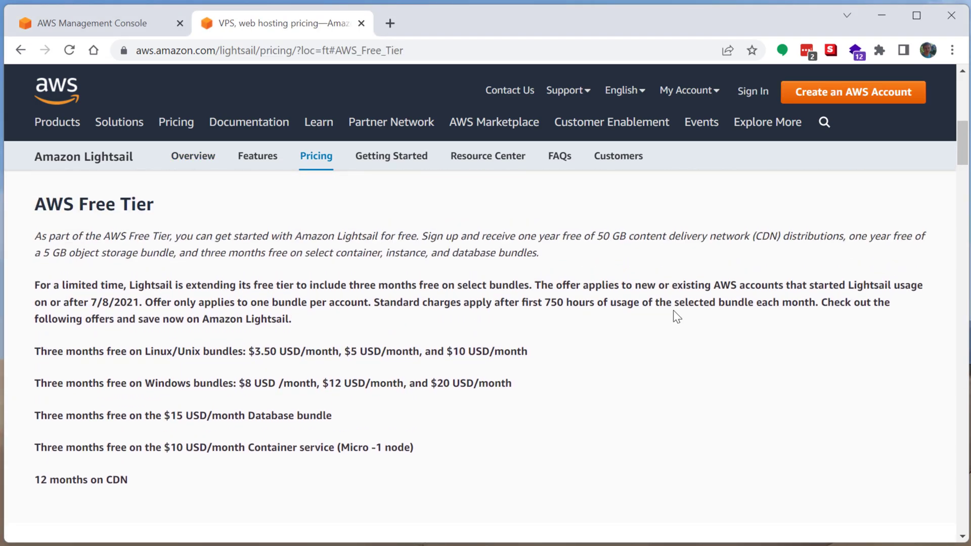
click(20, 49)
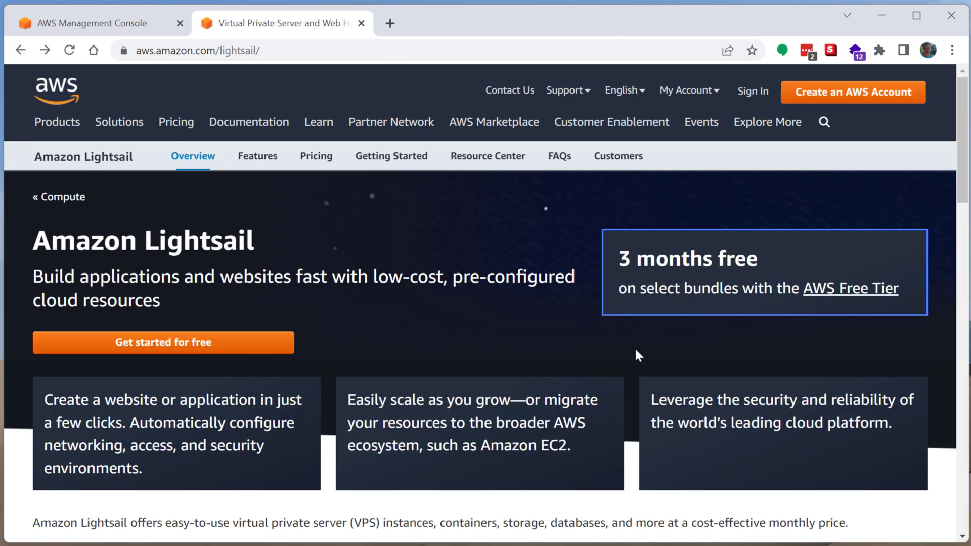
mouse_move(625, 356)
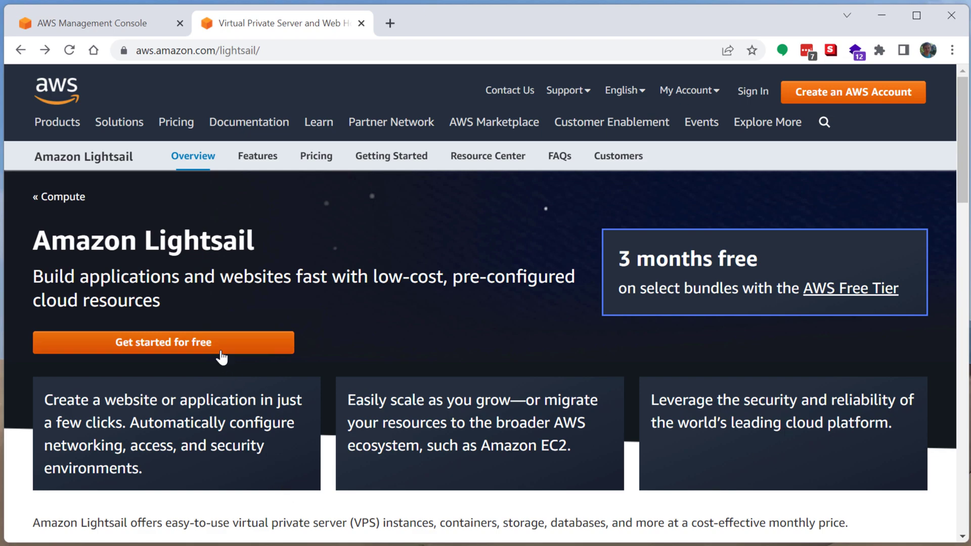
- Enter the Lightsail console via 'Get started for free' and scroll the empty Instances tab
click(164, 343)
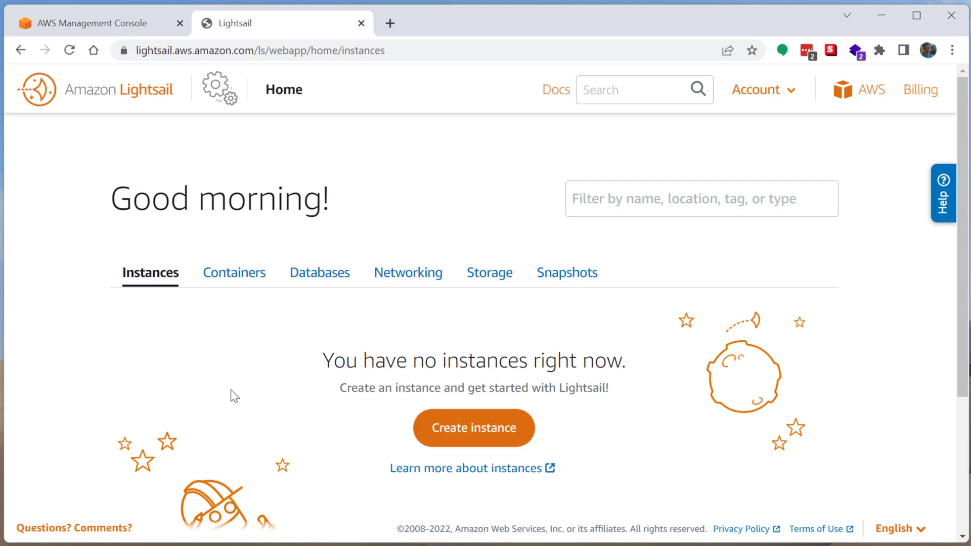
scroll(down, 3)
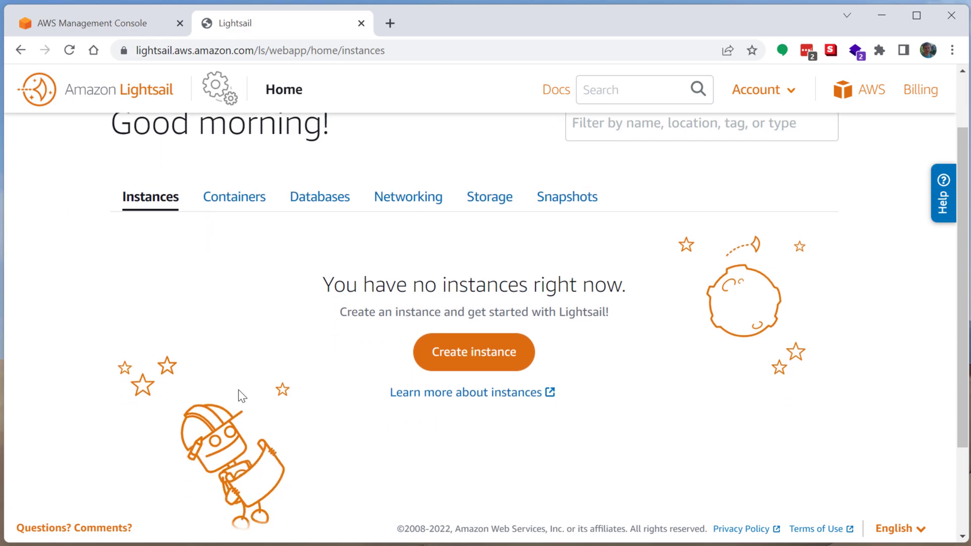
mouse_move(259, 361)
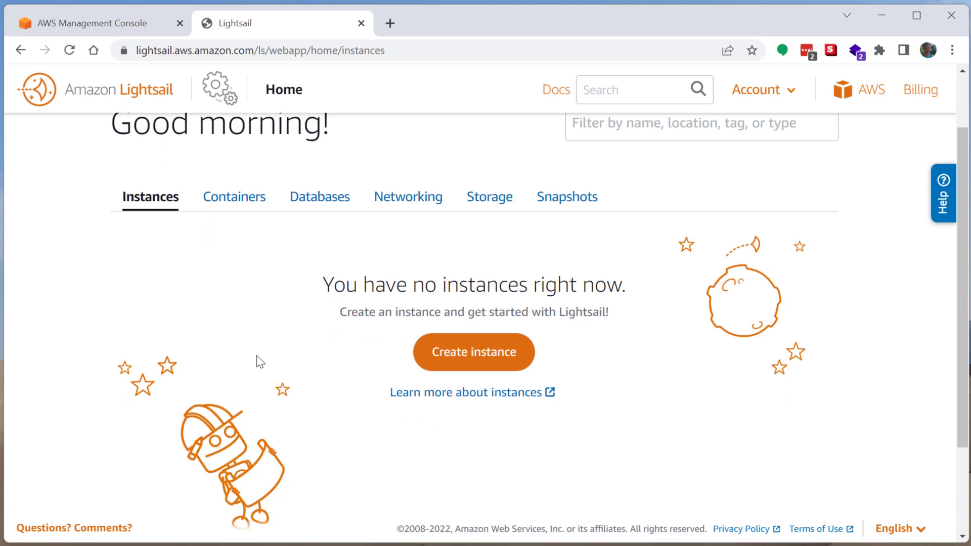
scroll(up, 3)
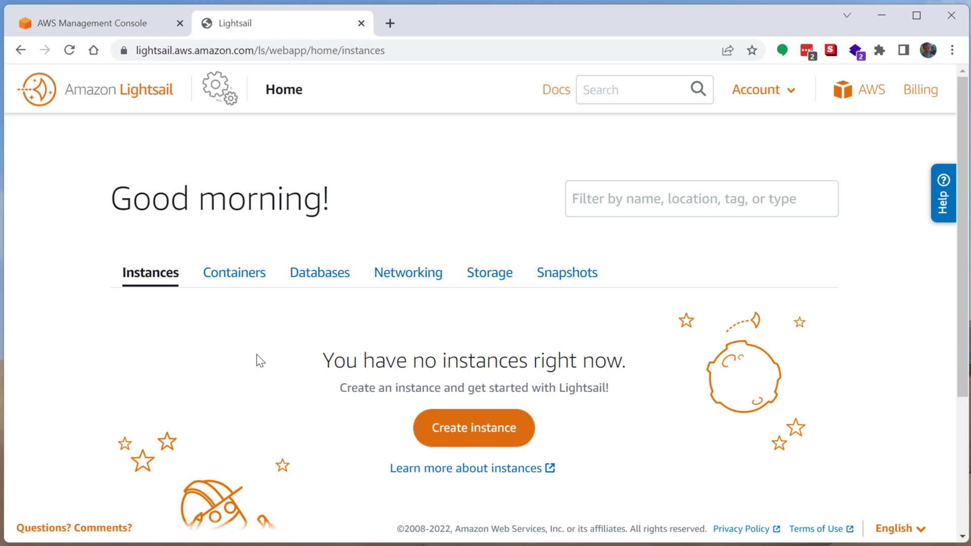
scroll(down, 3)
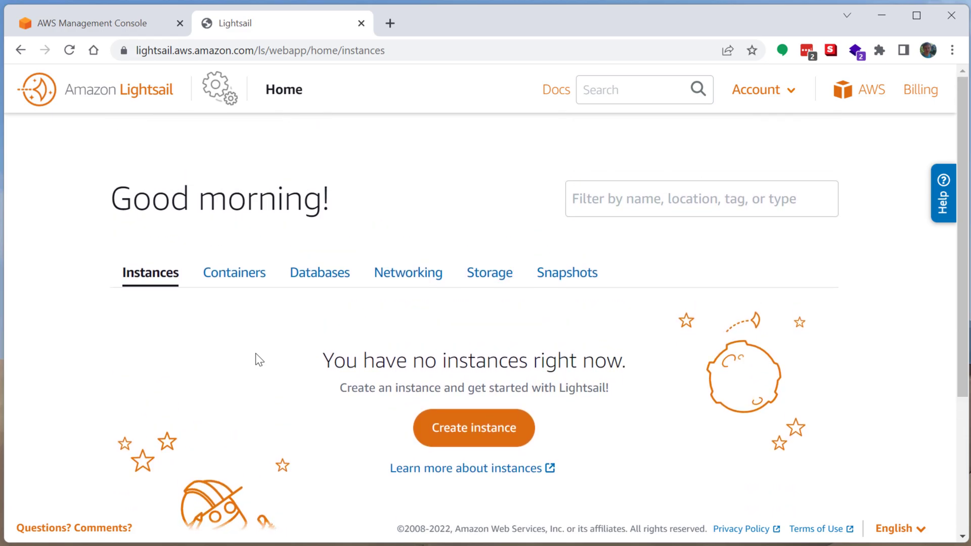
scroll(down, 3)
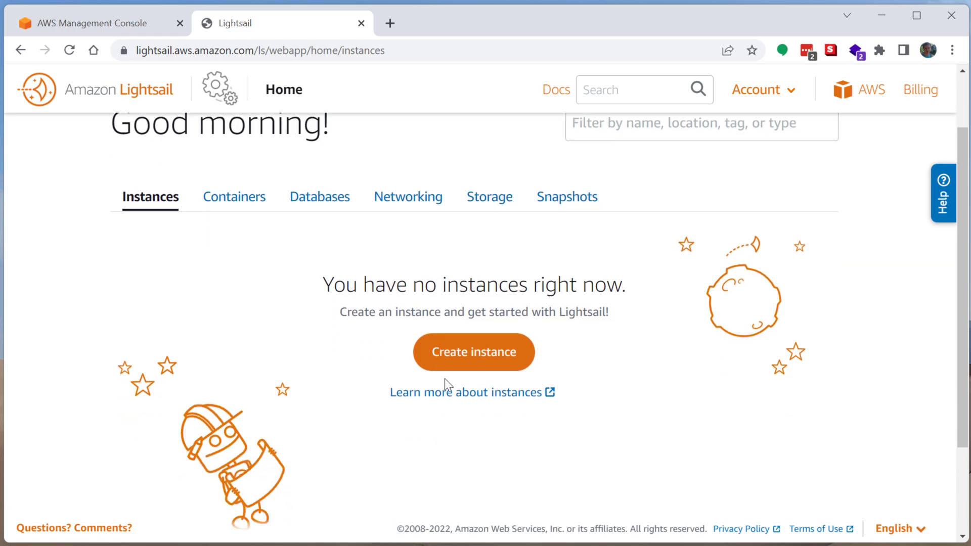
scroll(up, 3)
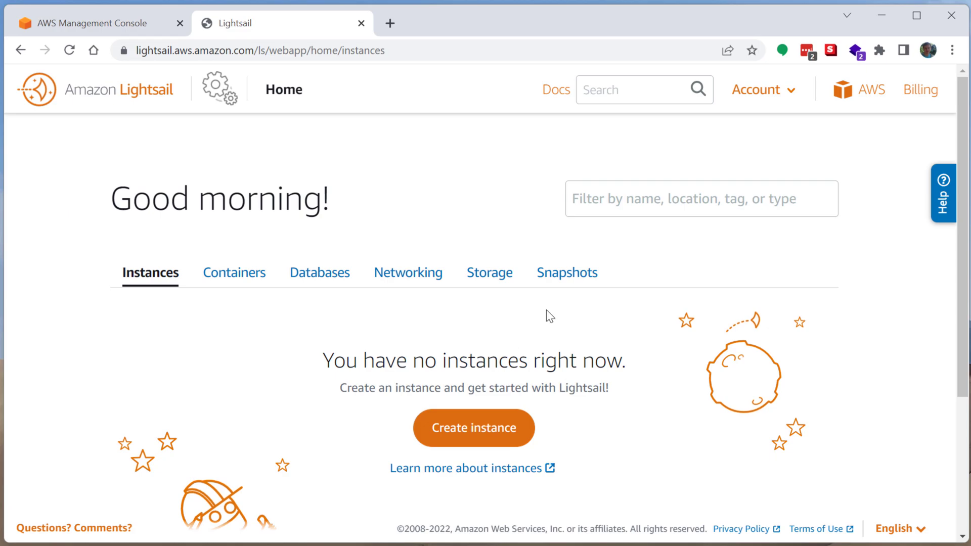
mouse_move(521, 347)
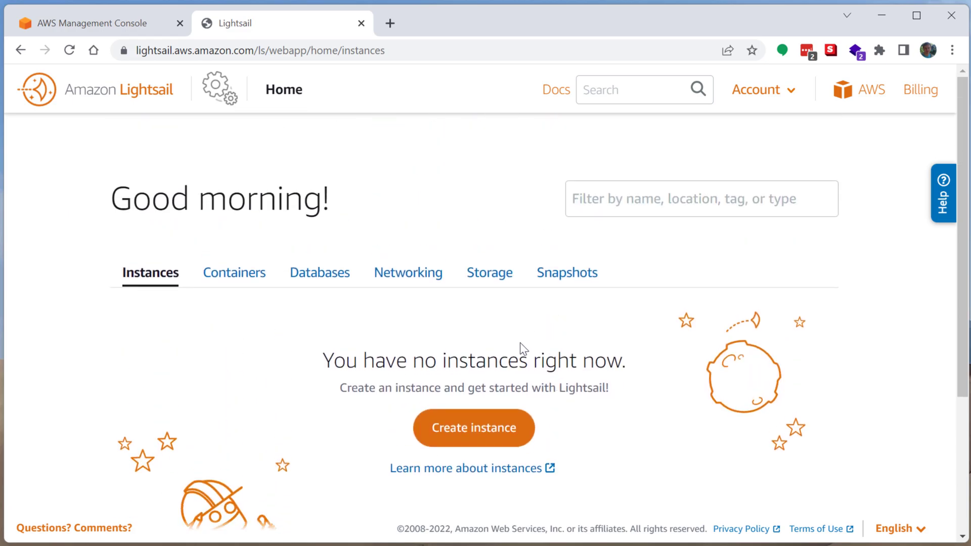
scroll(down, 3)
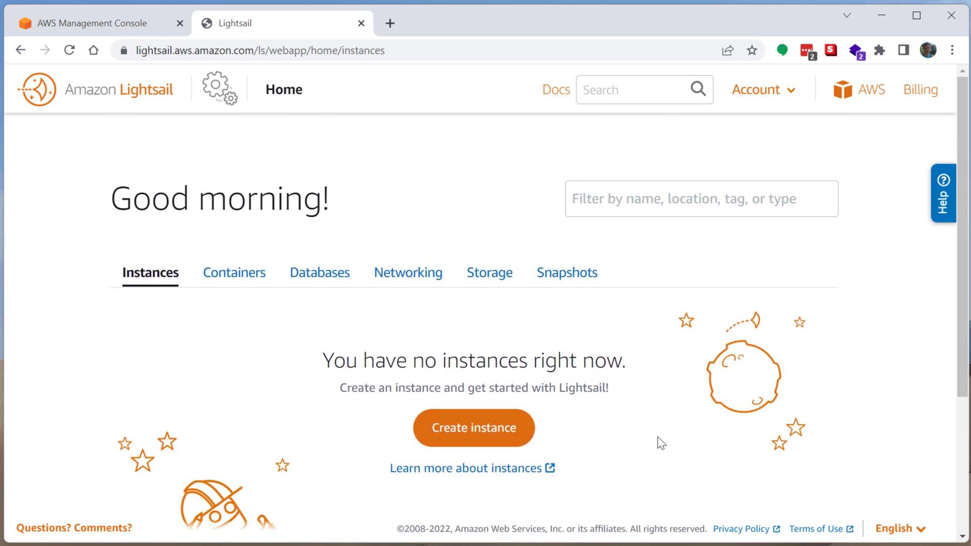
mouse_move(701, 392)
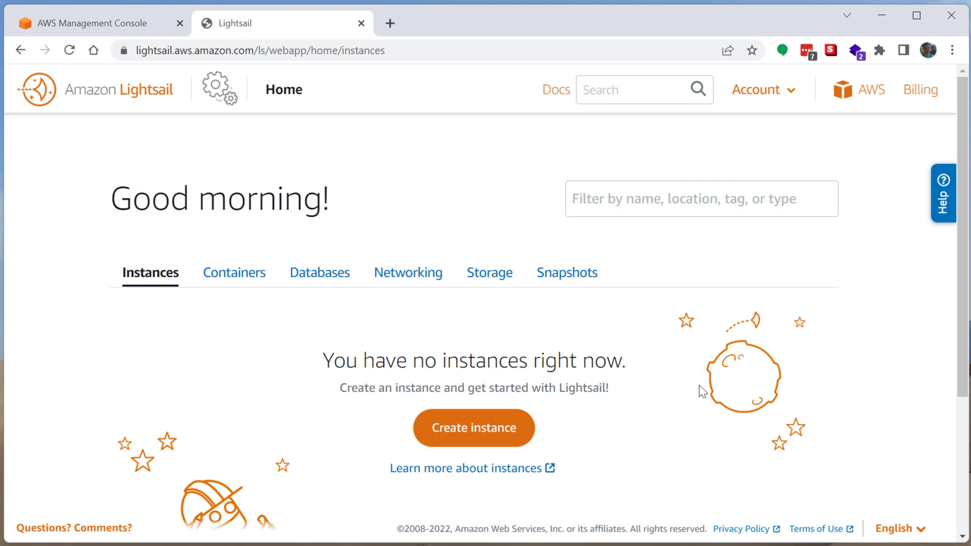
- Start a new instance on the Microsoft Windows platform with the Windows Server 2019 OS Only blueprint
click(474, 427)
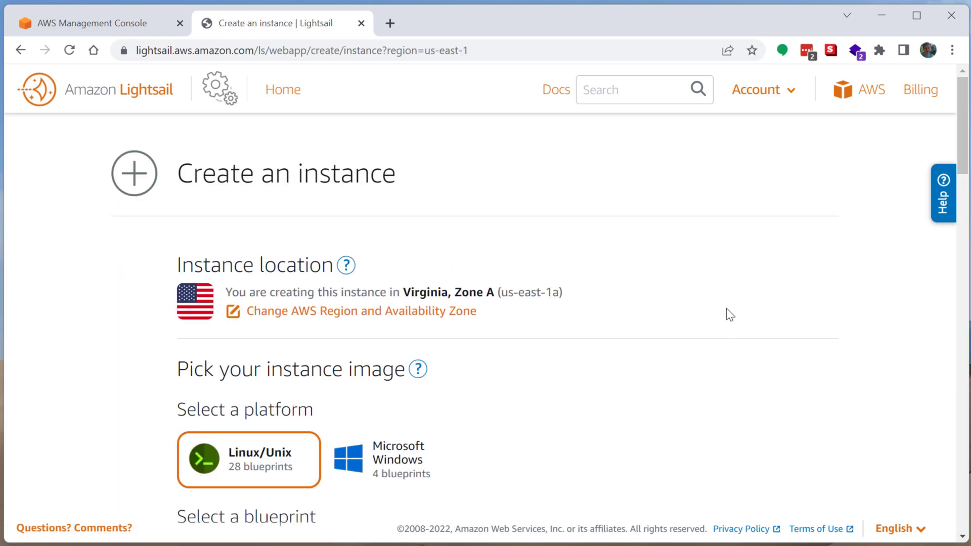
mouse_move(735, 303)
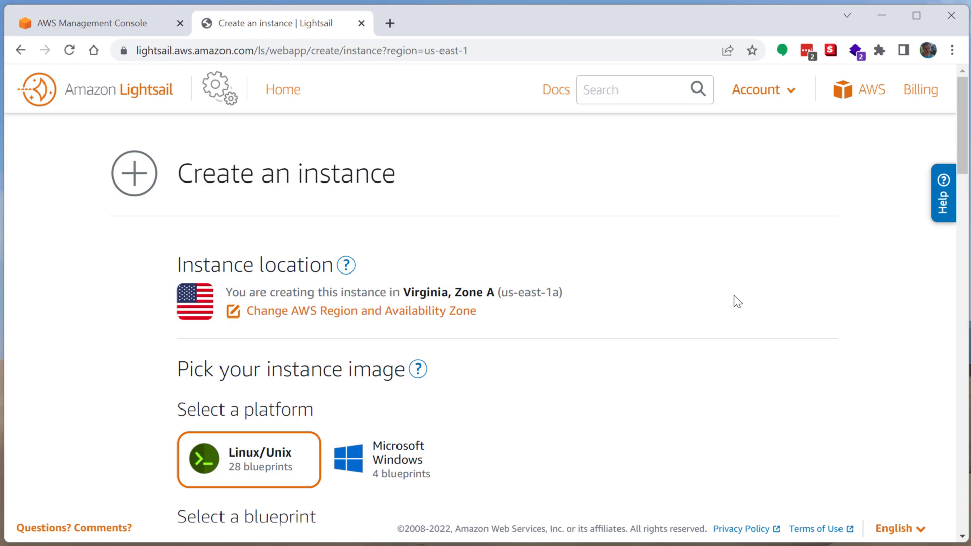
scroll(down, 3)
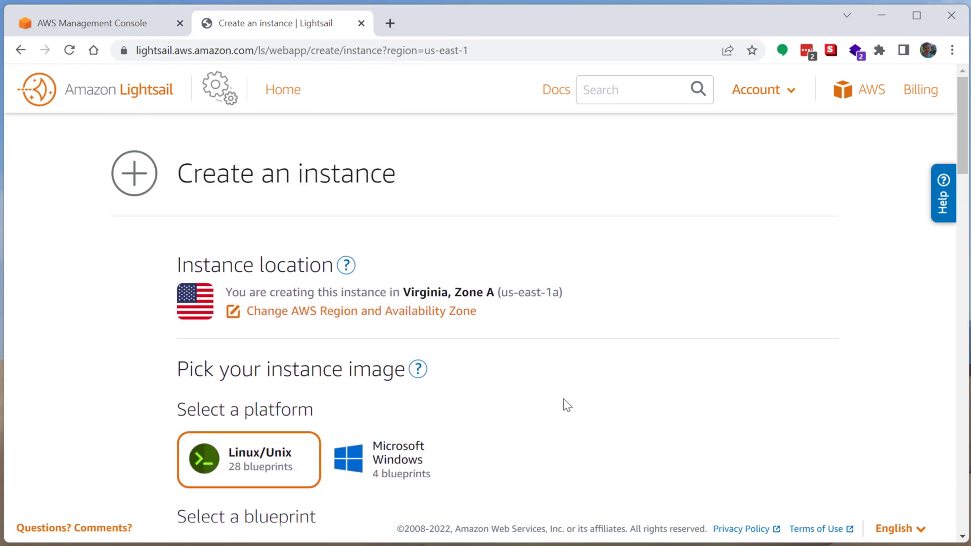
click(392, 460)
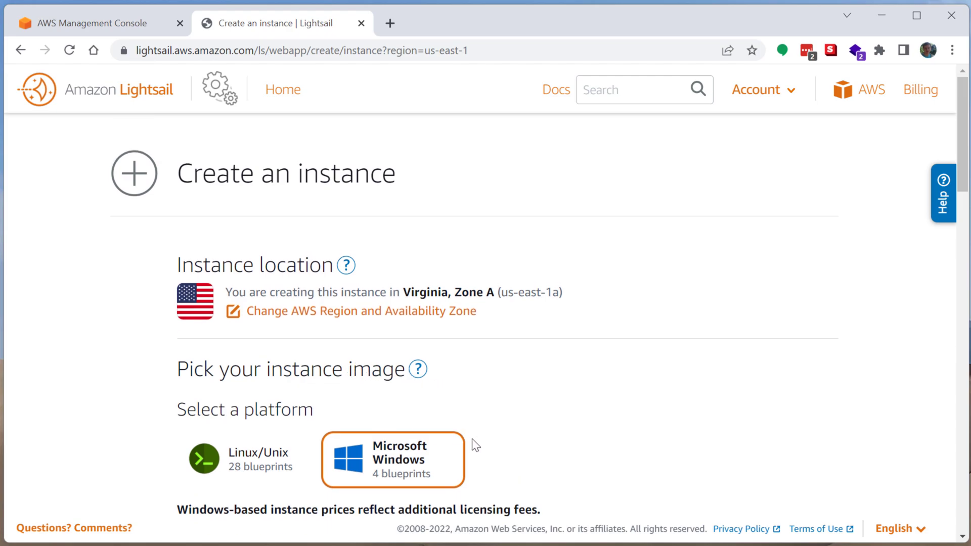
click(248, 459)
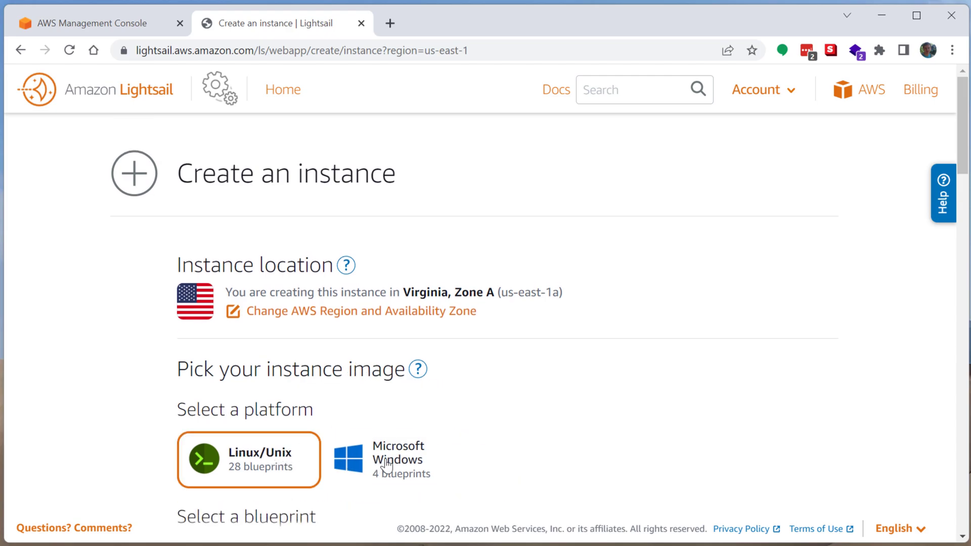
click(392, 459)
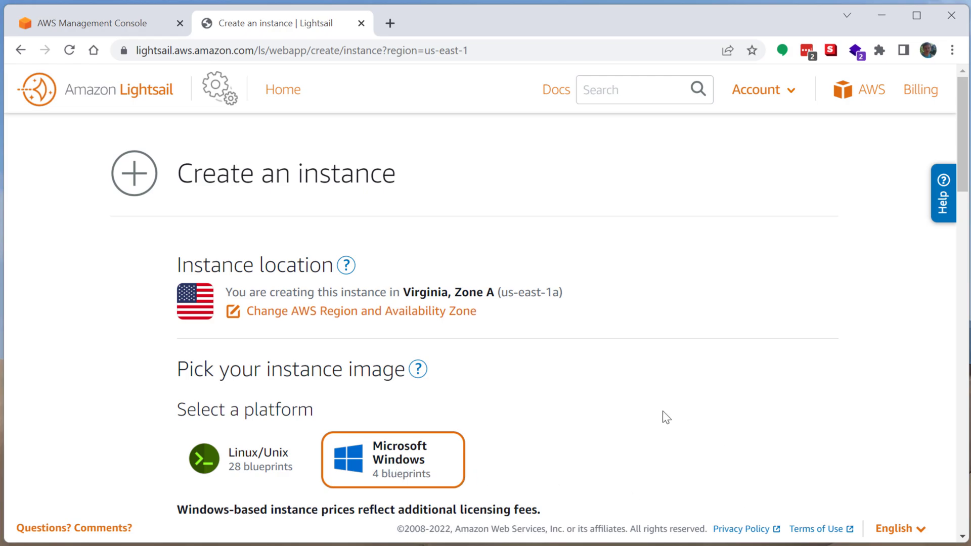
mouse_move(425, 343)
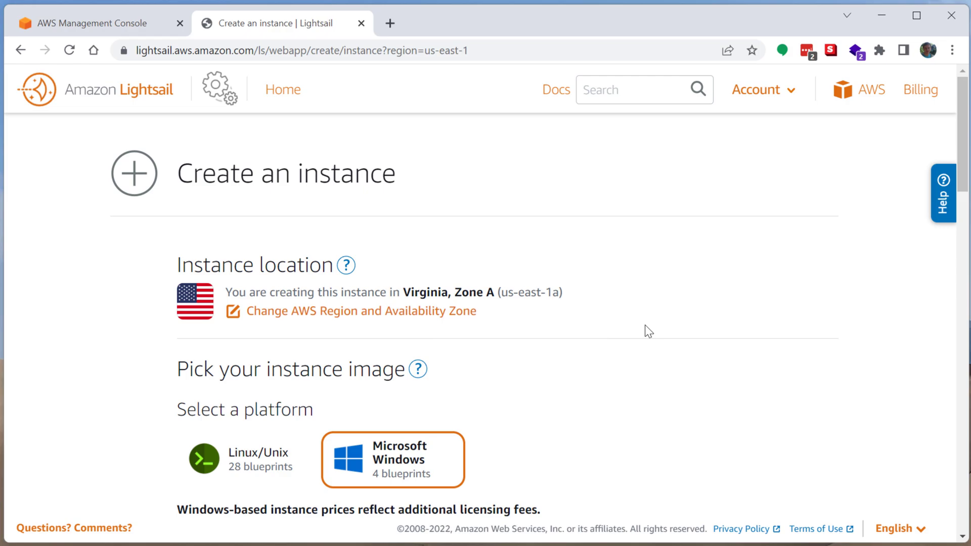
mouse_move(751, 347)
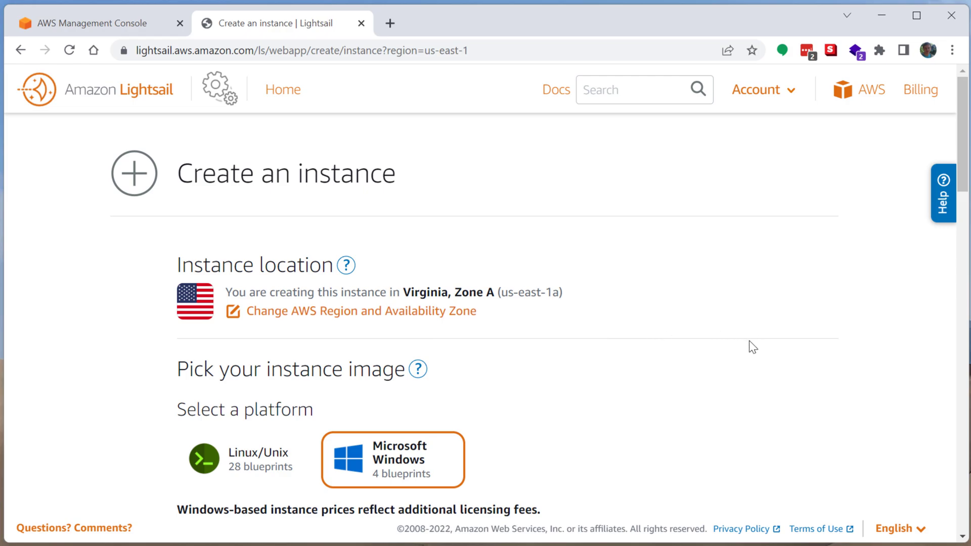
mouse_move(691, 303)
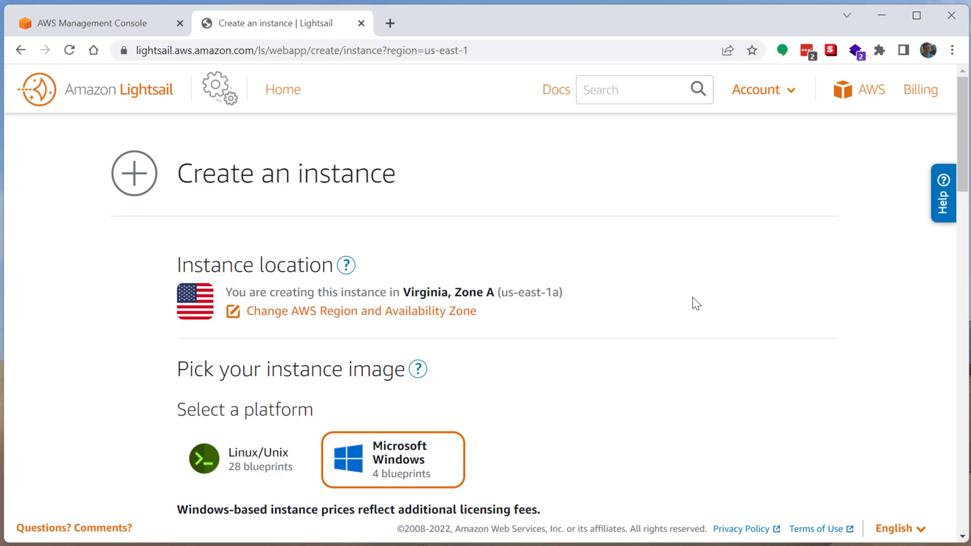
mouse_move(688, 298)
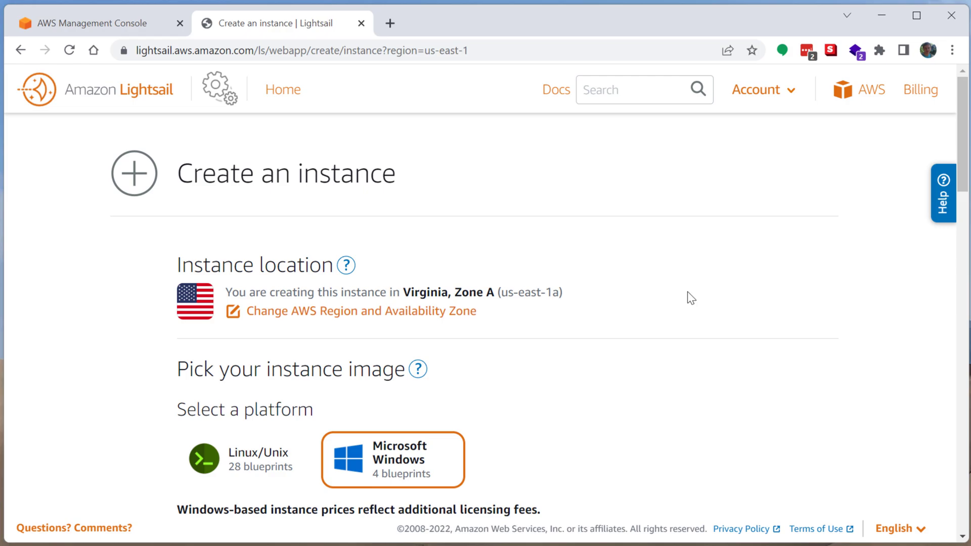
mouse_move(646, 238)
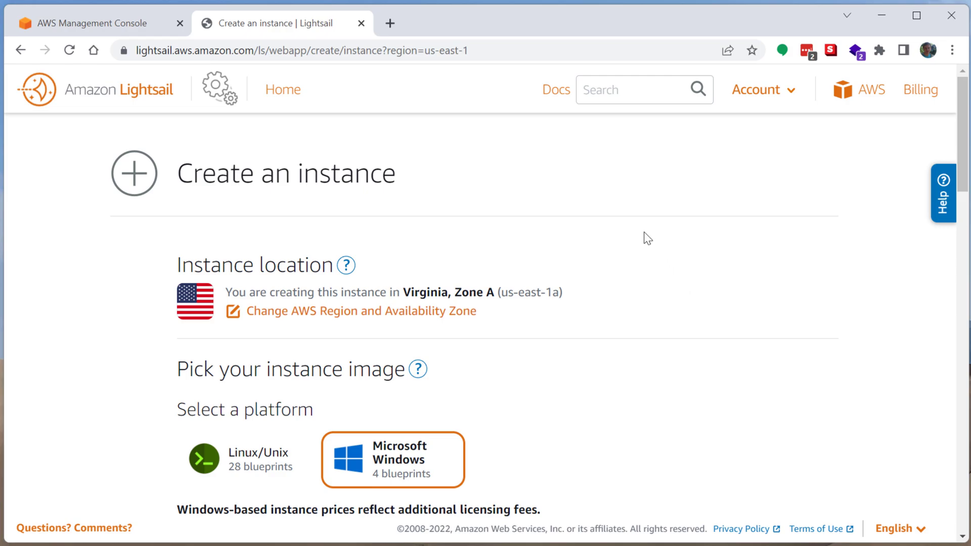
mouse_move(662, 238)
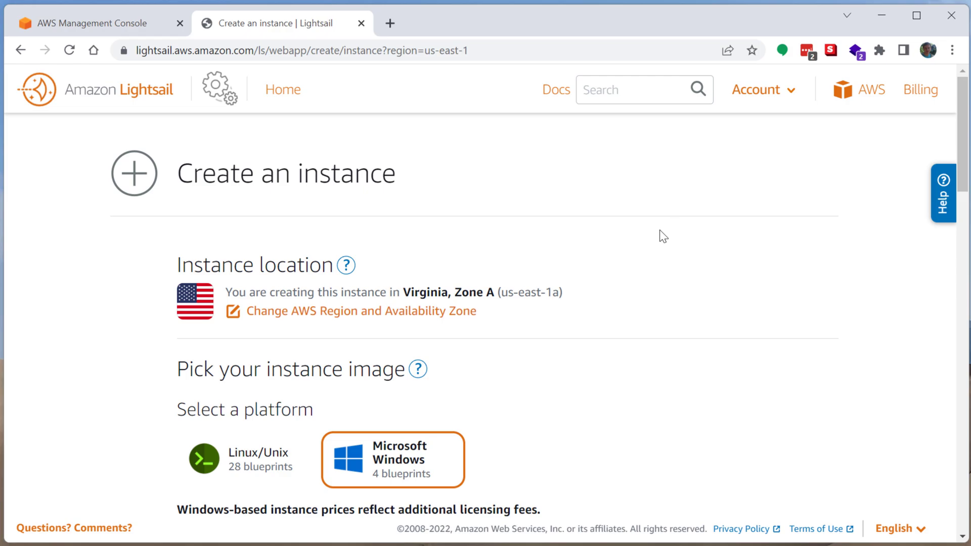
mouse_move(586, 201)
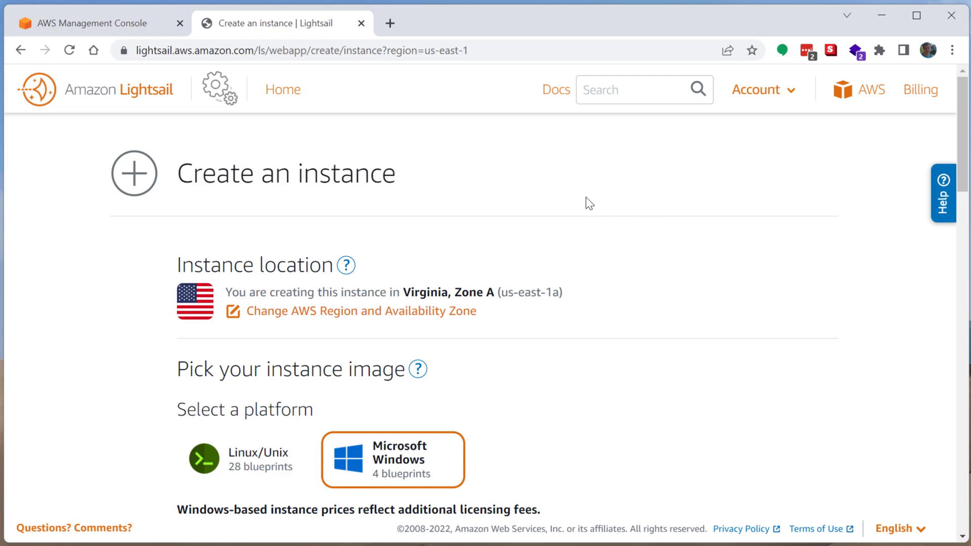
mouse_move(566, 240)
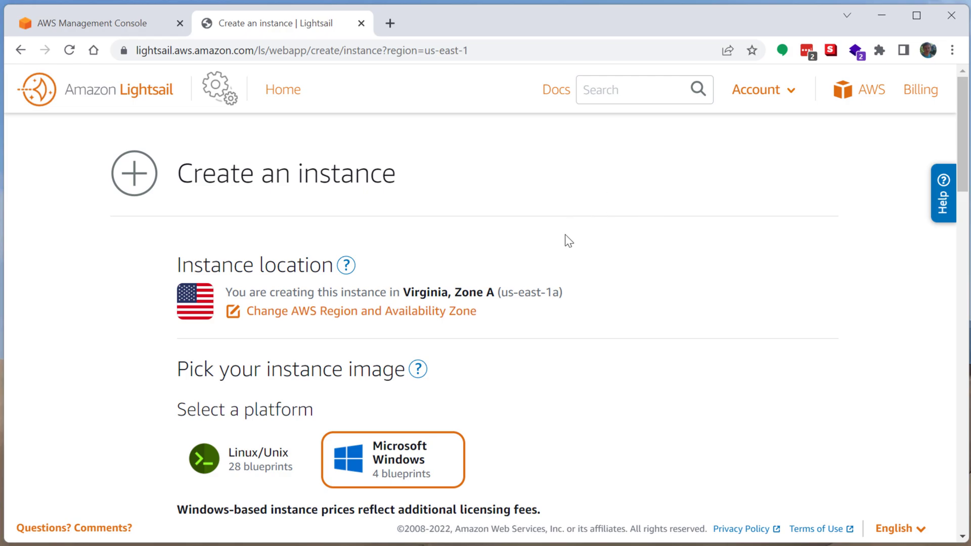
mouse_move(562, 249)
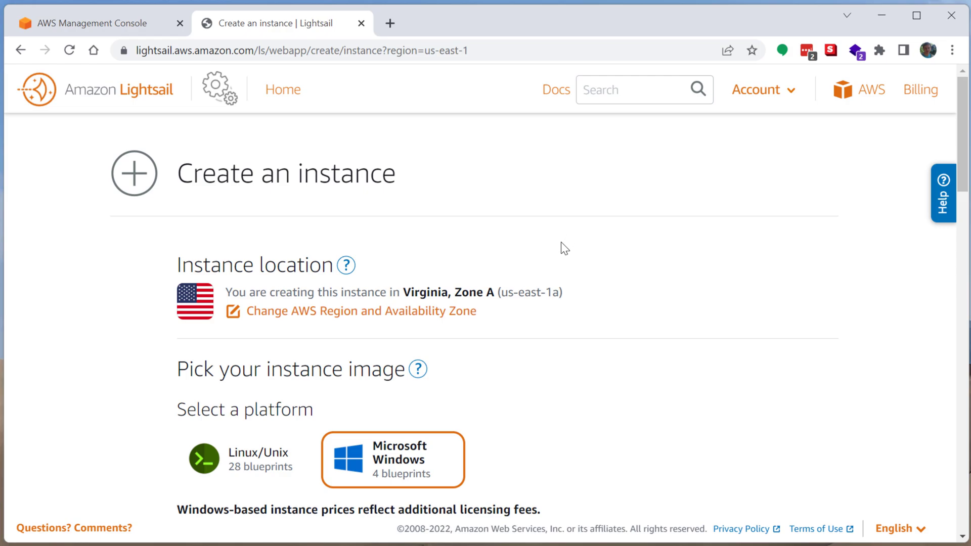
mouse_move(569, 268)
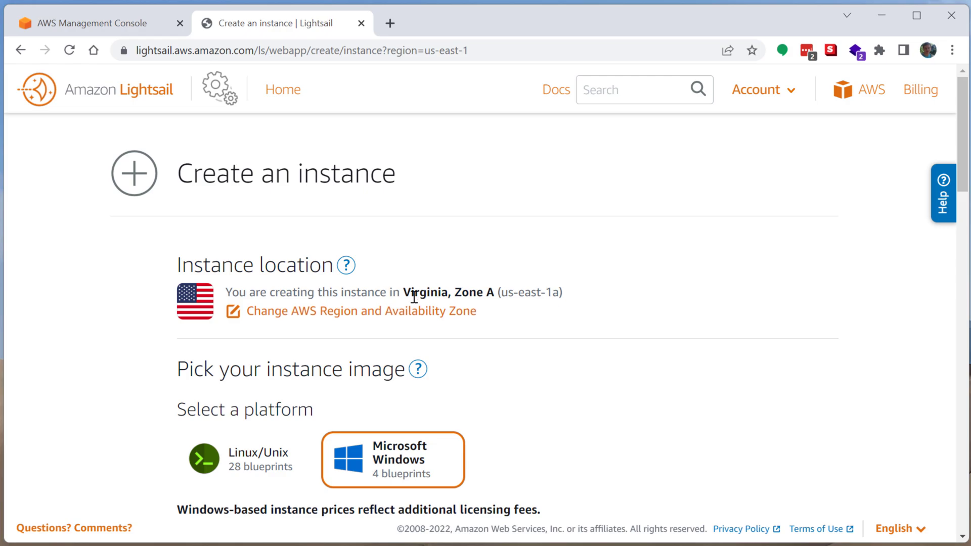
drag(410, 292, 497, 292)
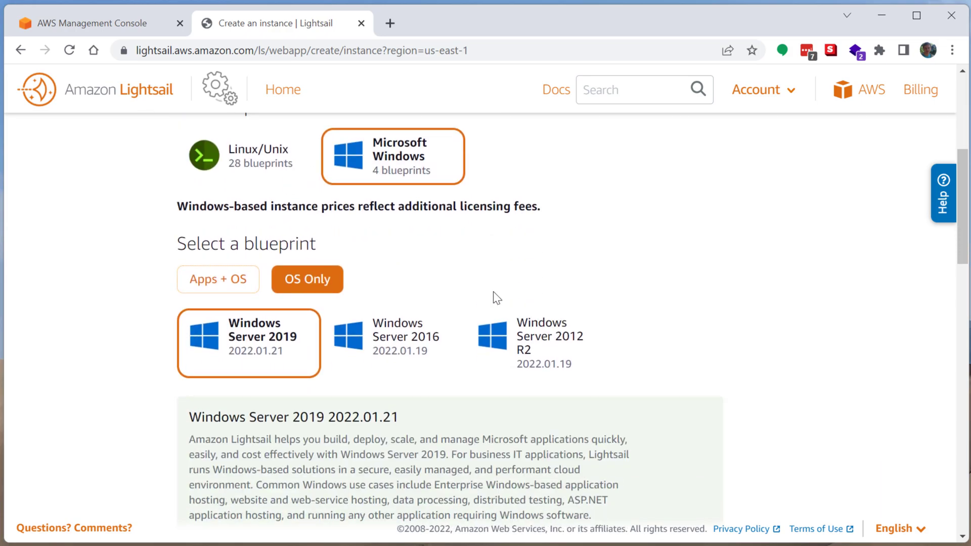
click(247, 151)
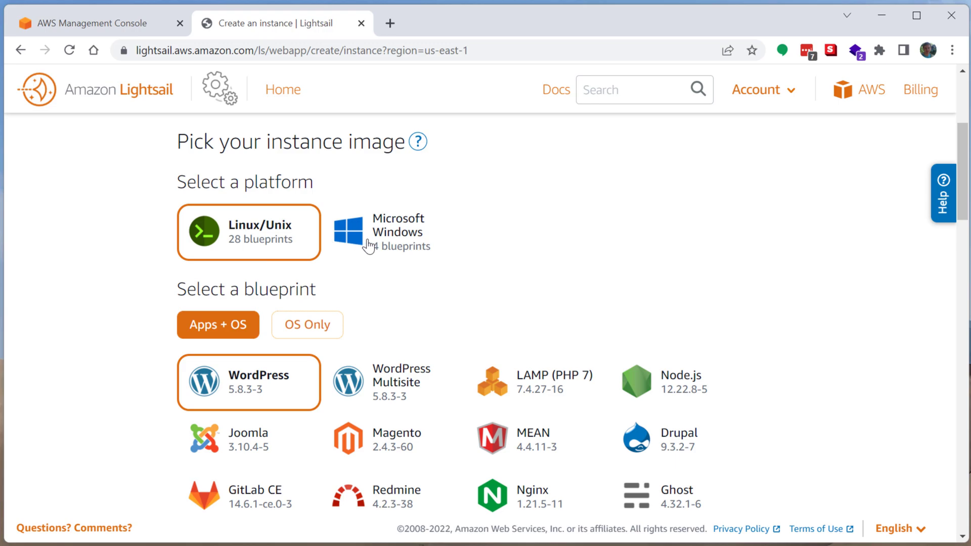
click(392, 239)
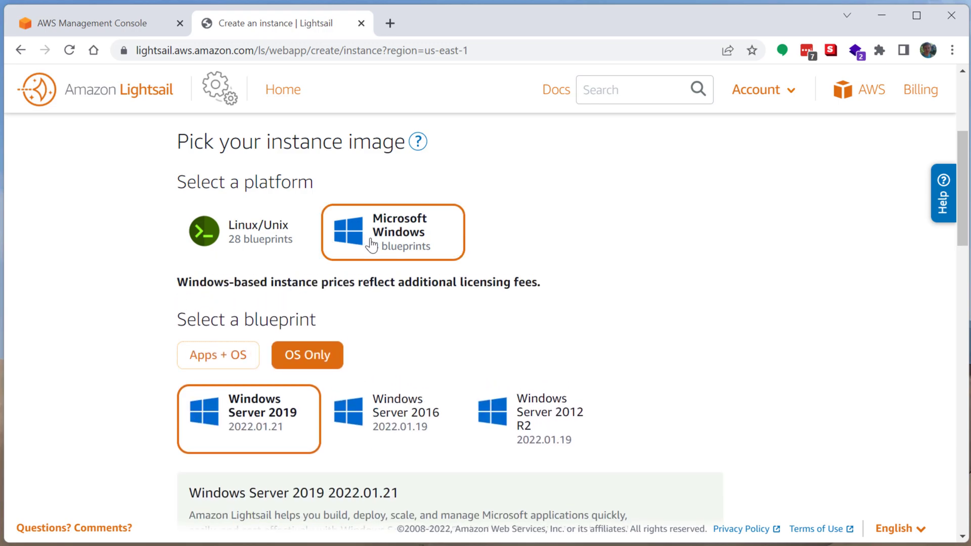
click(242, 232)
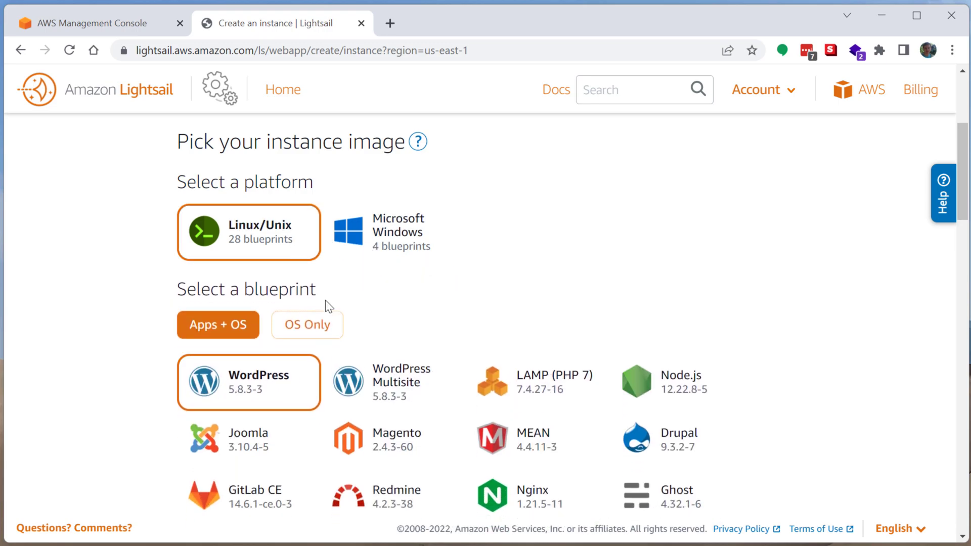
click(307, 325)
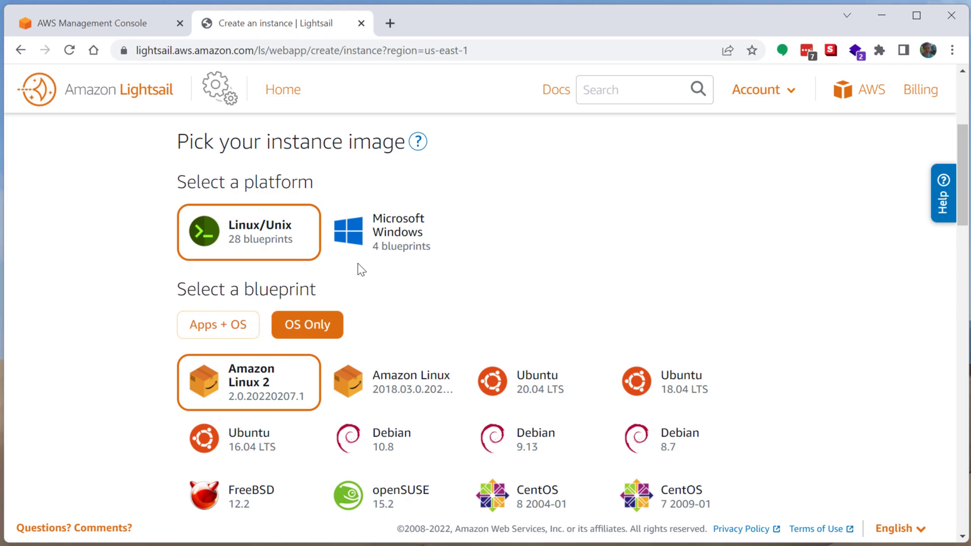
click(393, 233)
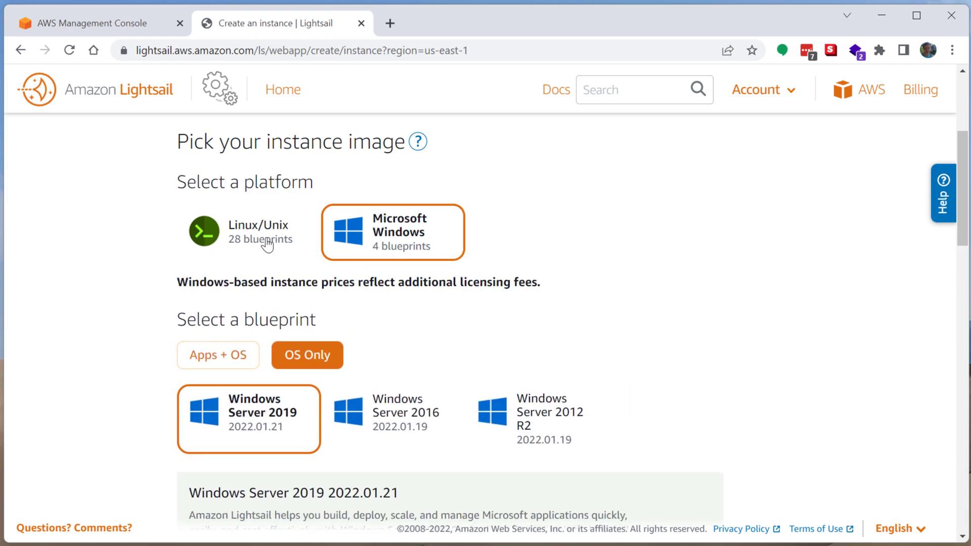
mouse_move(337, 249)
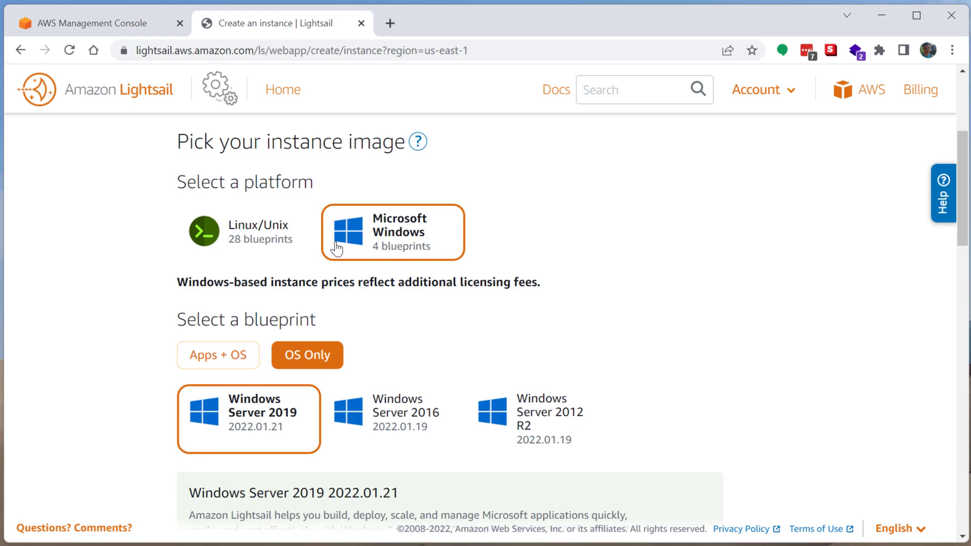
mouse_move(460, 265)
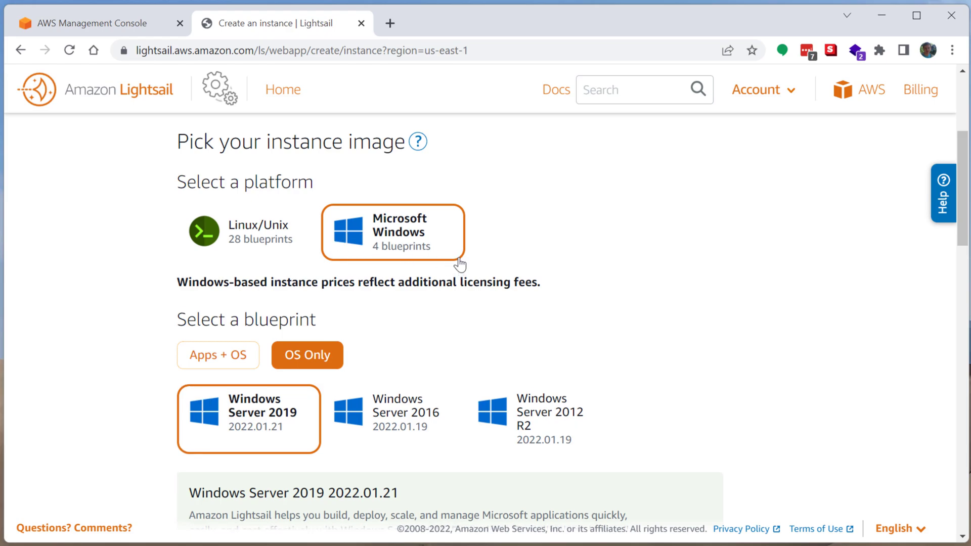
mouse_move(313, 248)
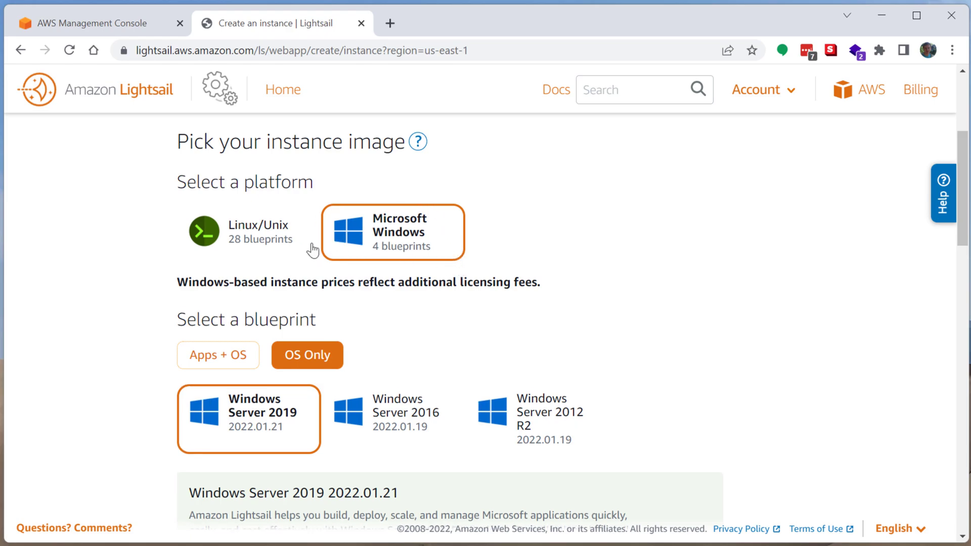
mouse_move(305, 226)
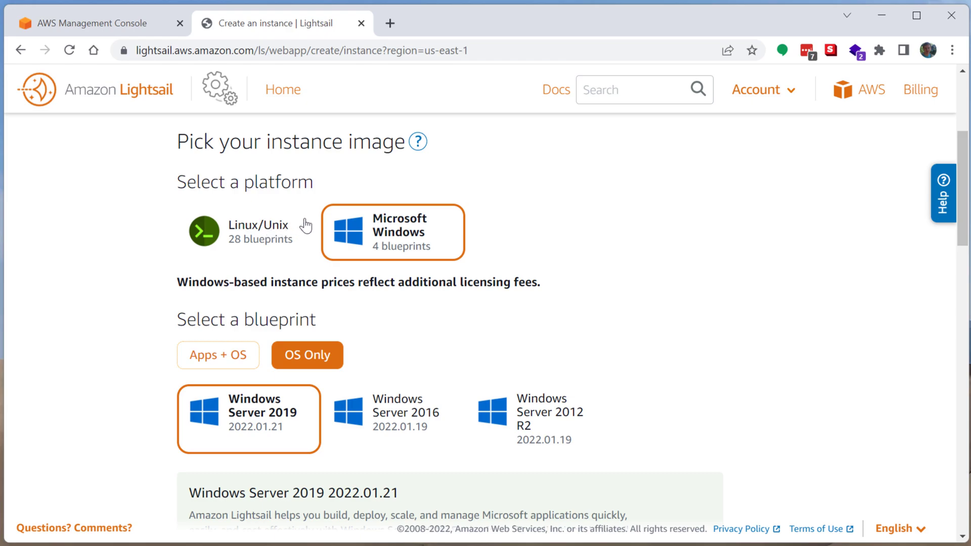
mouse_move(377, 307)
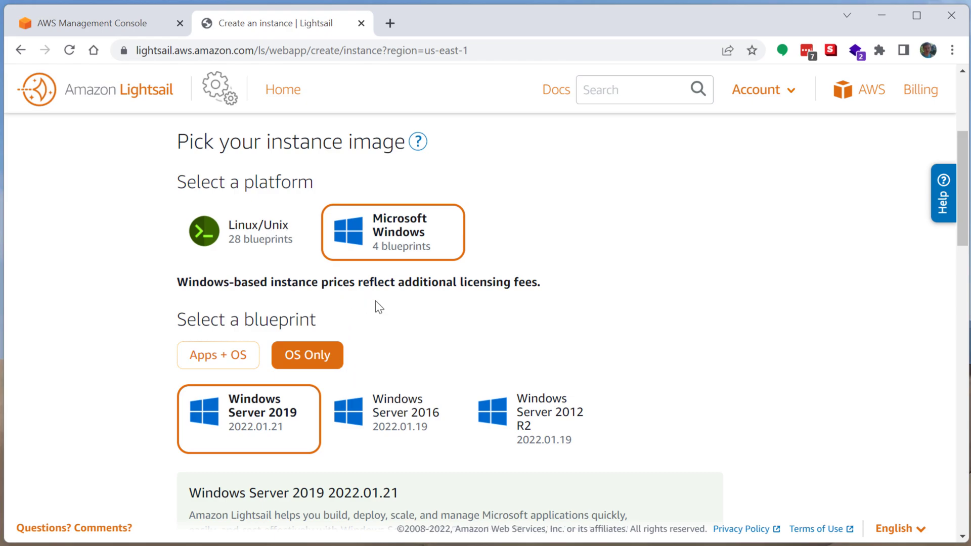
mouse_move(488, 218)
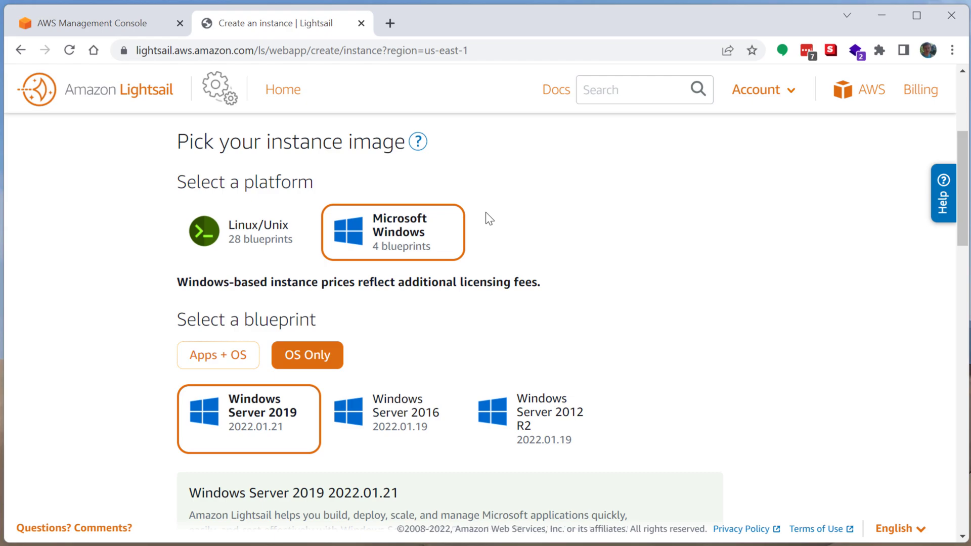
mouse_move(363, 190)
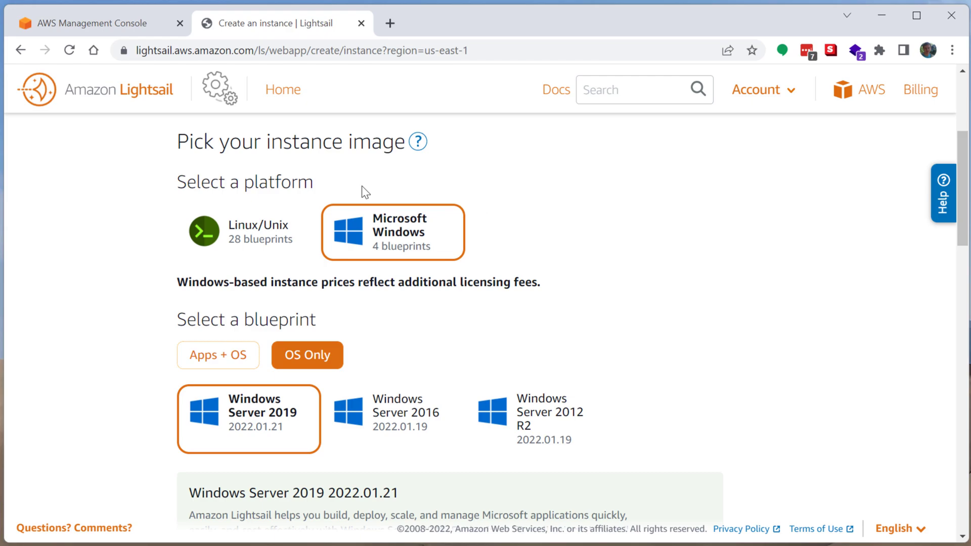
mouse_move(447, 281)
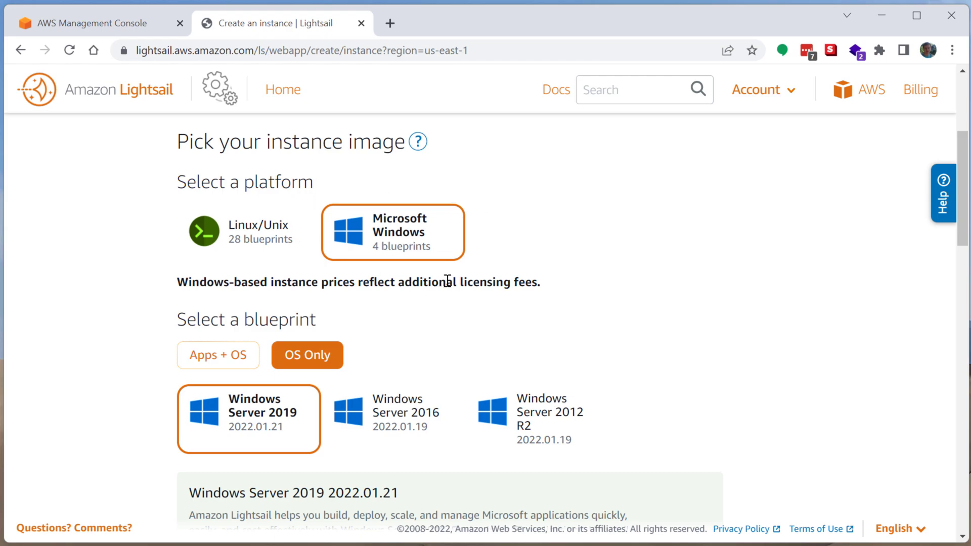
mouse_move(503, 231)
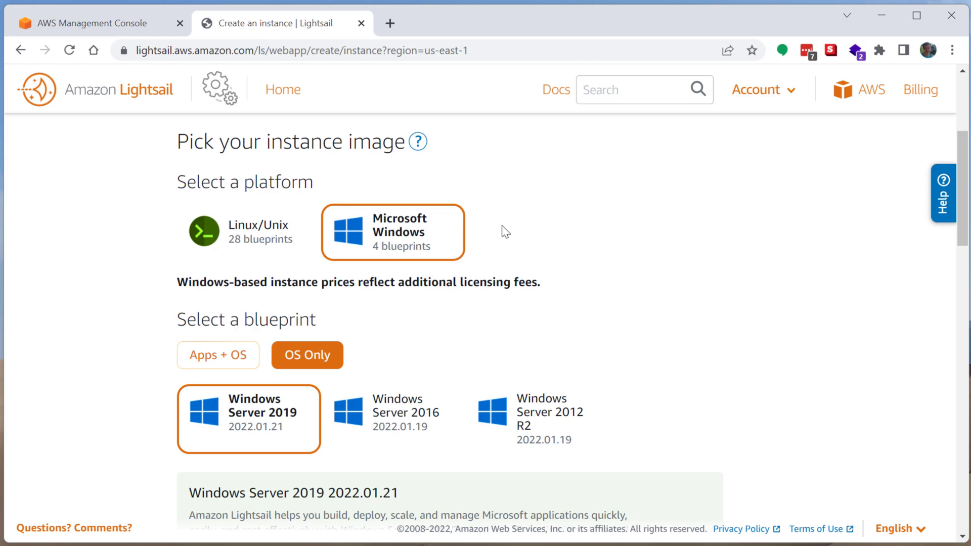
scroll(down, 3)
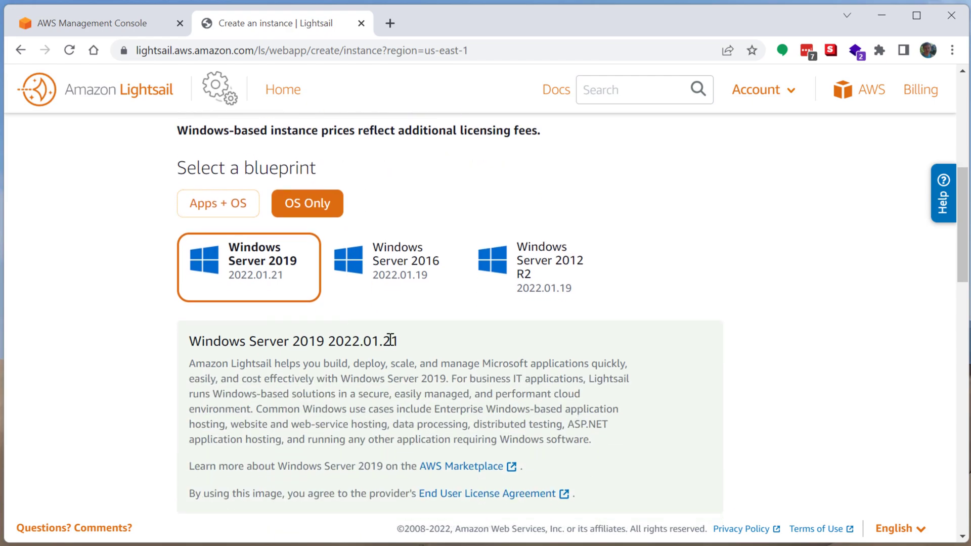
mouse_move(225, 226)
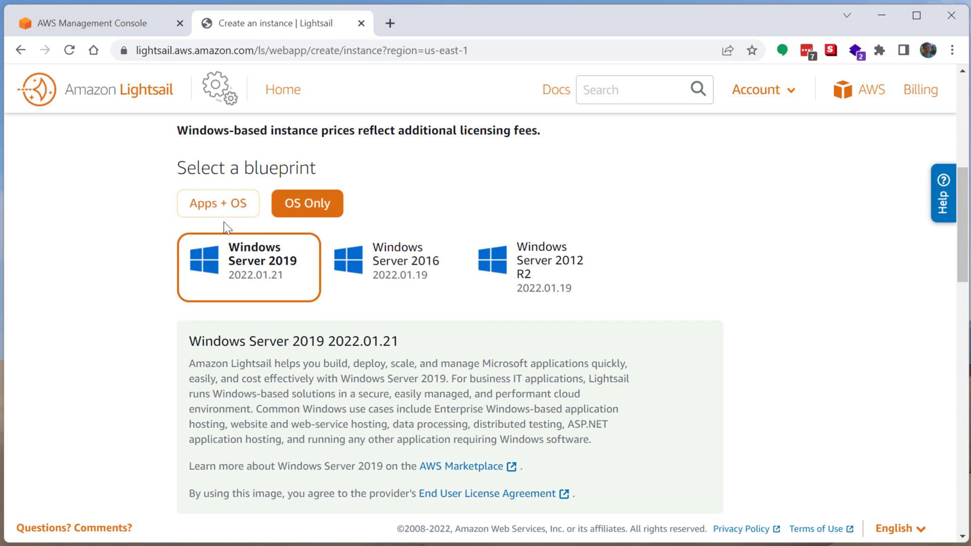
mouse_move(244, 296)
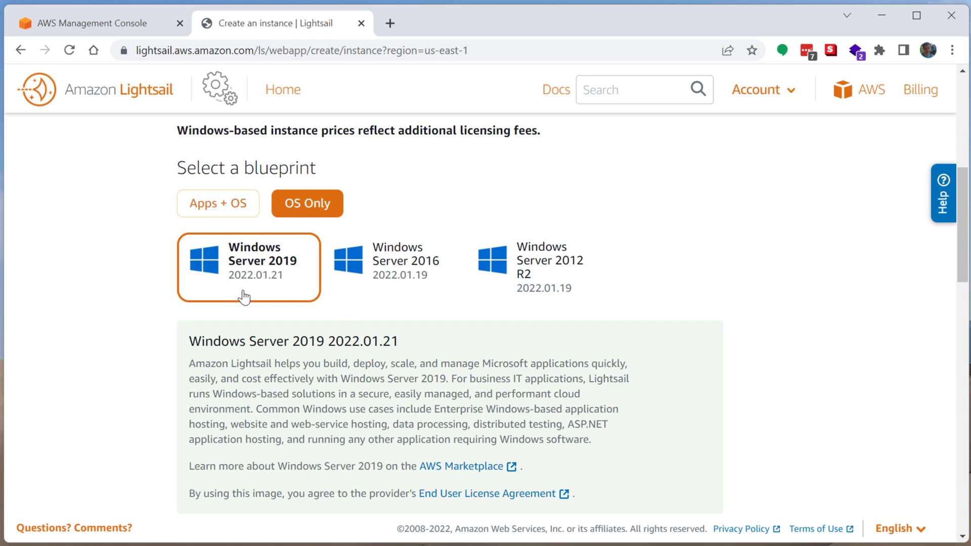
scroll(down, 3)
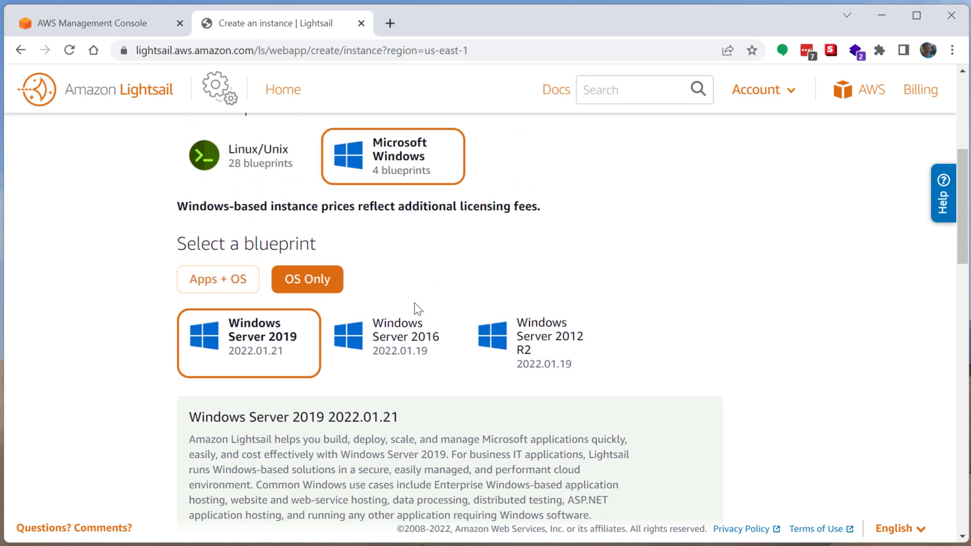
mouse_move(781, 204)
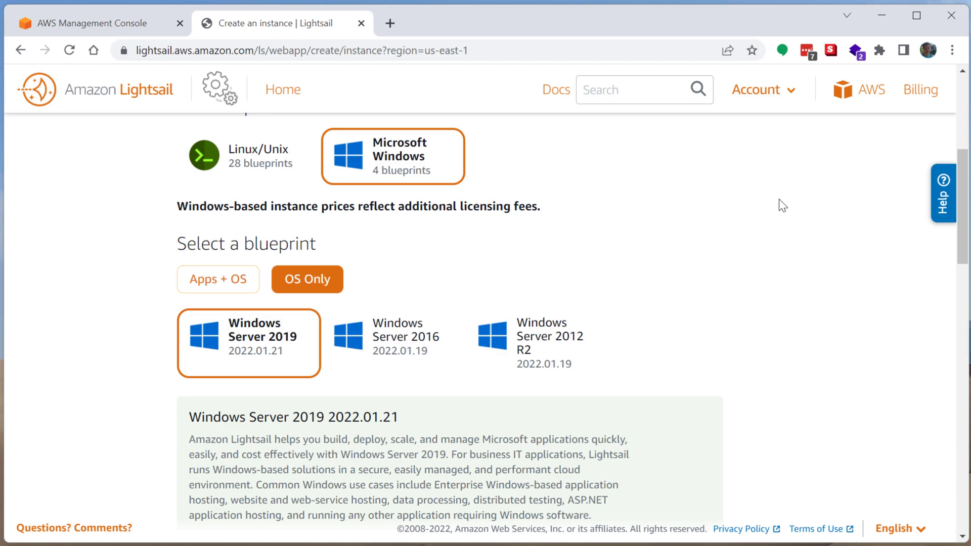
mouse_move(760, 218)
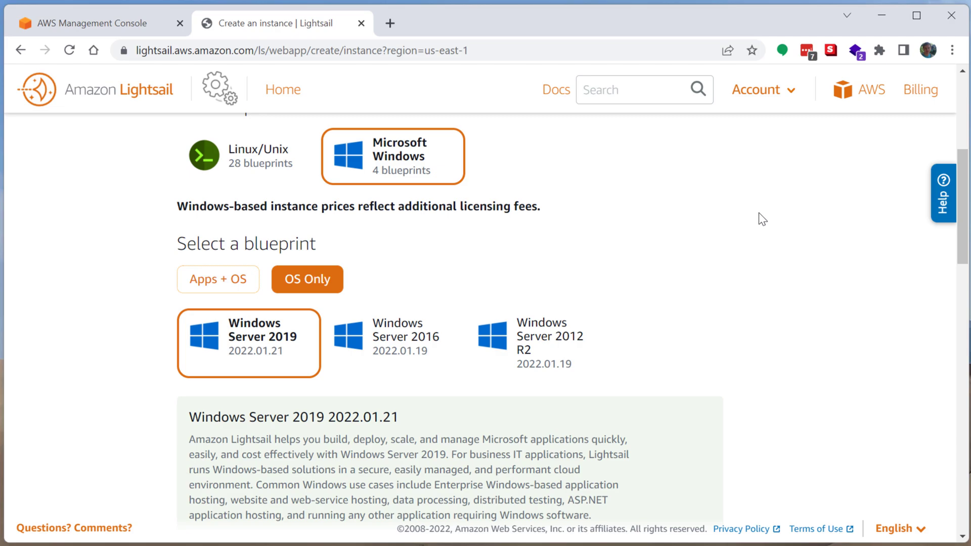
mouse_move(289, 276)
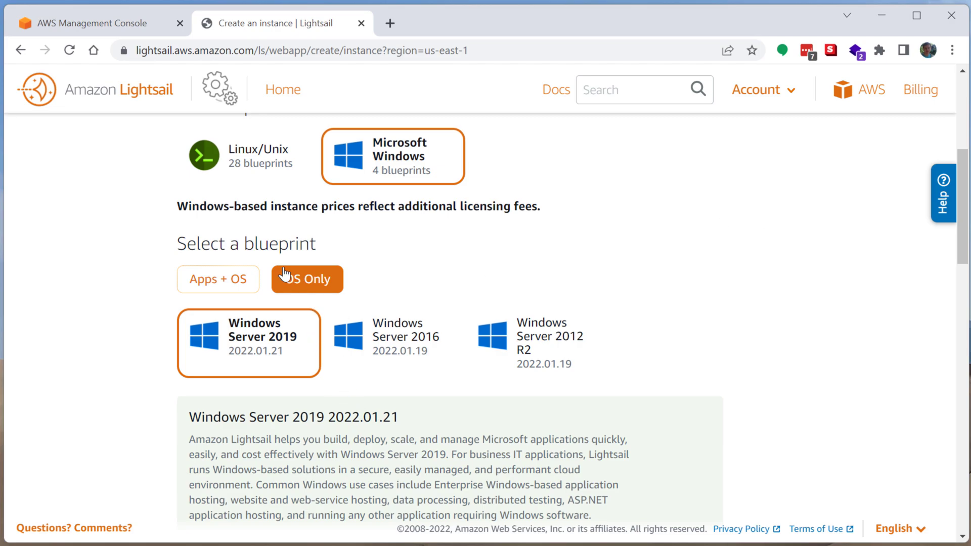
click(218, 279)
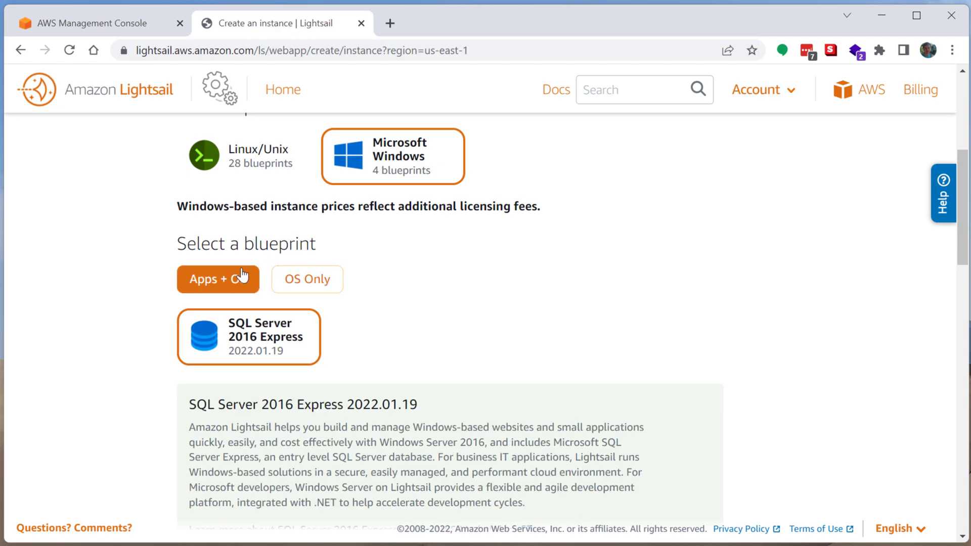
click(249, 157)
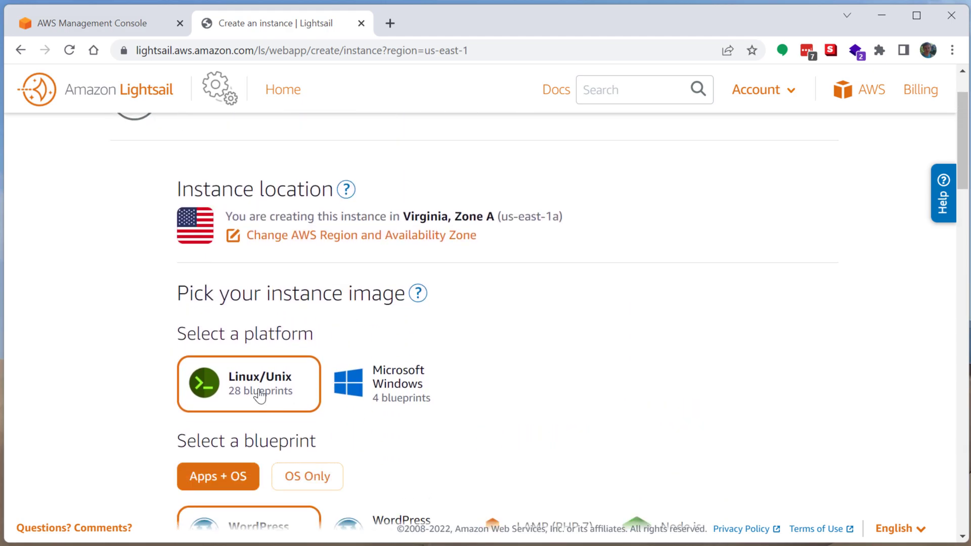
scroll(down, 3)
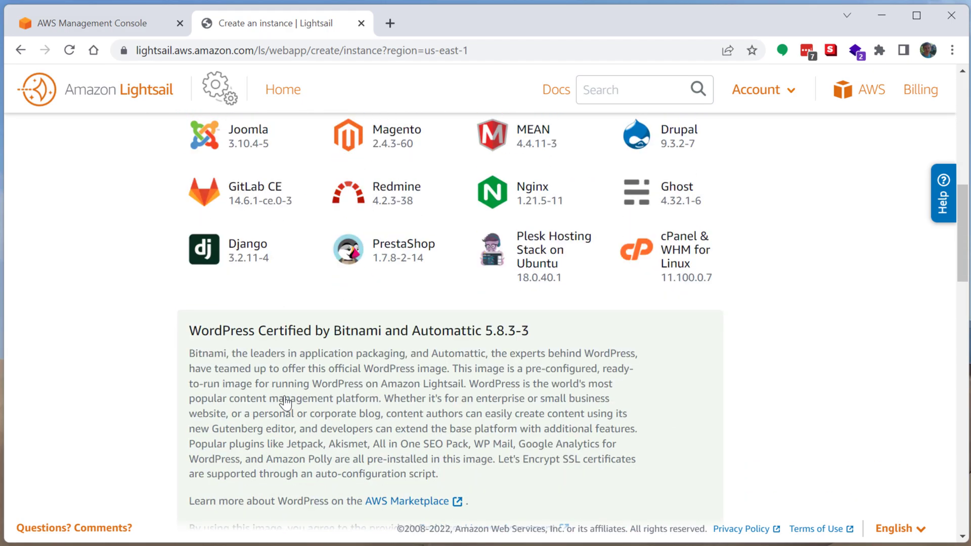
scroll(up, 3)
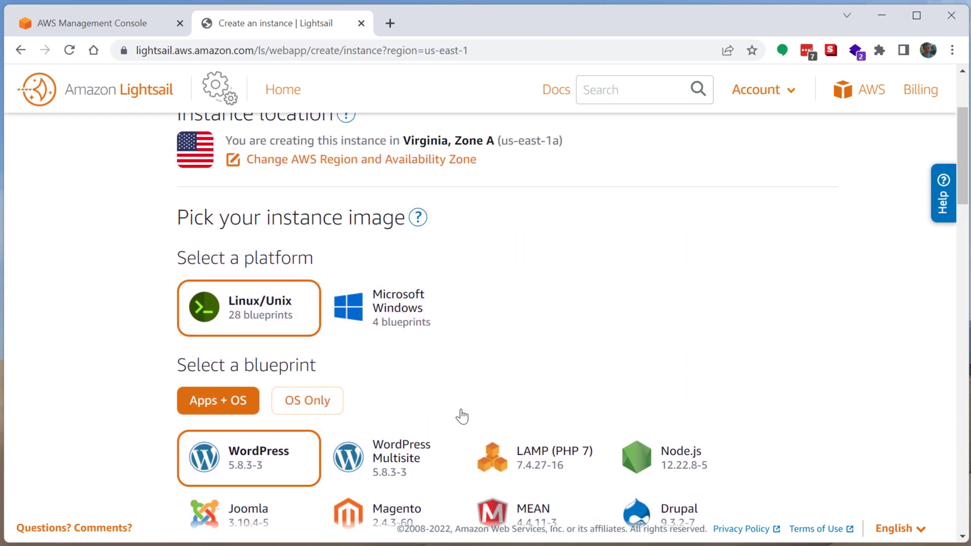
mouse_move(449, 396)
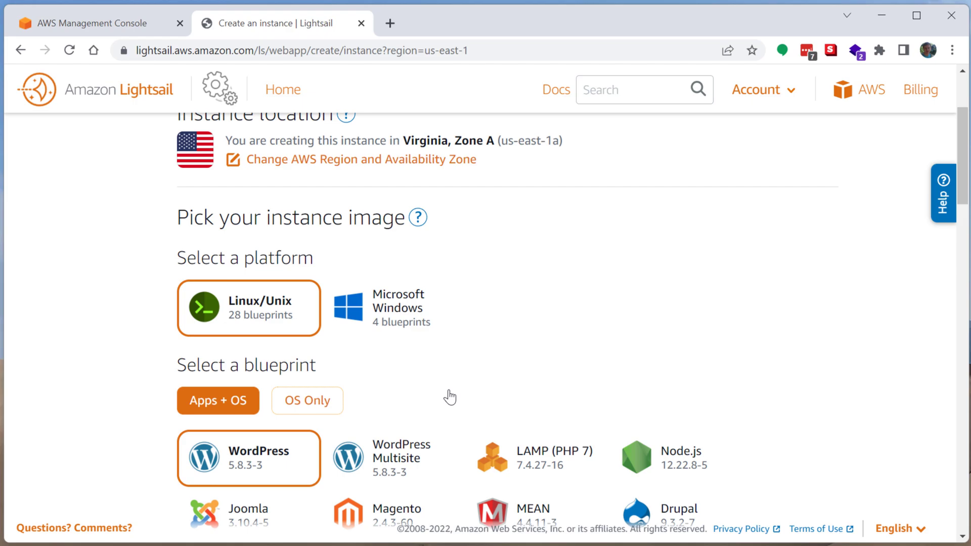
mouse_move(449, 397)
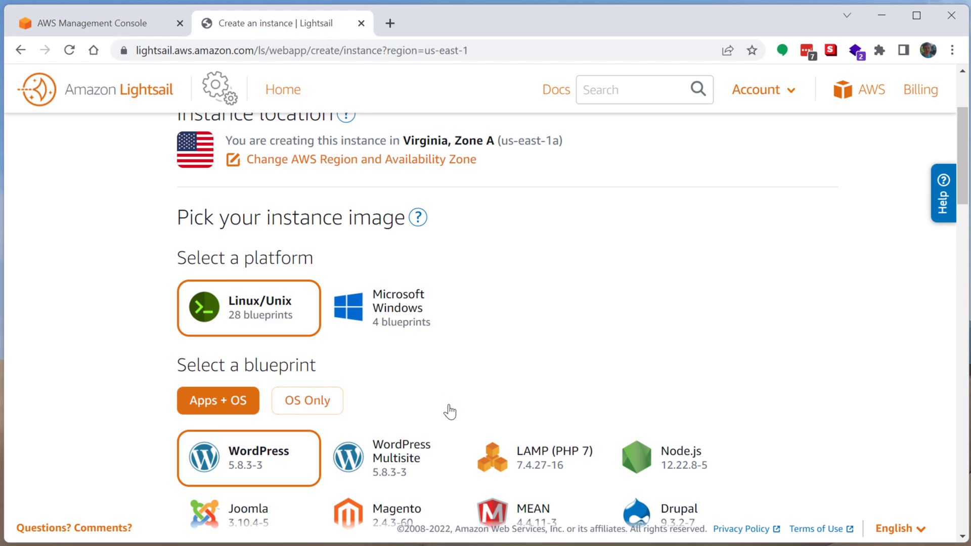
mouse_move(458, 422)
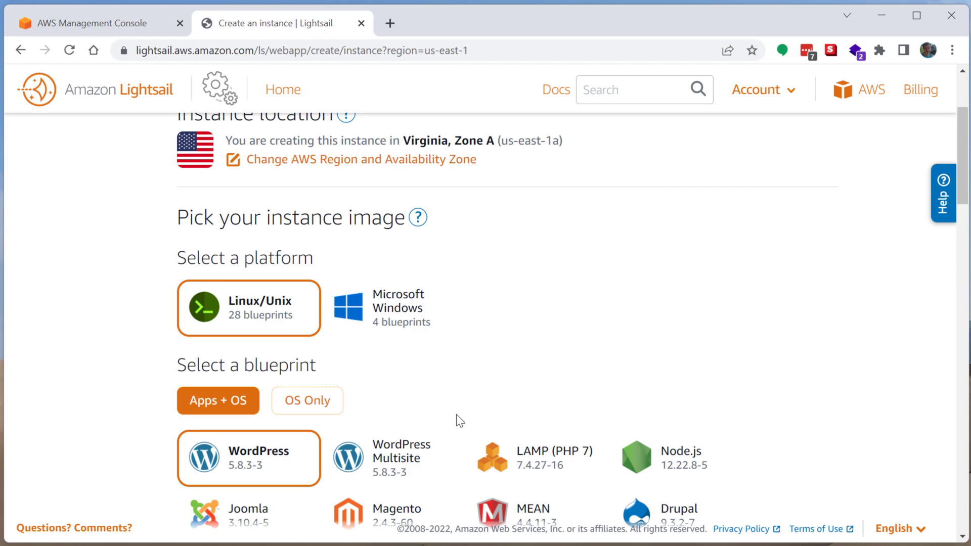
mouse_move(230, 317)
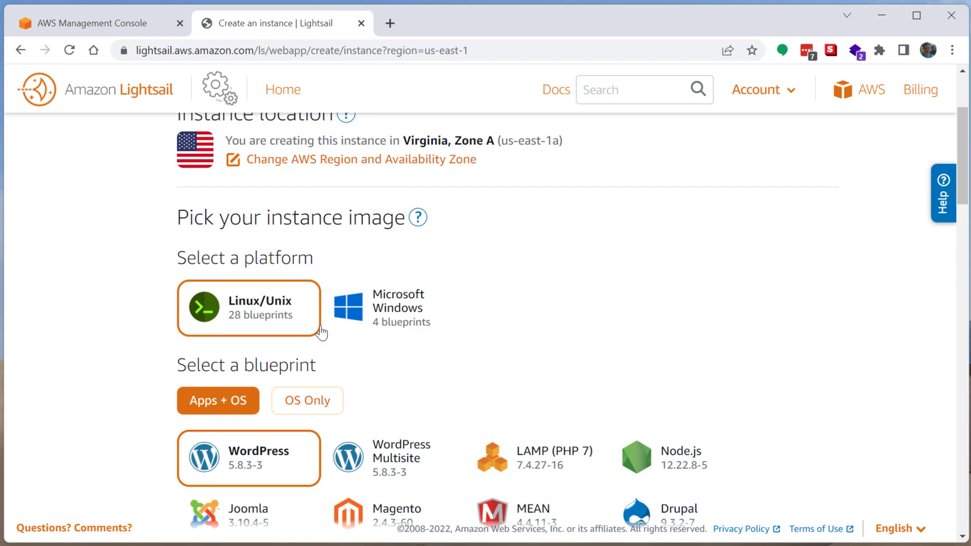
mouse_move(552, 405)
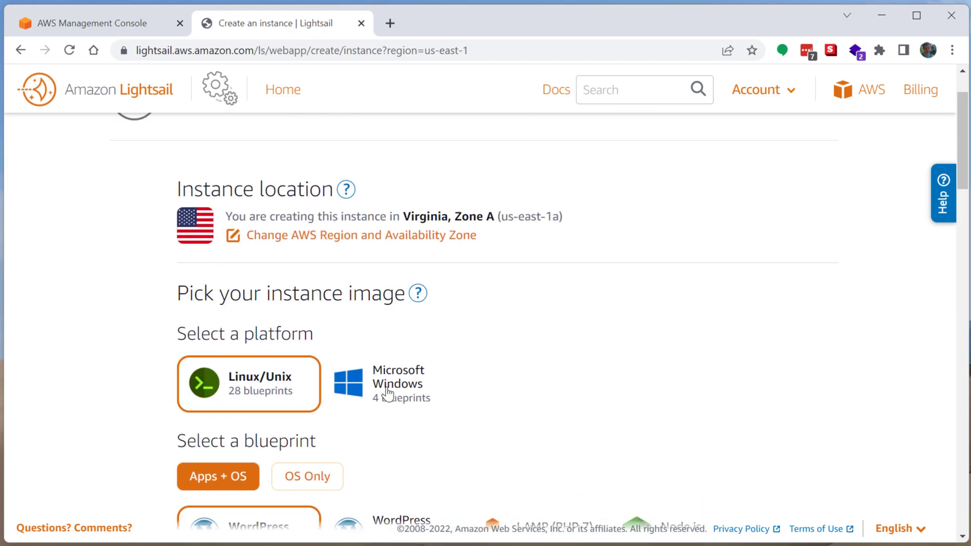
- Switch back to Microsoft Windows with Windows Server 2019 and scroll to the $8 plans
click(398, 384)
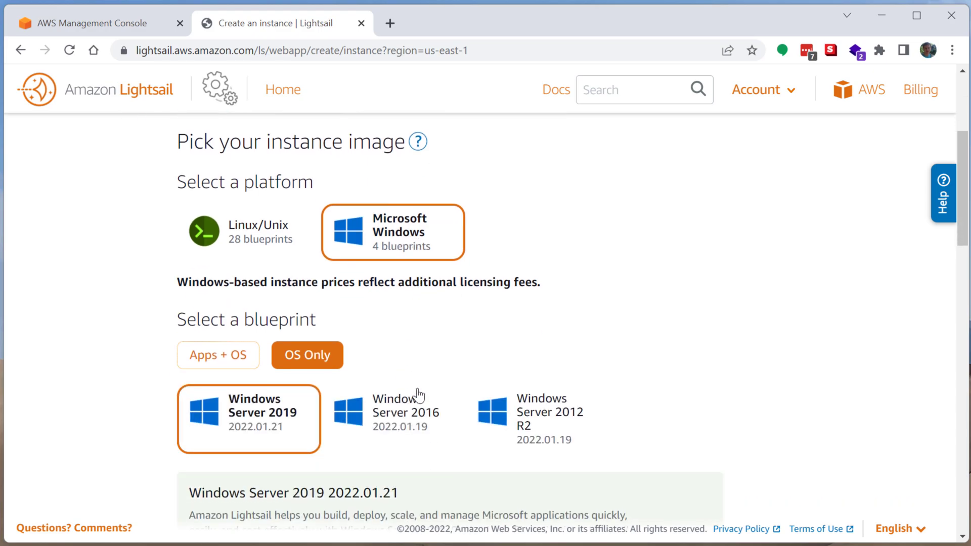
scroll(down, 3)
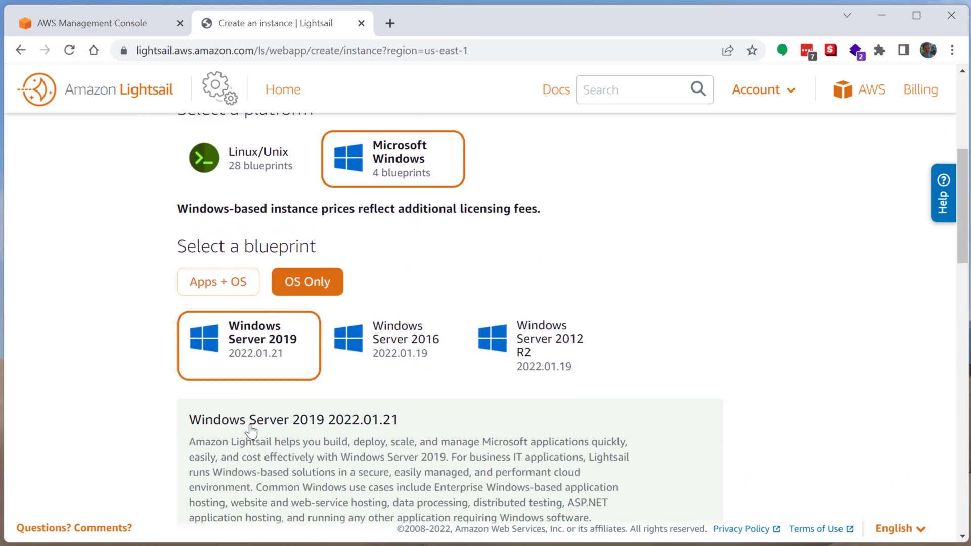
scroll(down, 3)
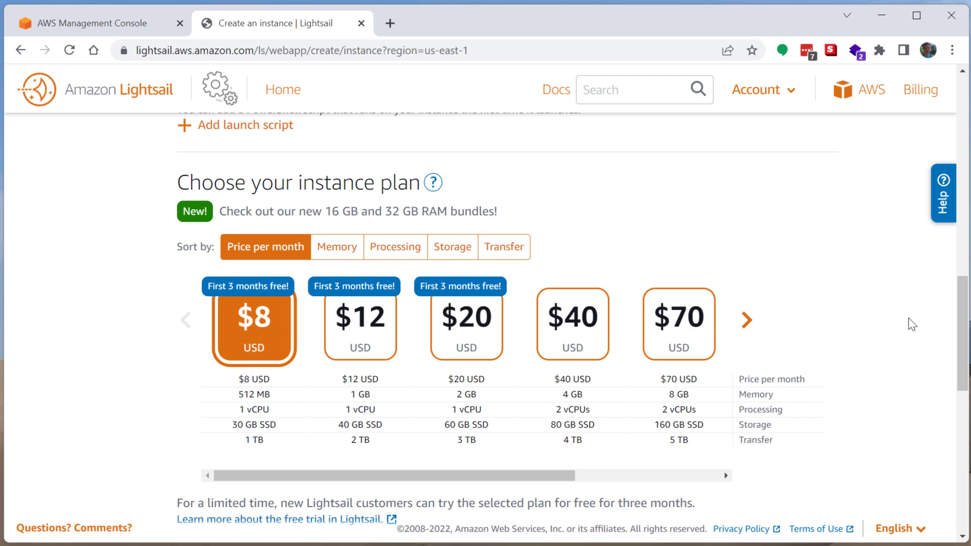
mouse_move(817, 349)
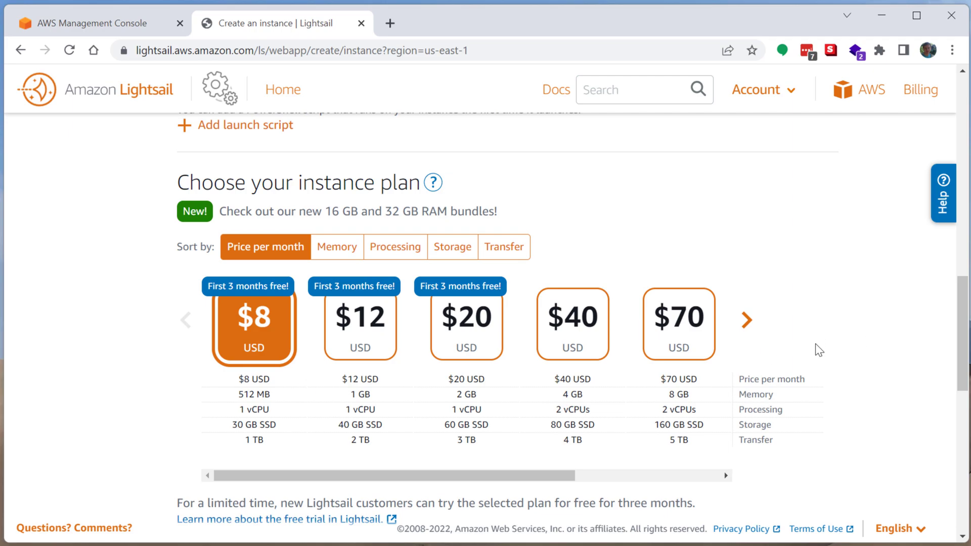
mouse_move(309, 384)
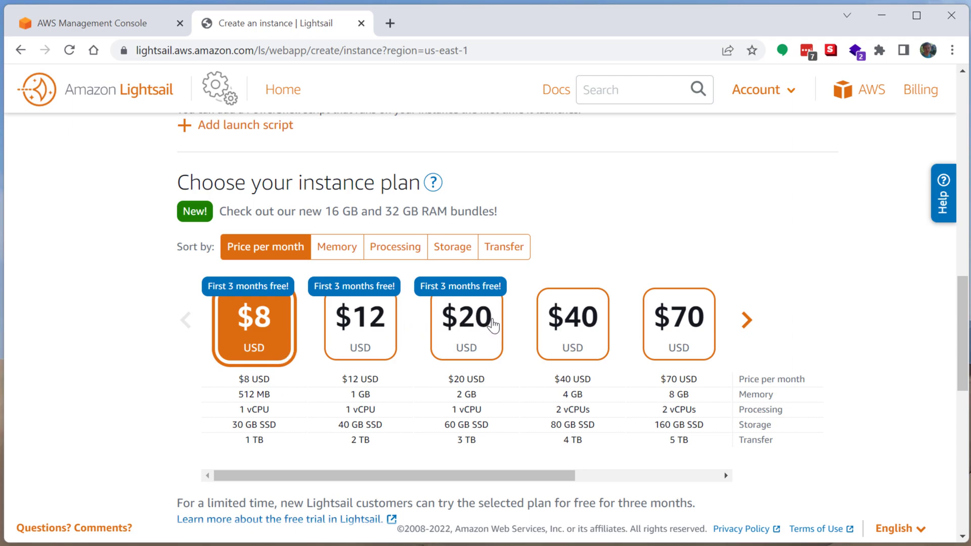
mouse_move(297, 336)
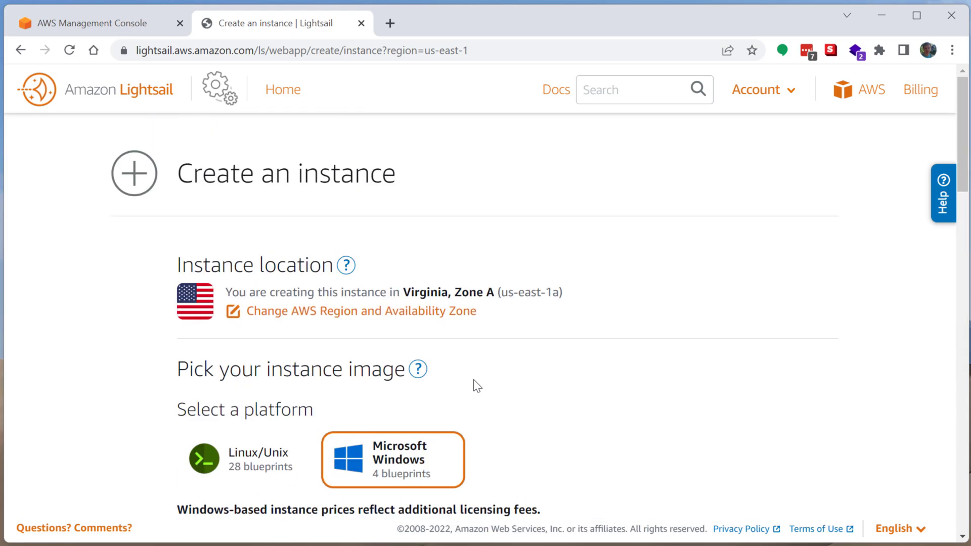
- Scroll through the Ubuntu 16.04 LTS launch options and plans starting at $3.50
scroll(down, 3)
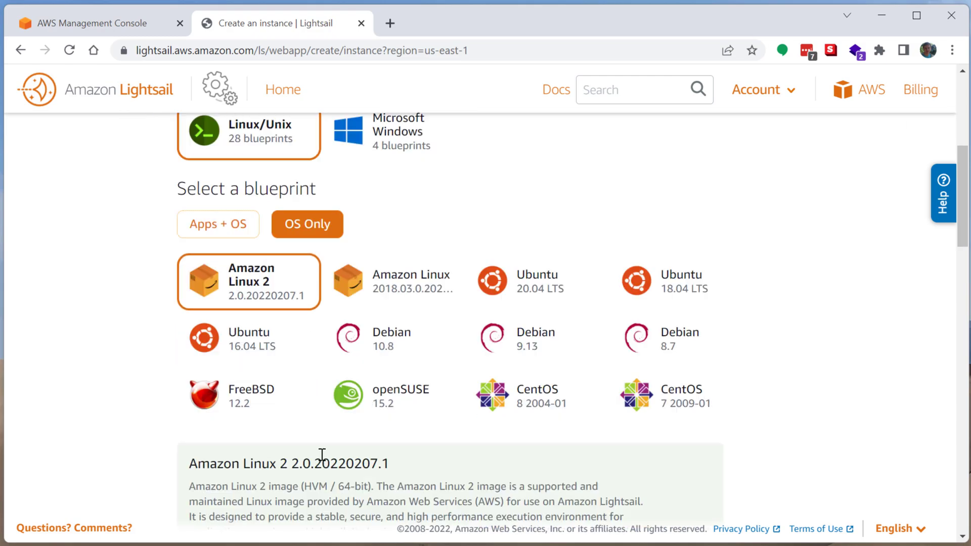
scroll(down, 3)
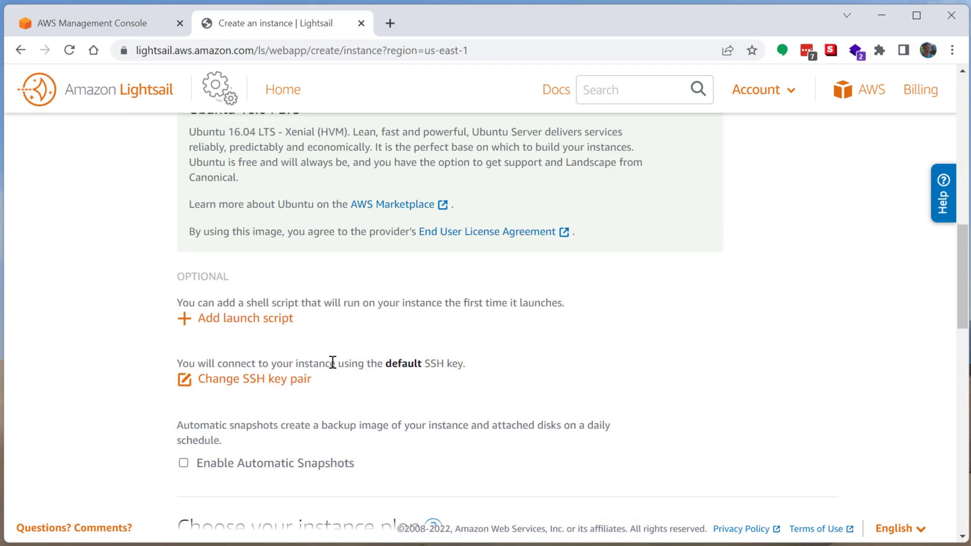
scroll(down, 3)
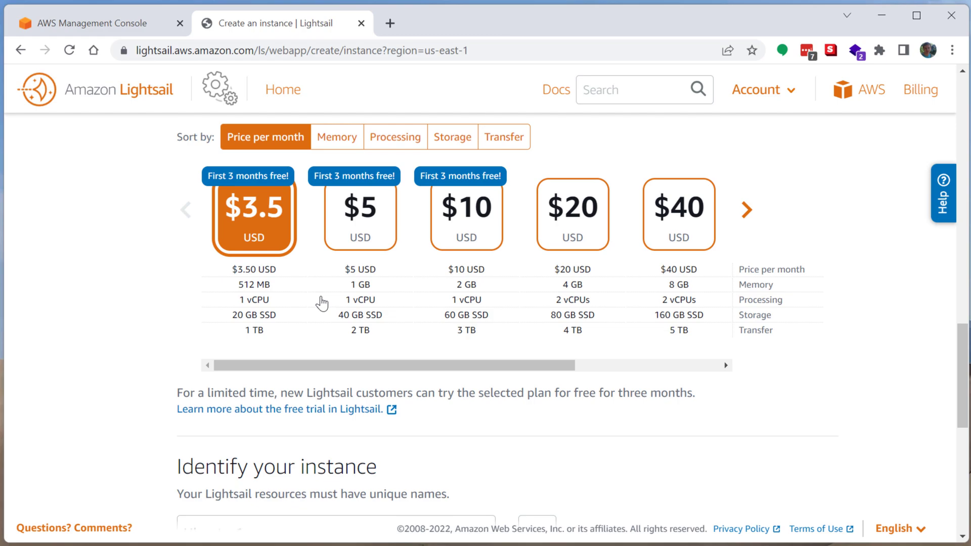
mouse_move(464, 234)
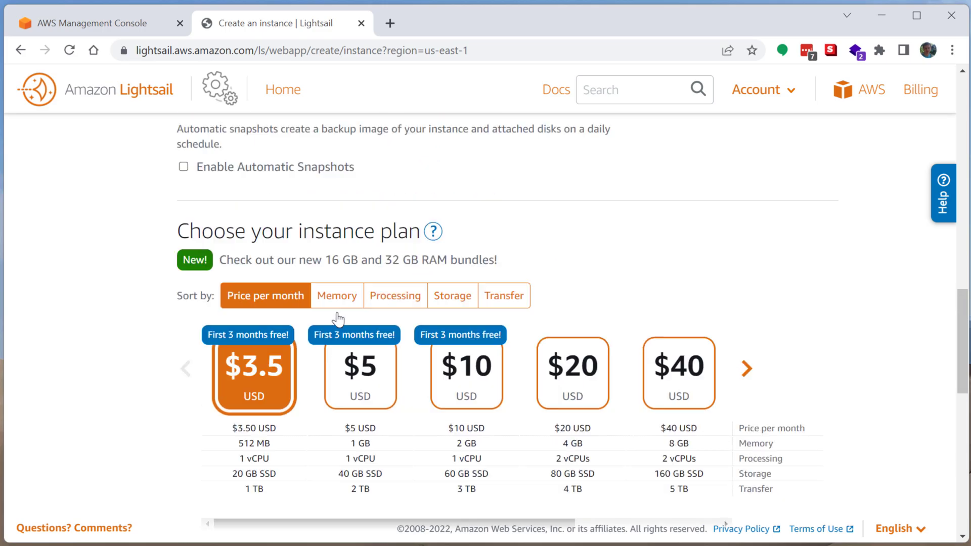
scroll(up, 3)
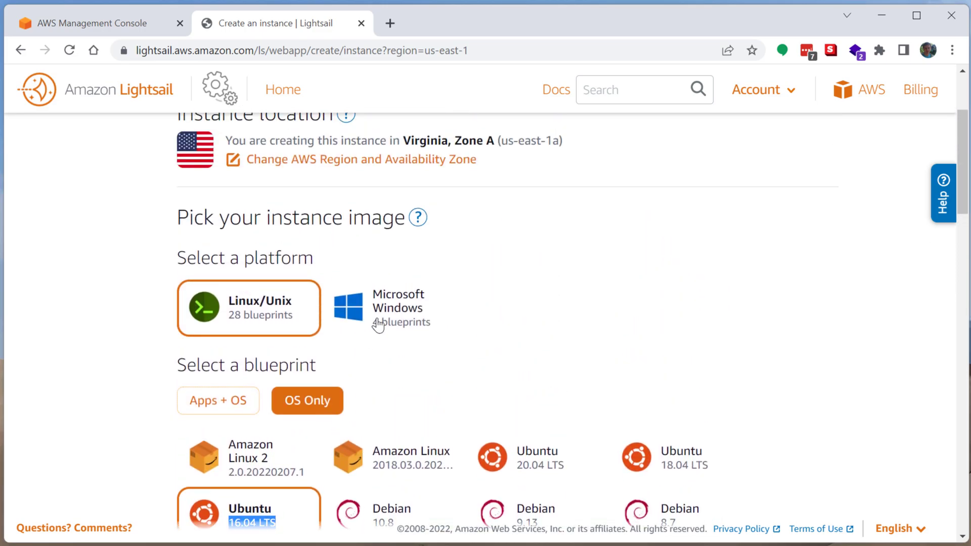
- Pick the $8 per month plan instead of the $40 4 GB plan
scroll(down, 3)
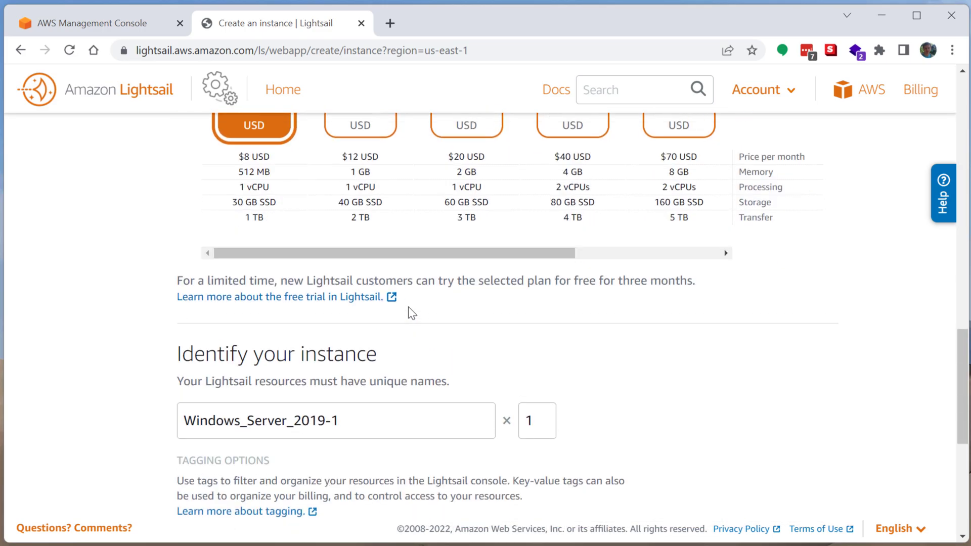
scroll(up, 3)
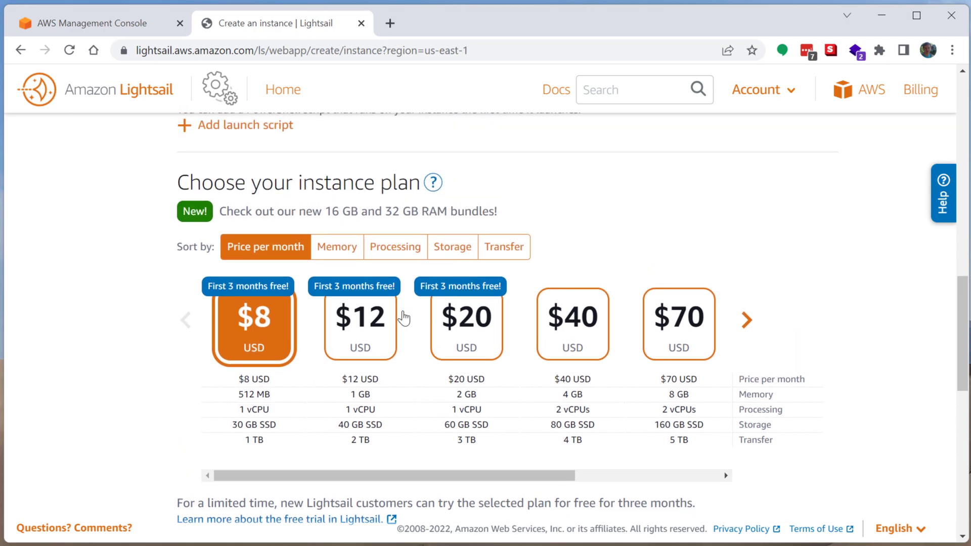
mouse_move(570, 389)
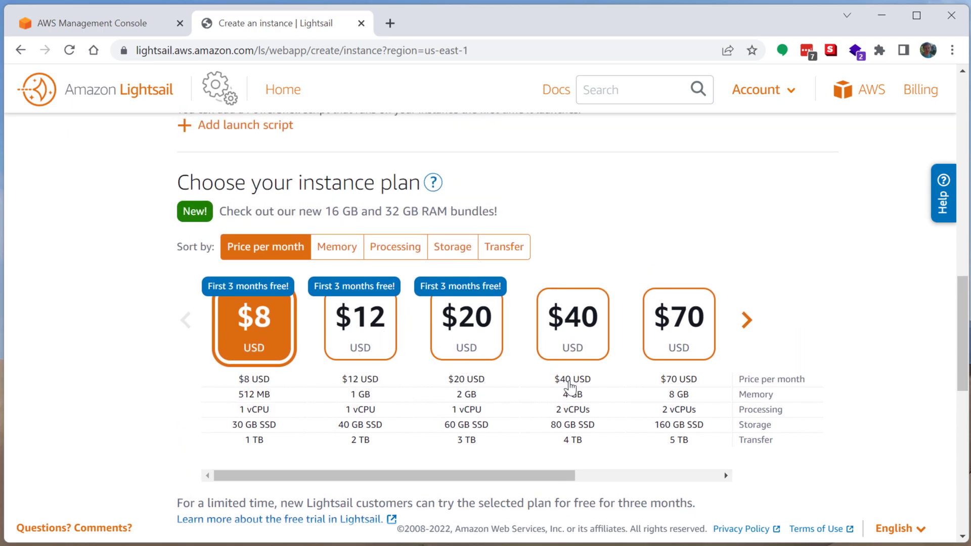
click(572, 325)
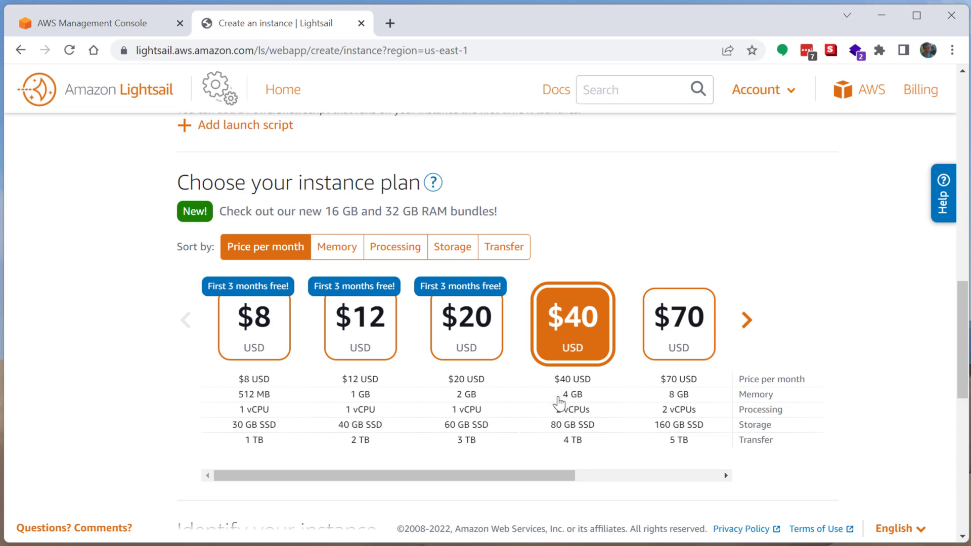
mouse_move(565, 410)
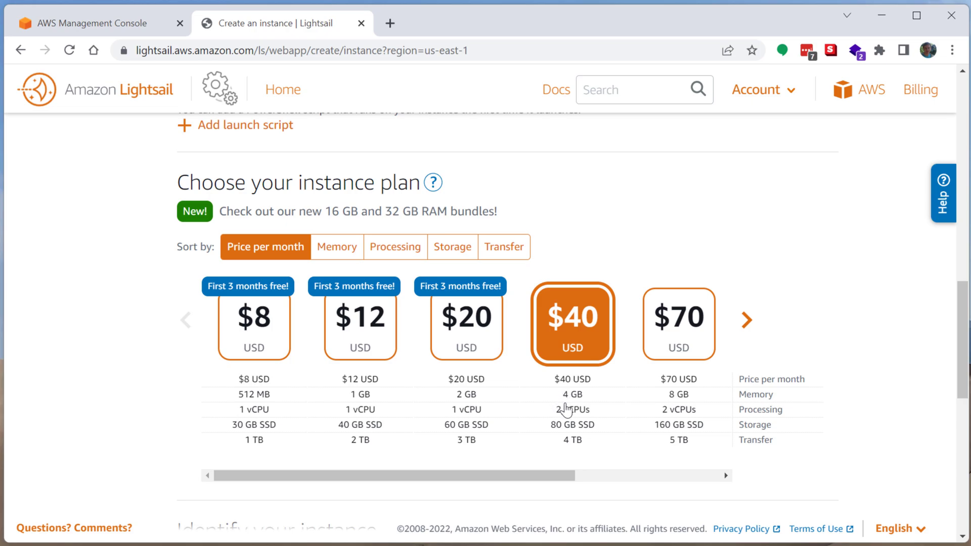
mouse_move(568, 413)
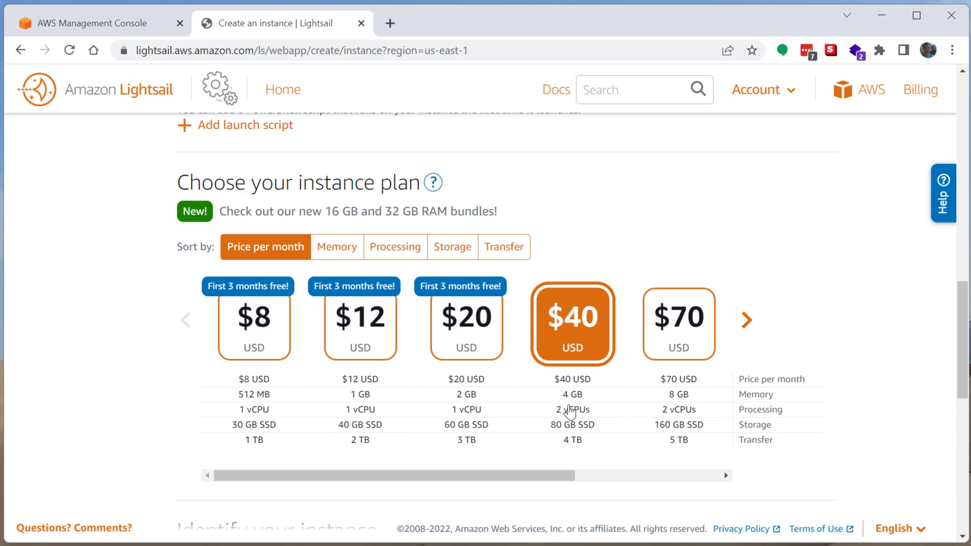
mouse_move(581, 388)
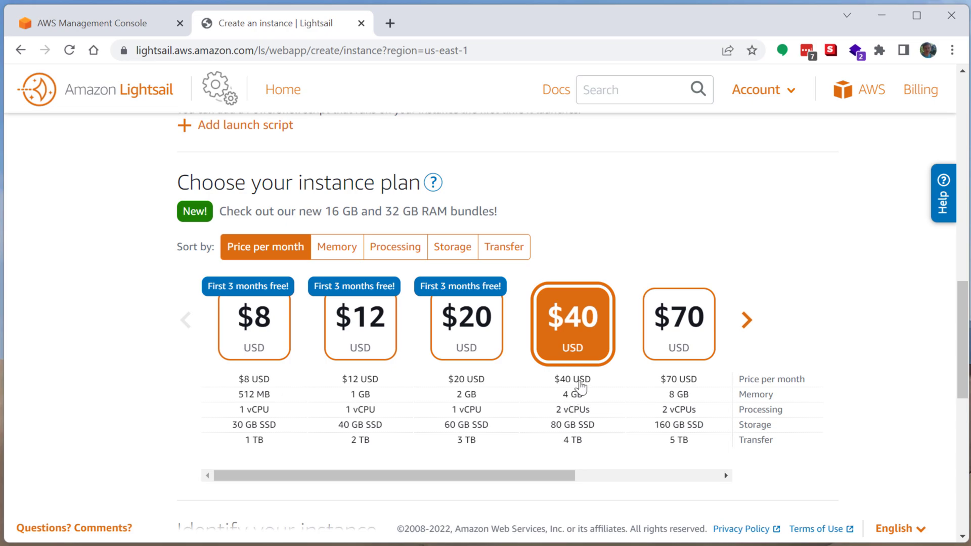
mouse_move(593, 430)
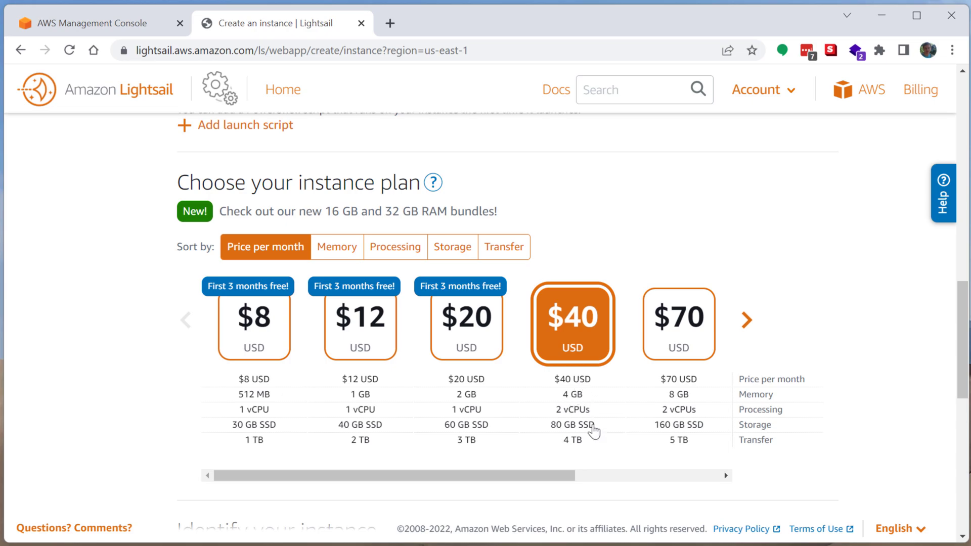
mouse_move(597, 420)
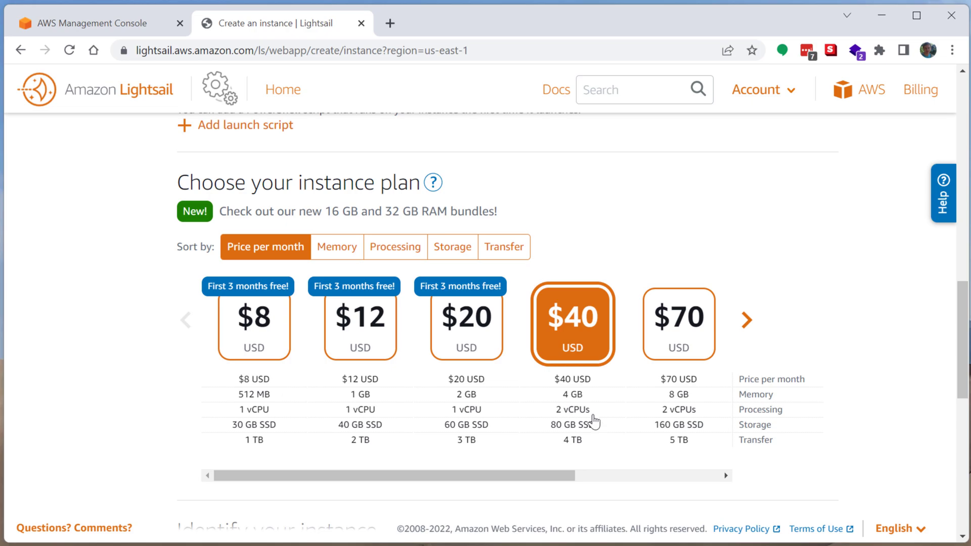
mouse_move(560, 441)
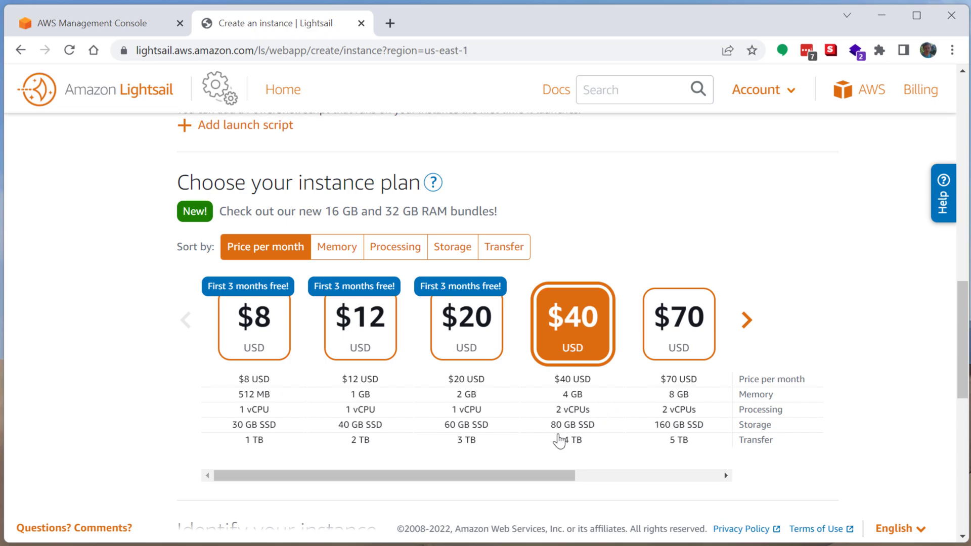
mouse_move(561, 411)
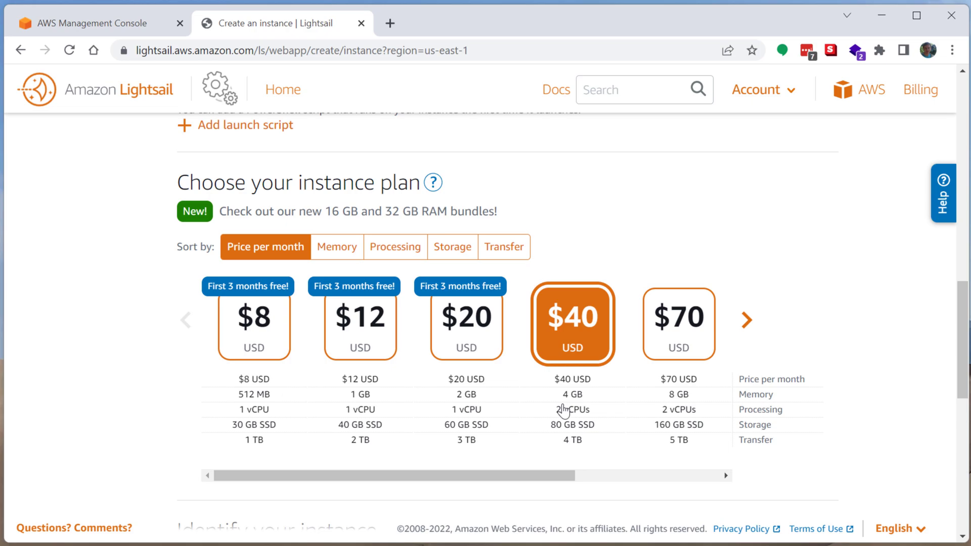
mouse_move(306, 327)
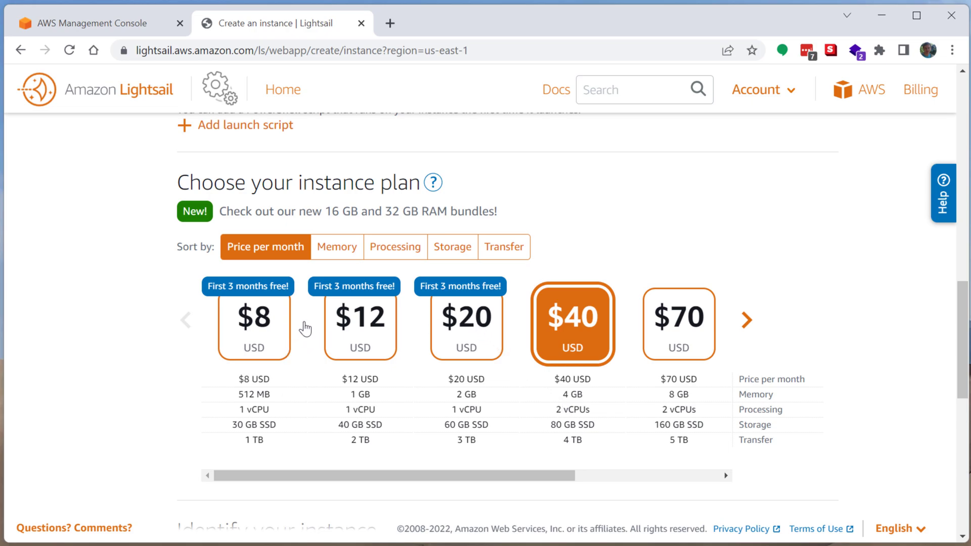
mouse_move(384, 345)
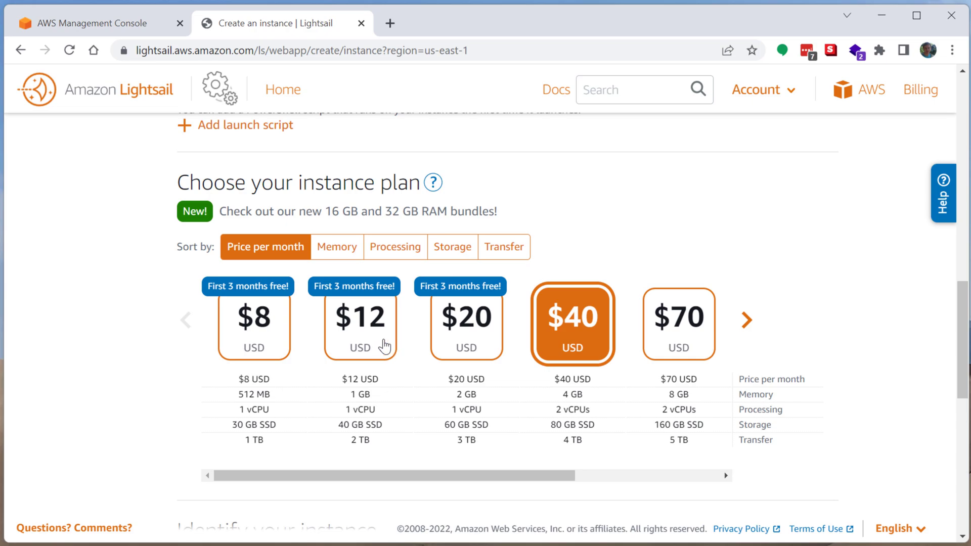
click(253, 326)
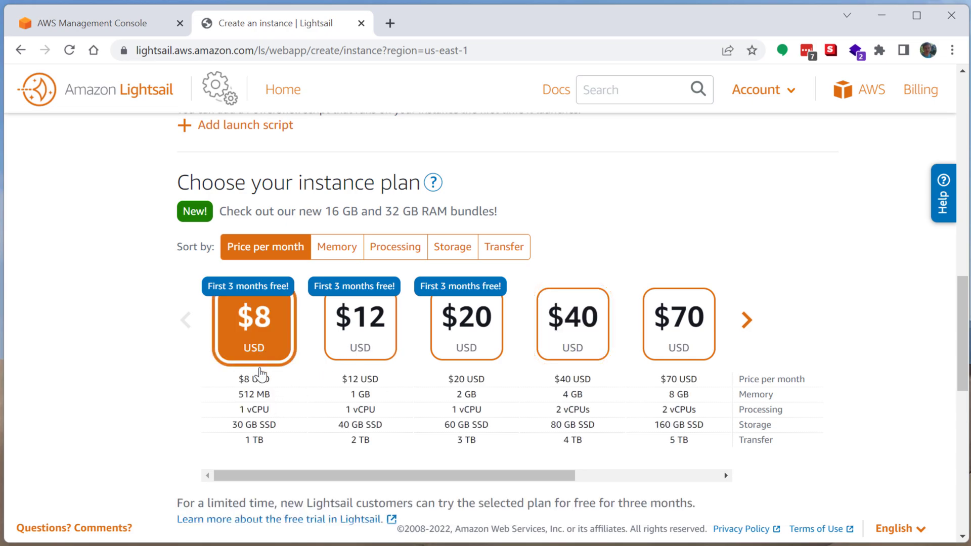
mouse_move(246, 411)
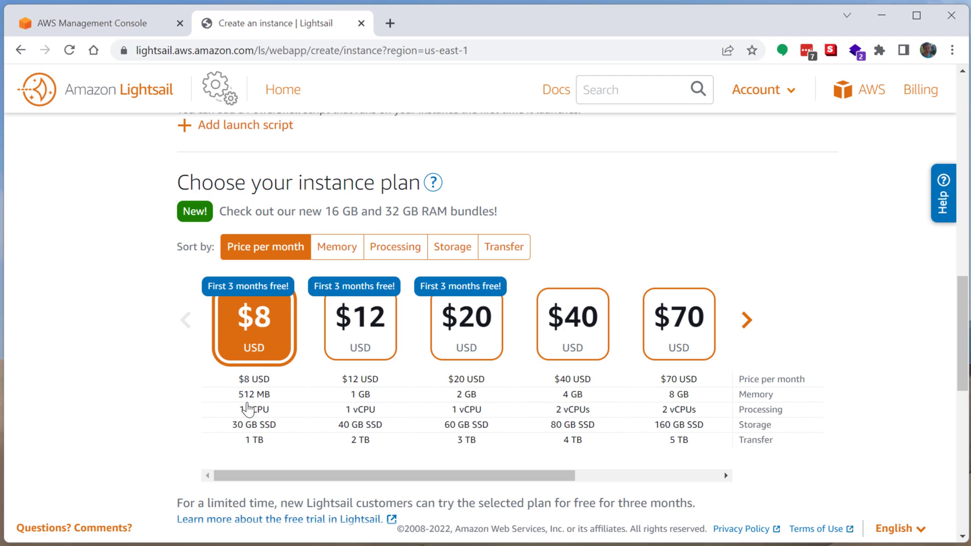
mouse_move(256, 398)
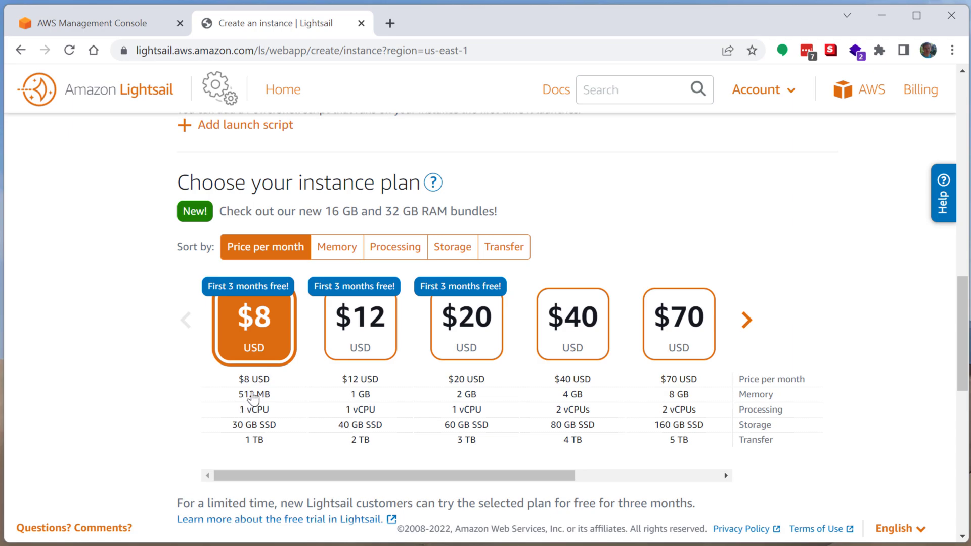
- Choose the $20 plan (2 GB memory, 60 GB SSD), keeping the name Windows_Server_2019-1
click(467, 322)
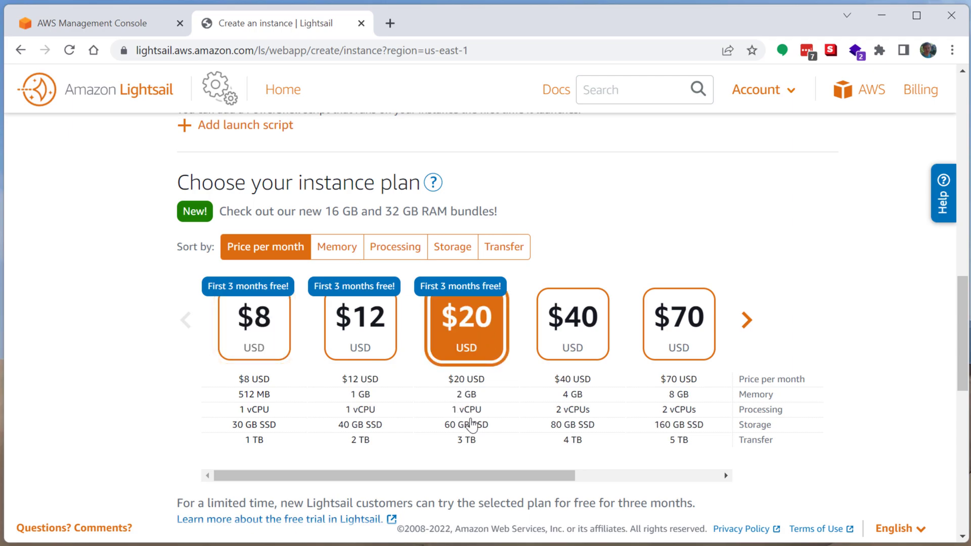
mouse_move(457, 436)
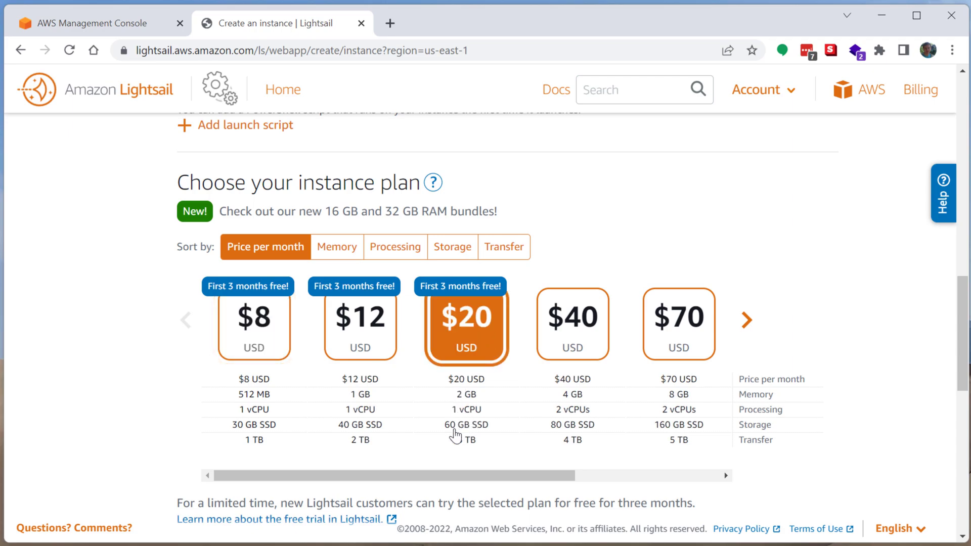
scroll(down, 3)
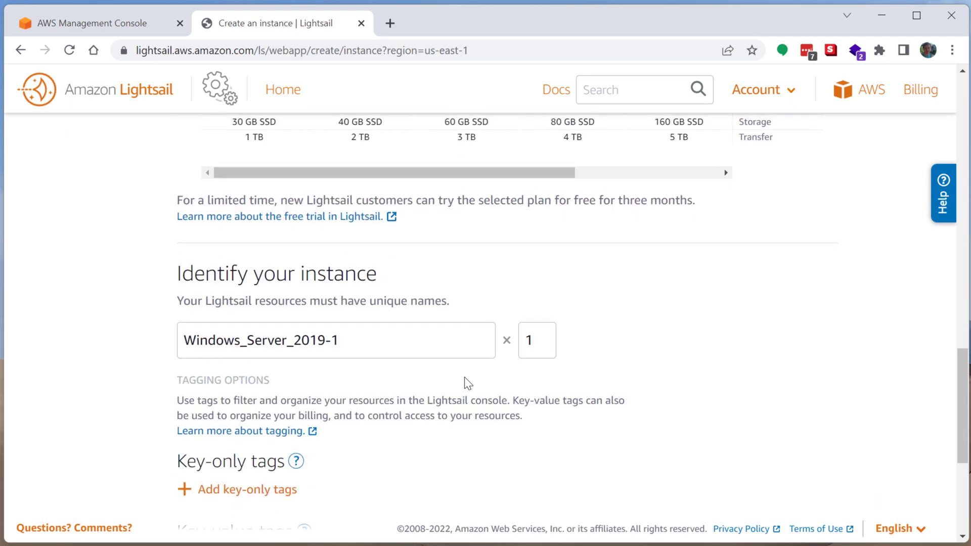
scroll(down, 3)
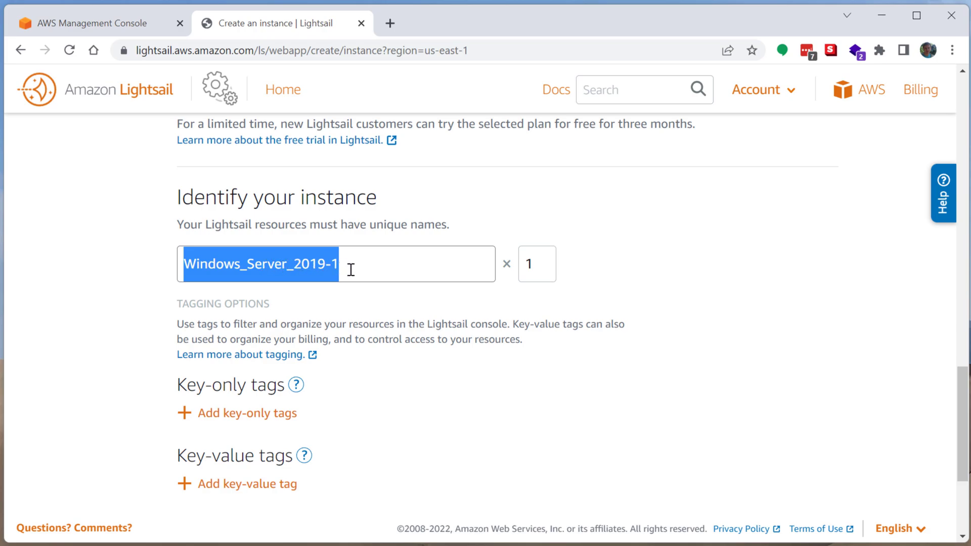
mouse_move(370, 389)
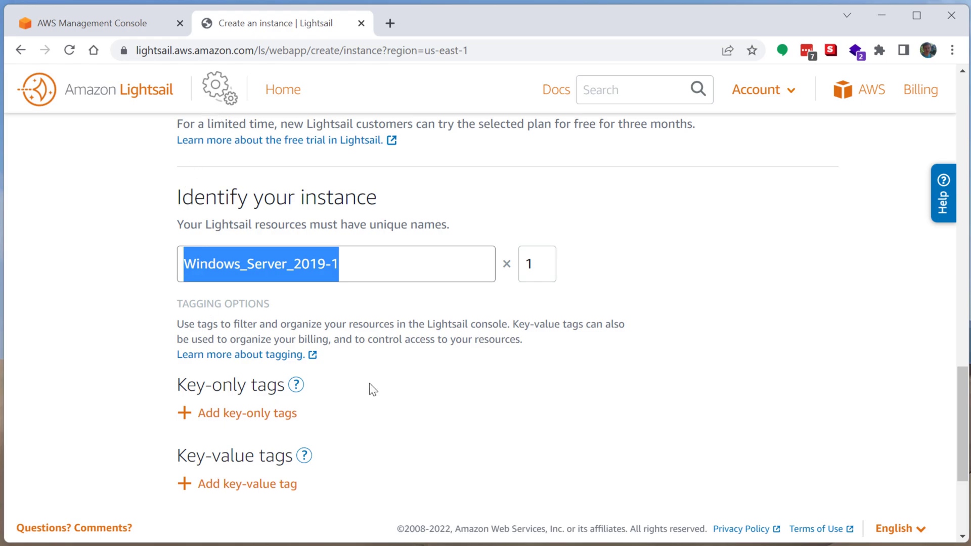
scroll(down, 3)
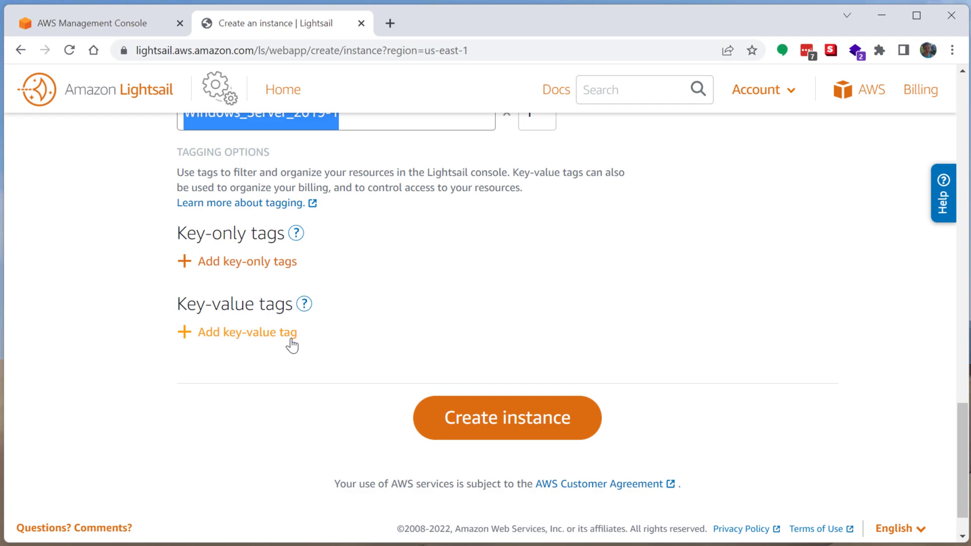
scroll(down, 3)
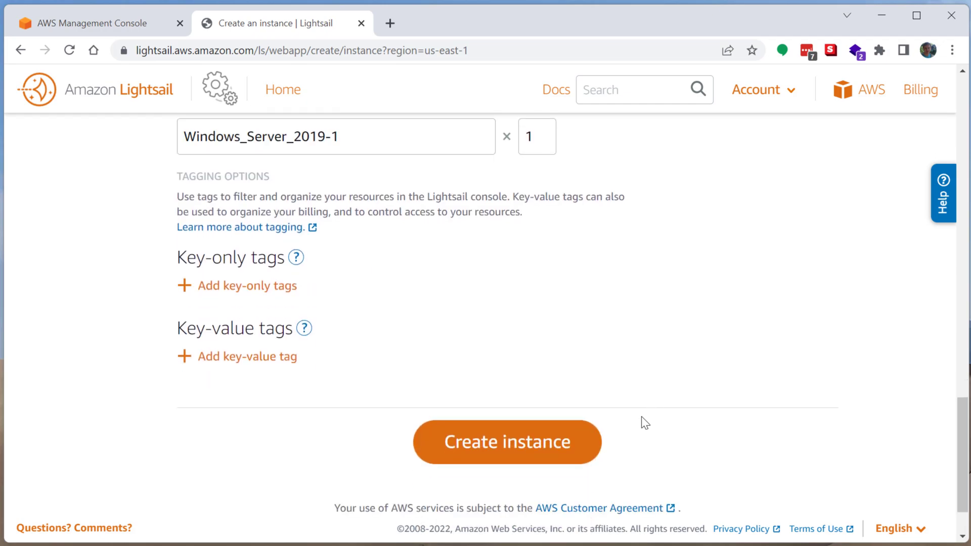
mouse_move(523, 454)
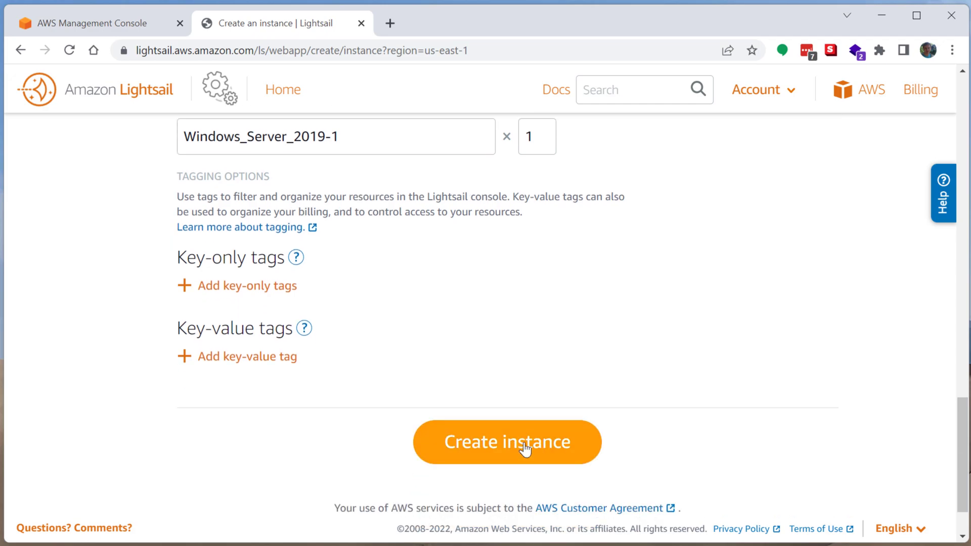
- Create the Windows_Server_2019-1 instance and watch it show Pending
click(507, 443)
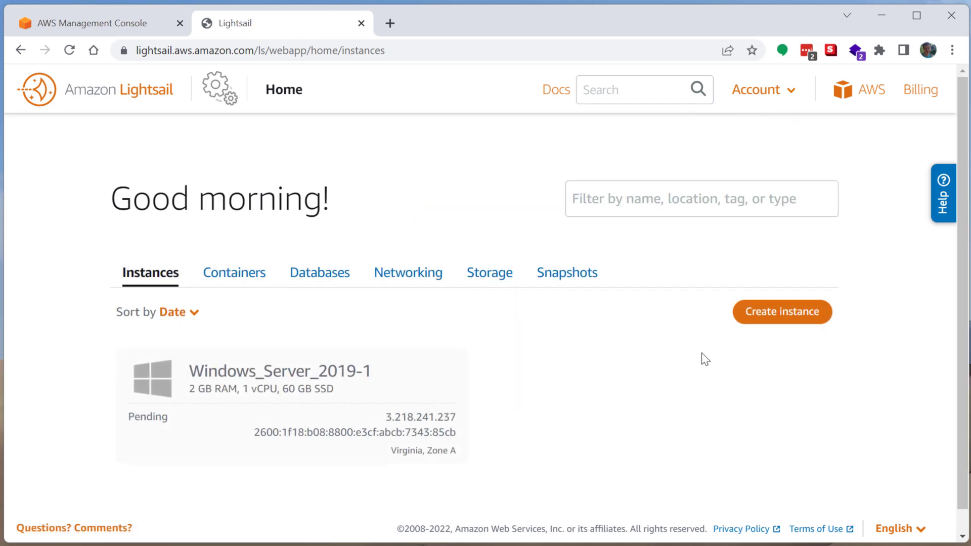
mouse_move(716, 364)
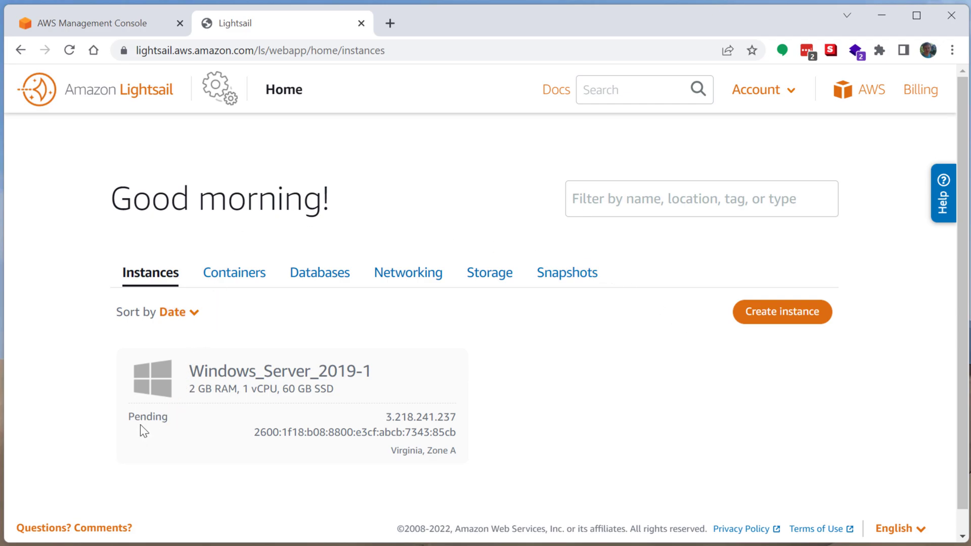
mouse_move(419, 467)
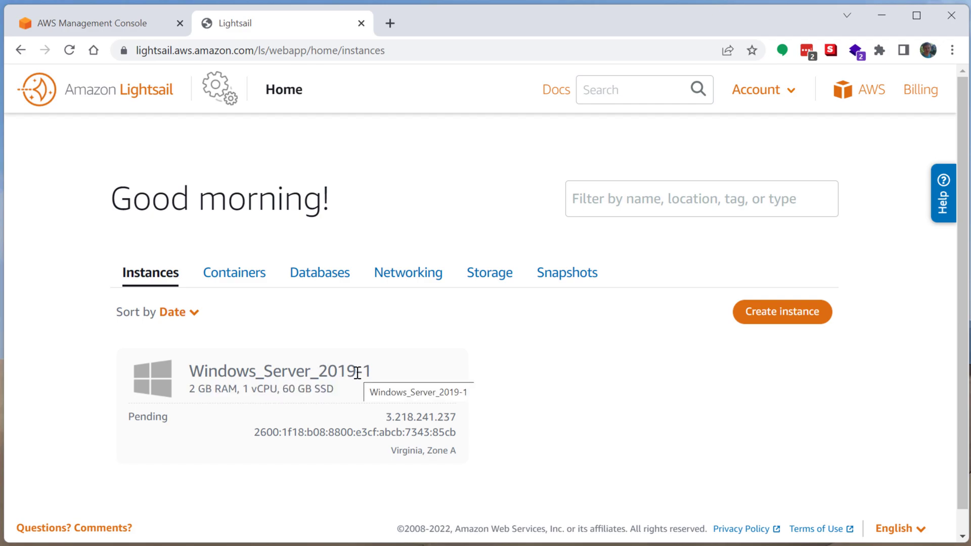
mouse_move(784, 479)
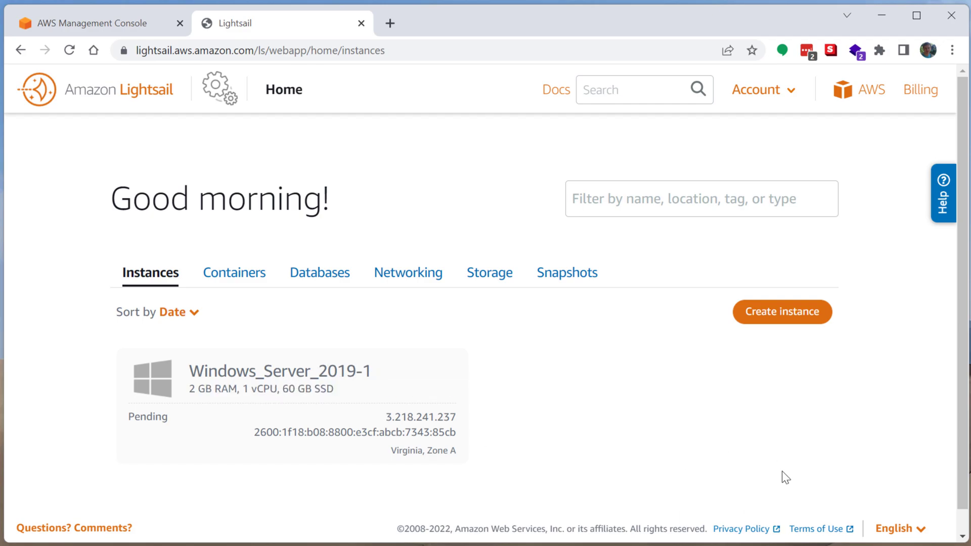
mouse_move(833, 459)
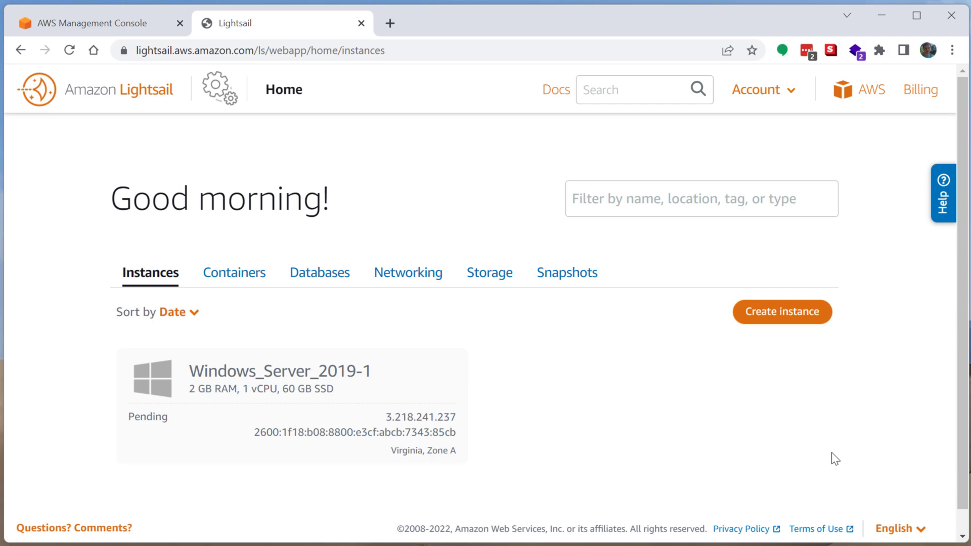
mouse_move(796, 438)
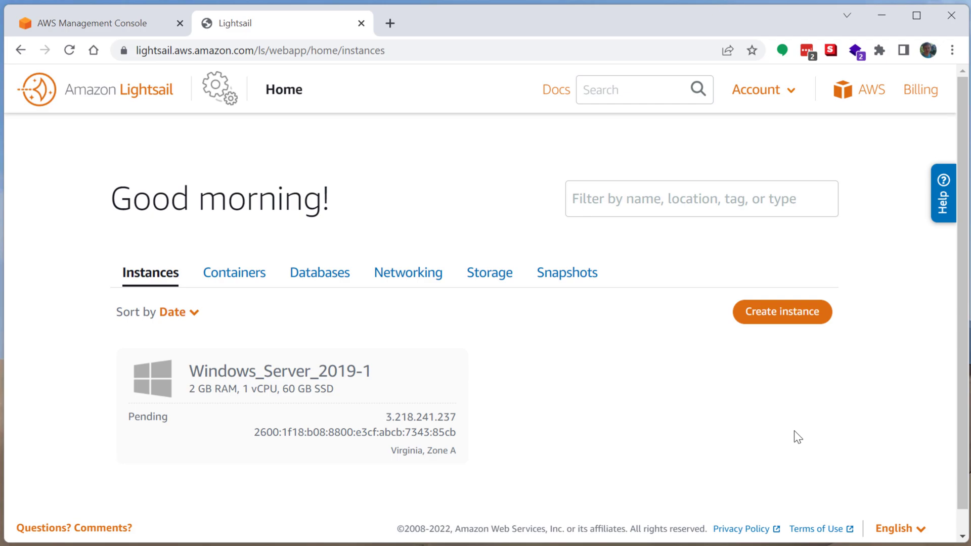
mouse_move(779, 425)
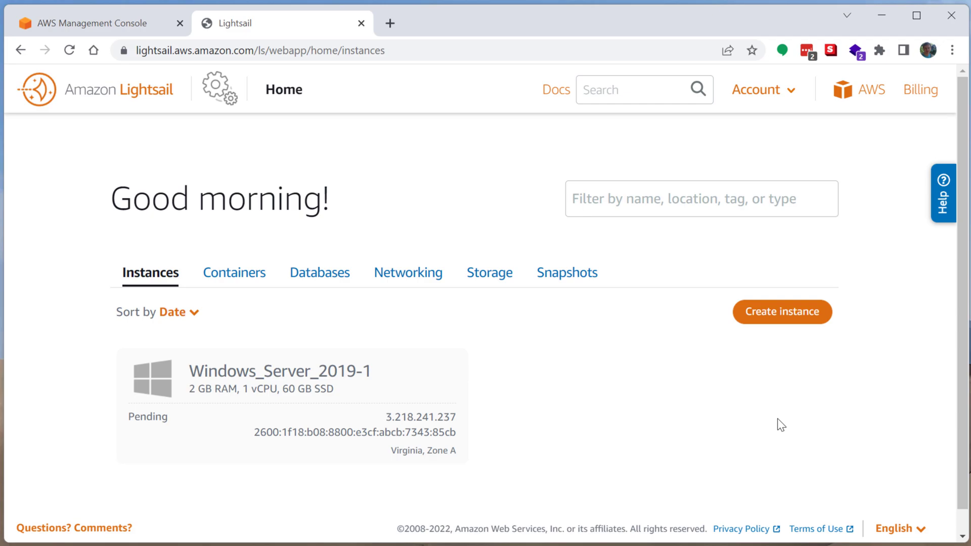
mouse_move(760, 446)
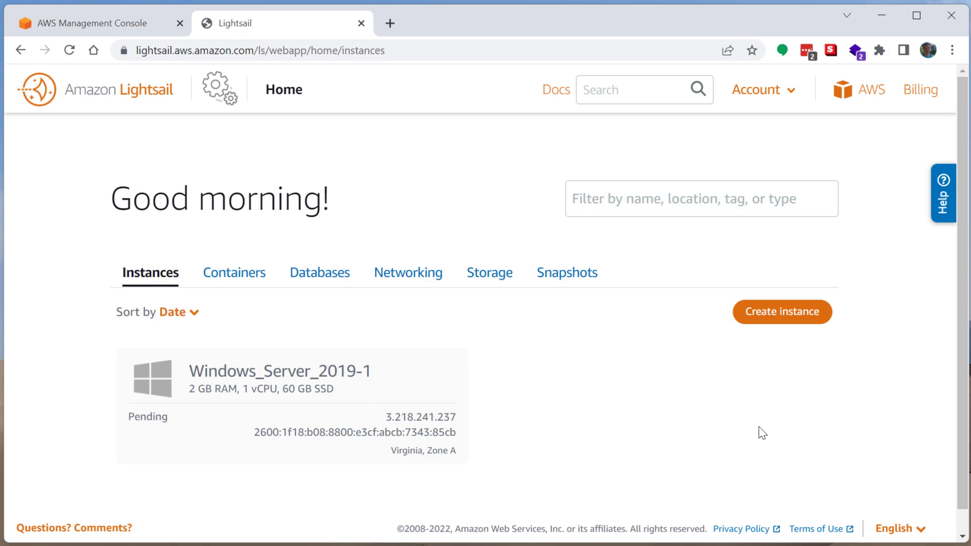
mouse_move(577, 433)
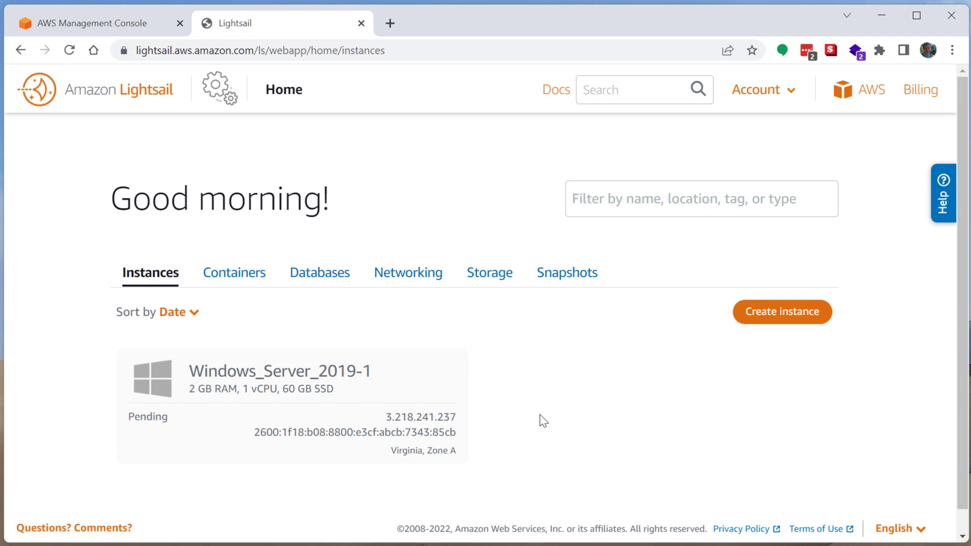
mouse_move(459, 481)
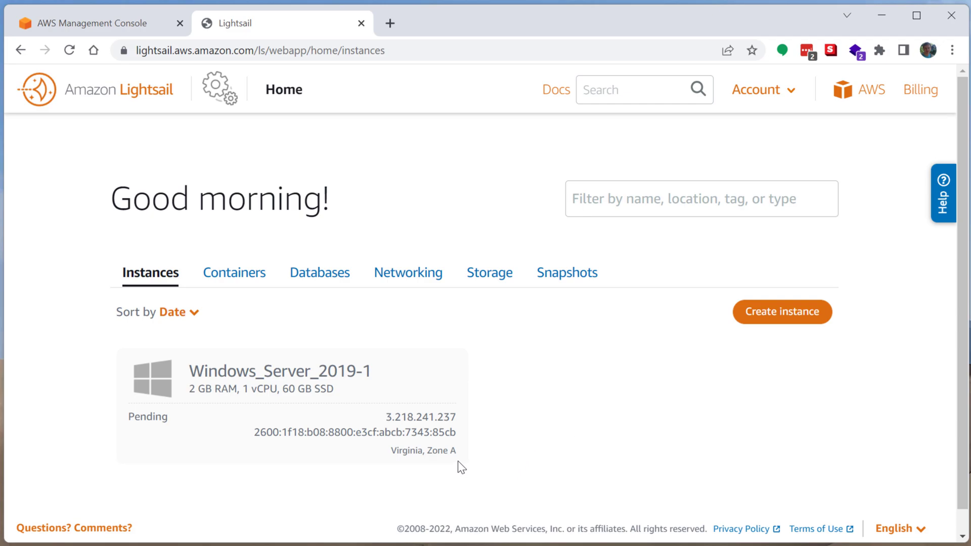
mouse_move(220, 360)
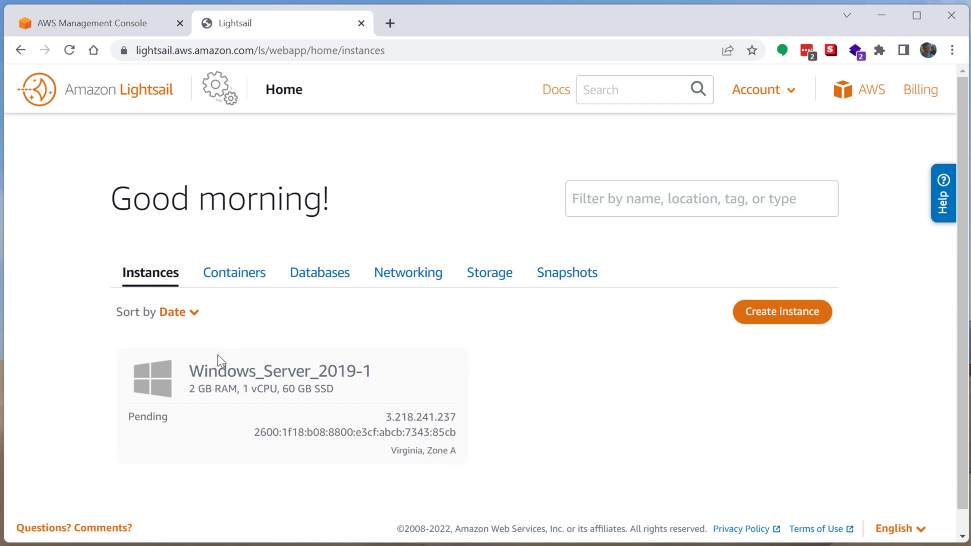
mouse_move(293, 417)
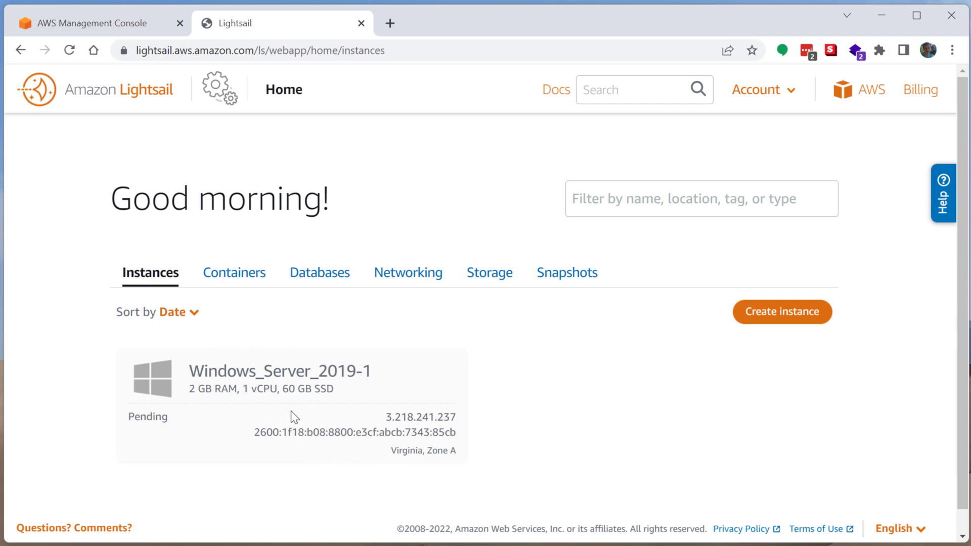
mouse_move(325, 358)
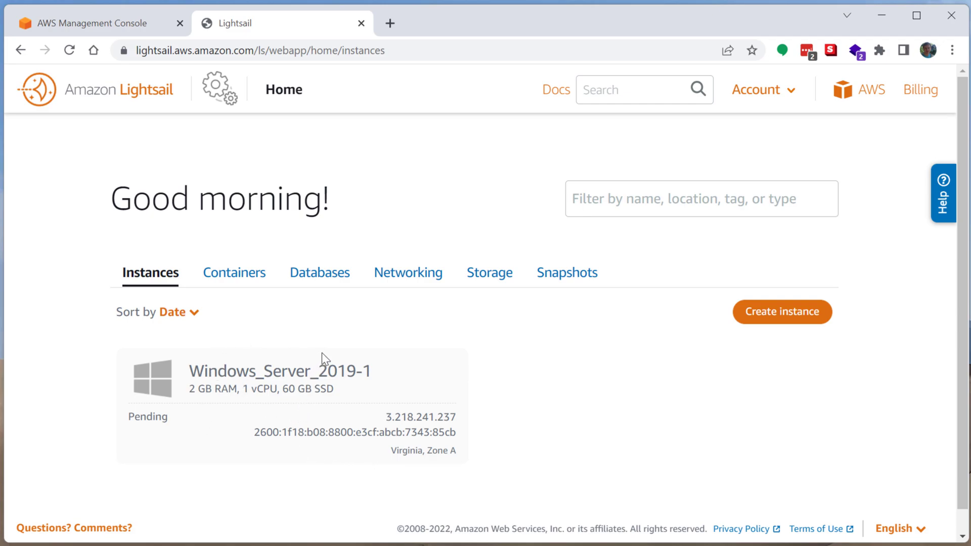
mouse_move(326, 372)
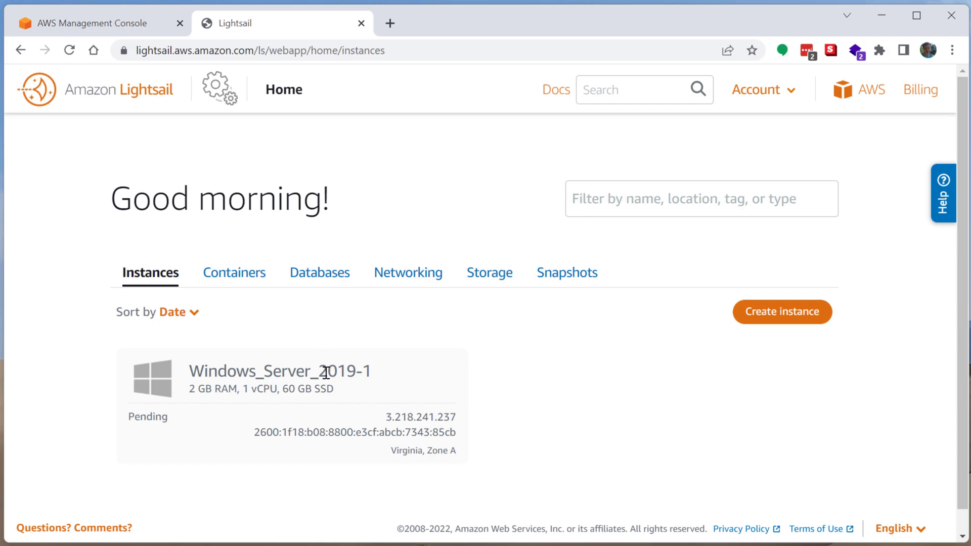
mouse_move(504, 367)
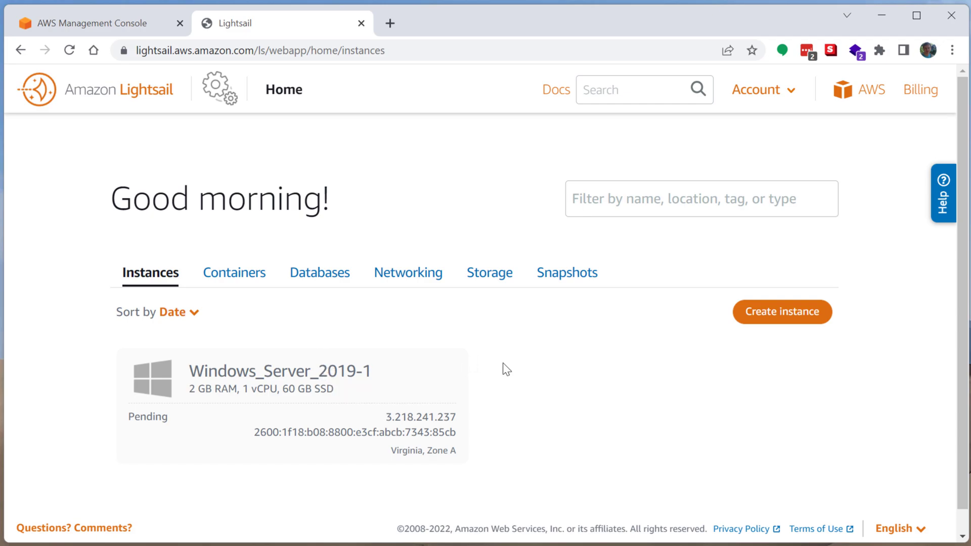
mouse_move(404, 396)
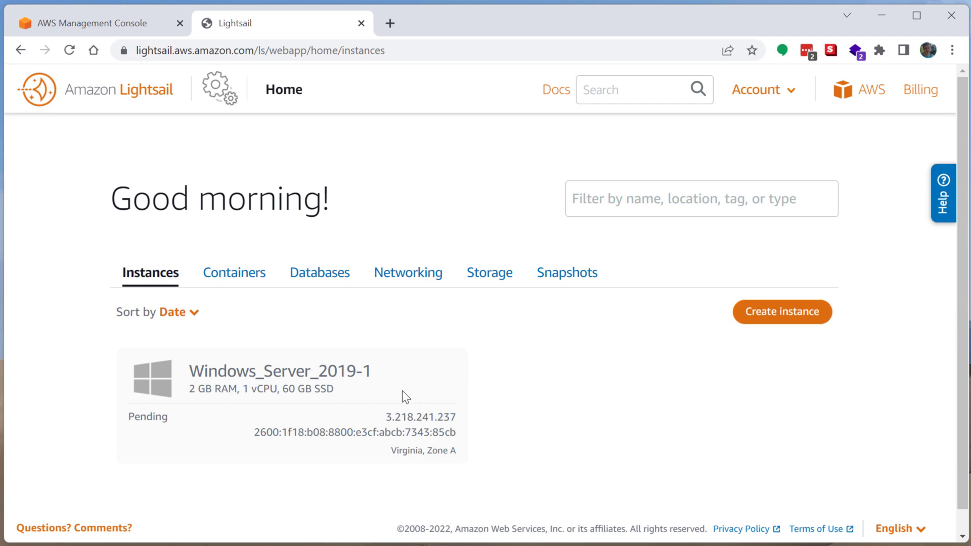
mouse_move(423, 454)
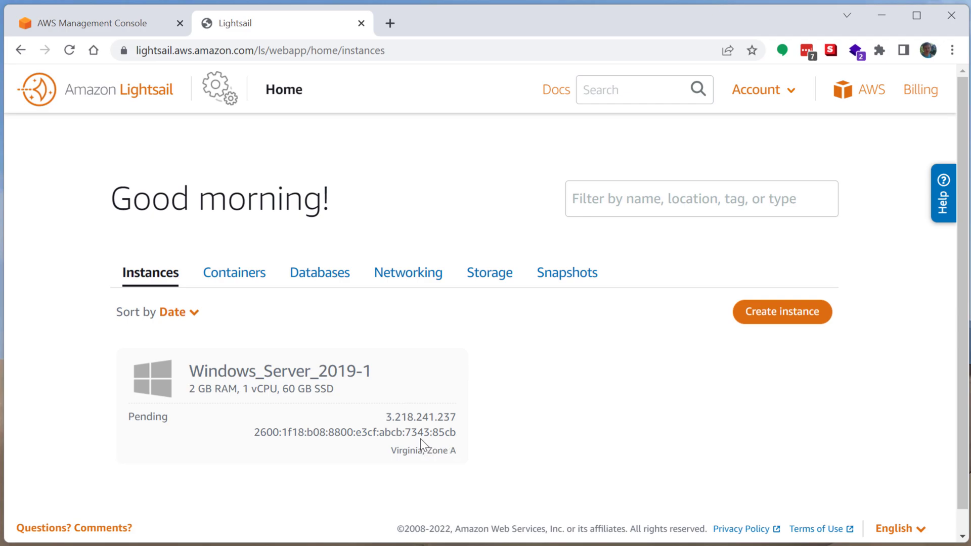
mouse_move(499, 310)
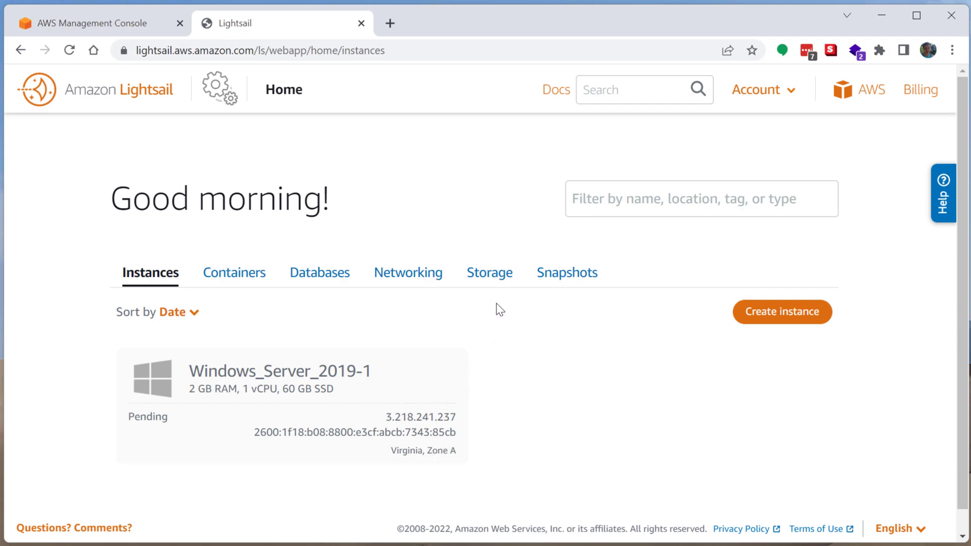
mouse_move(466, 478)
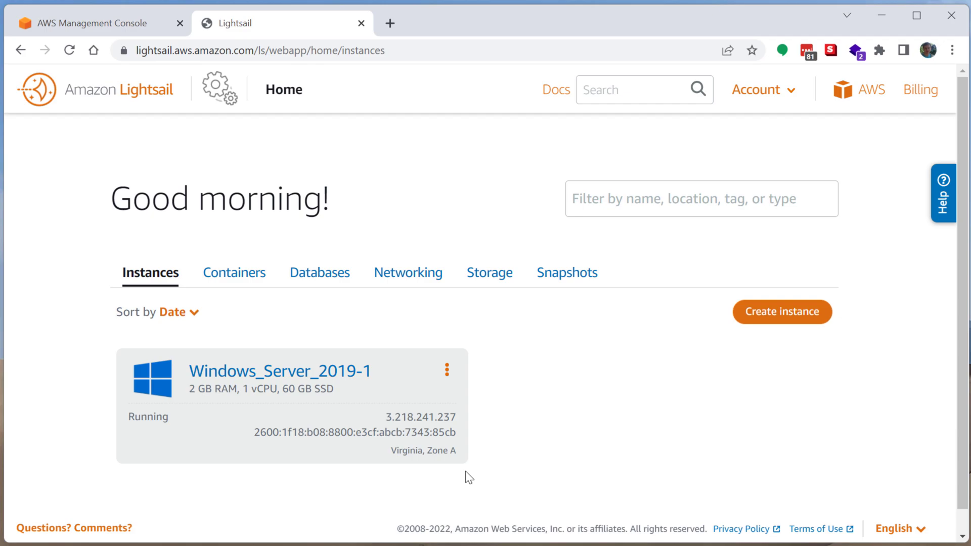
mouse_move(591, 403)
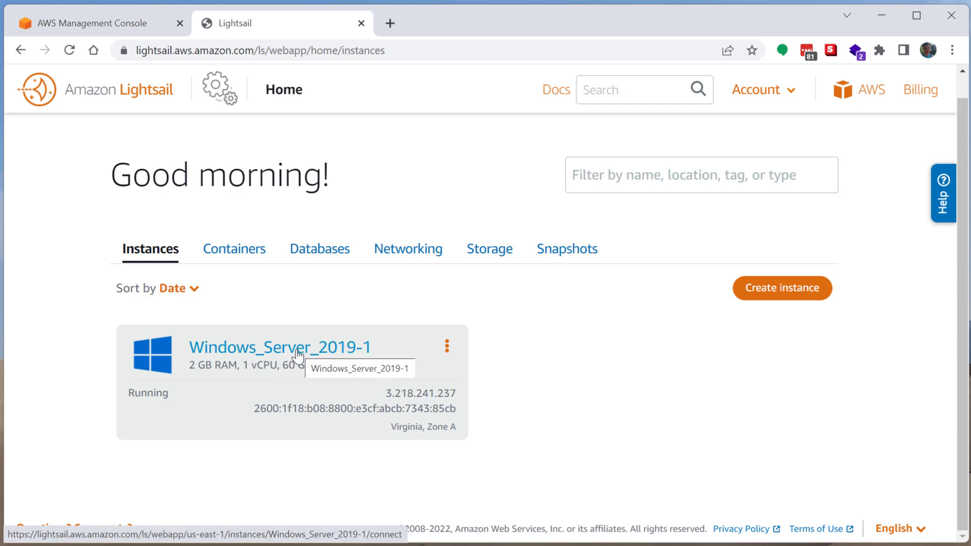
- Open the running Windows_Server_2019-1 instance's Connect page
click(281, 348)
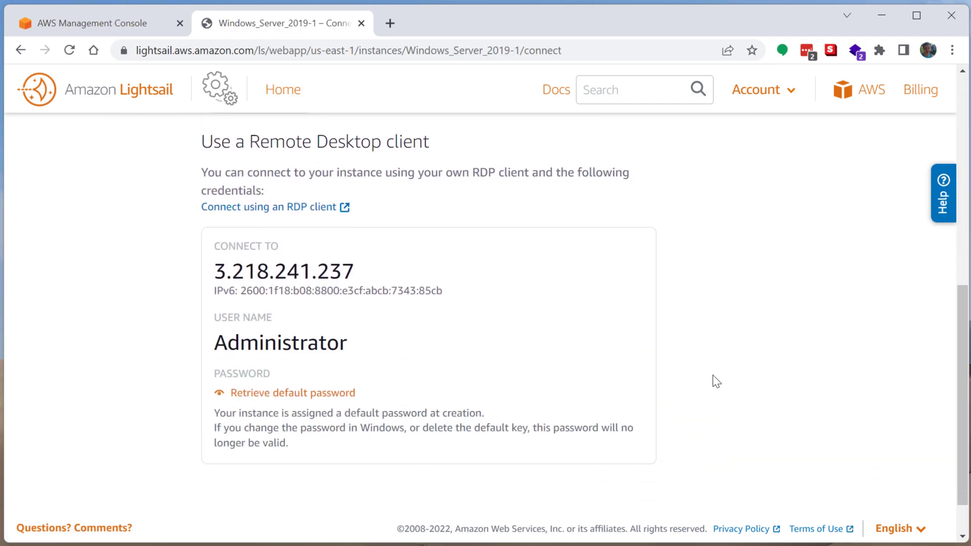
scroll(down, 3)
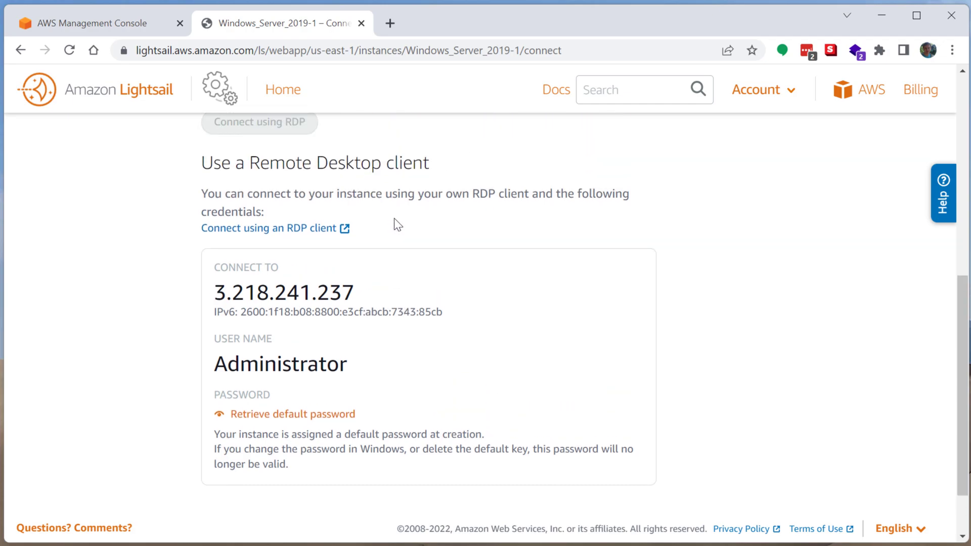
mouse_move(383, 298)
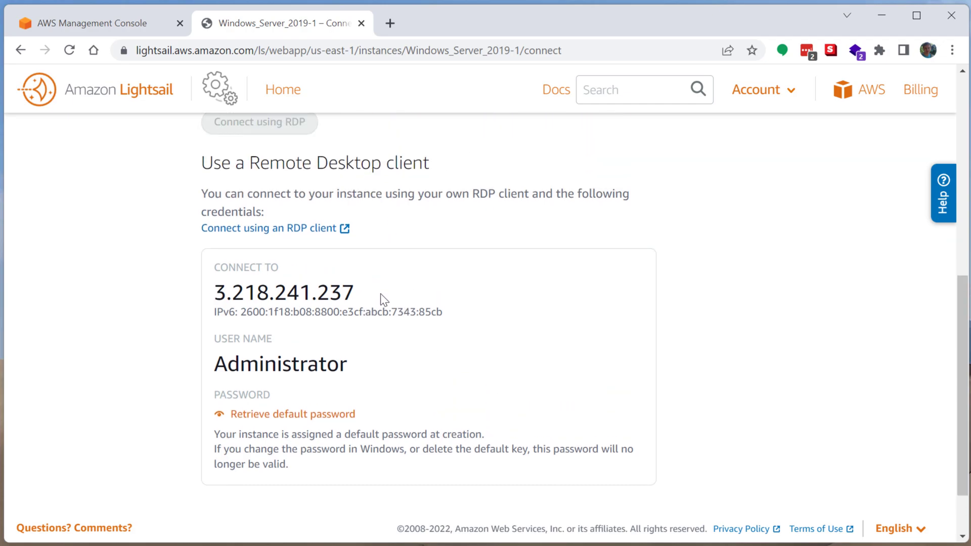
mouse_move(405, 303)
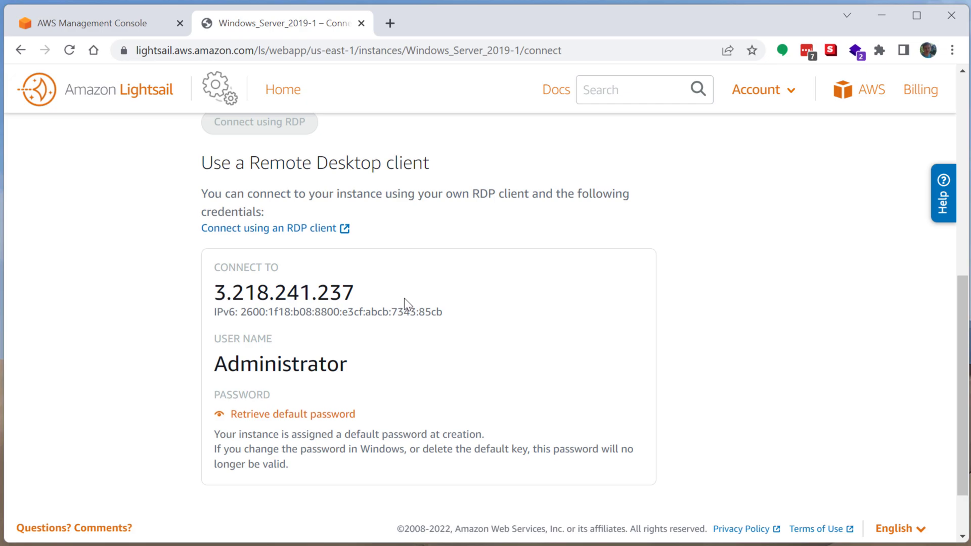
mouse_move(322, 236)
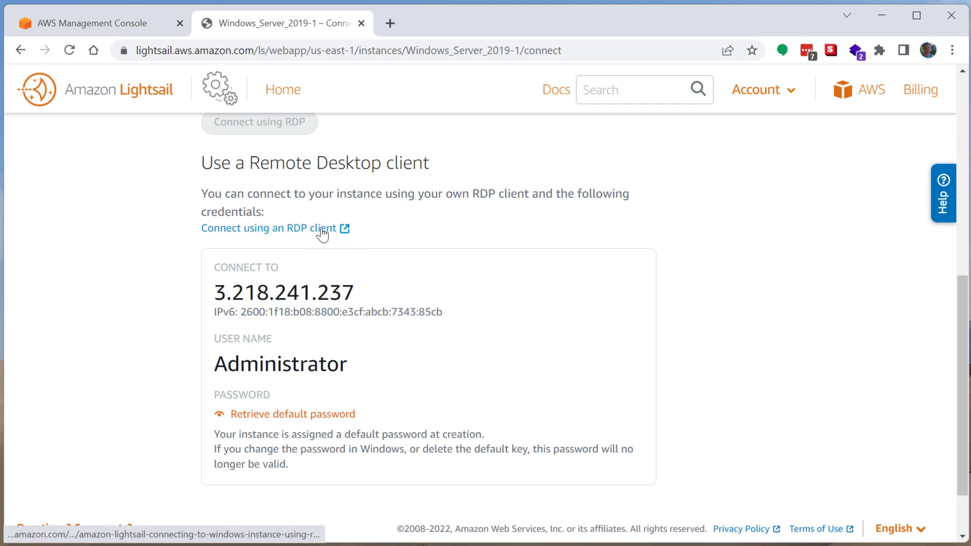
scroll(up, 3)
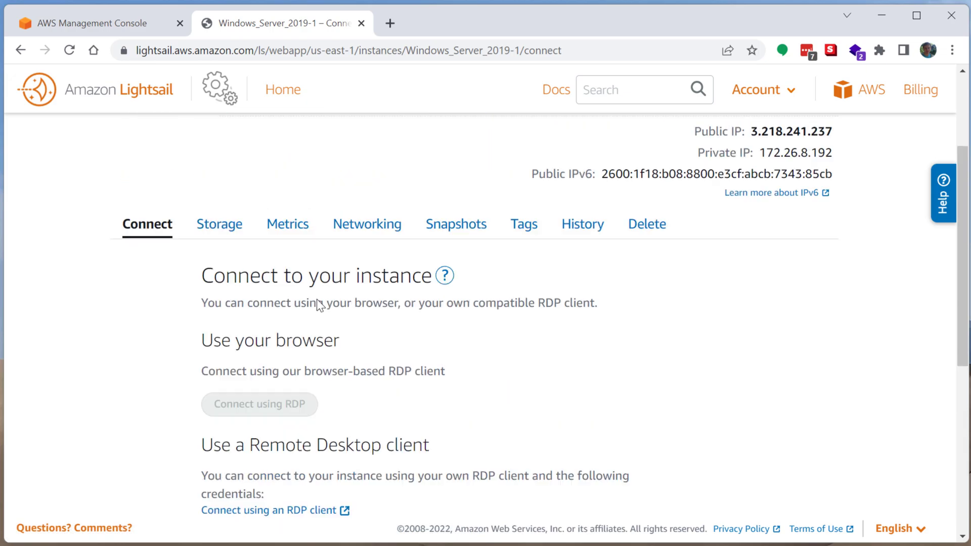
scroll(down, 3)
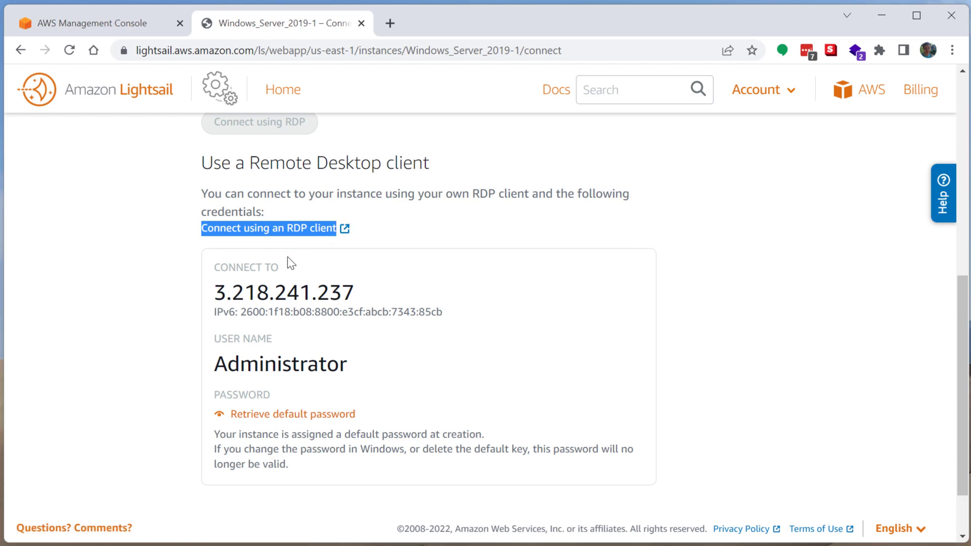
mouse_move(307, 266)
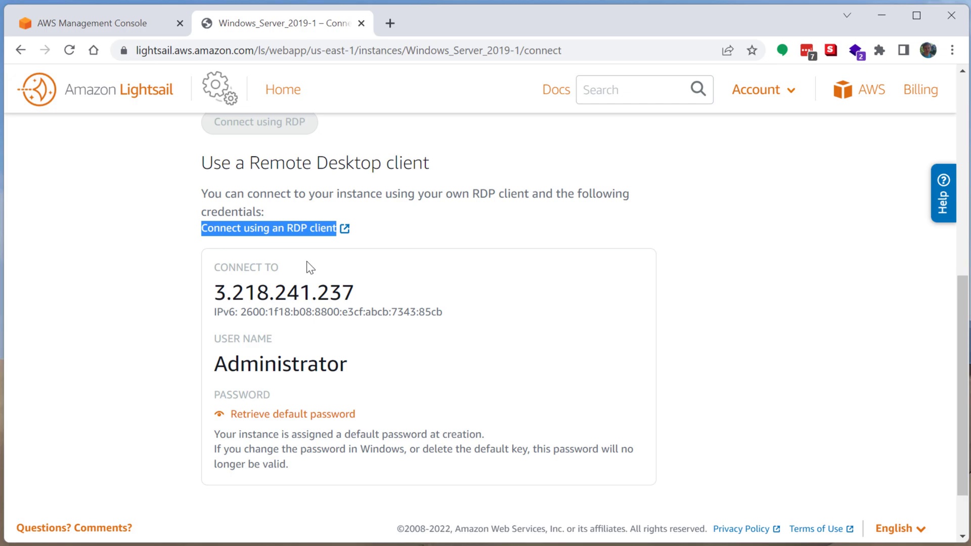
mouse_move(316, 259)
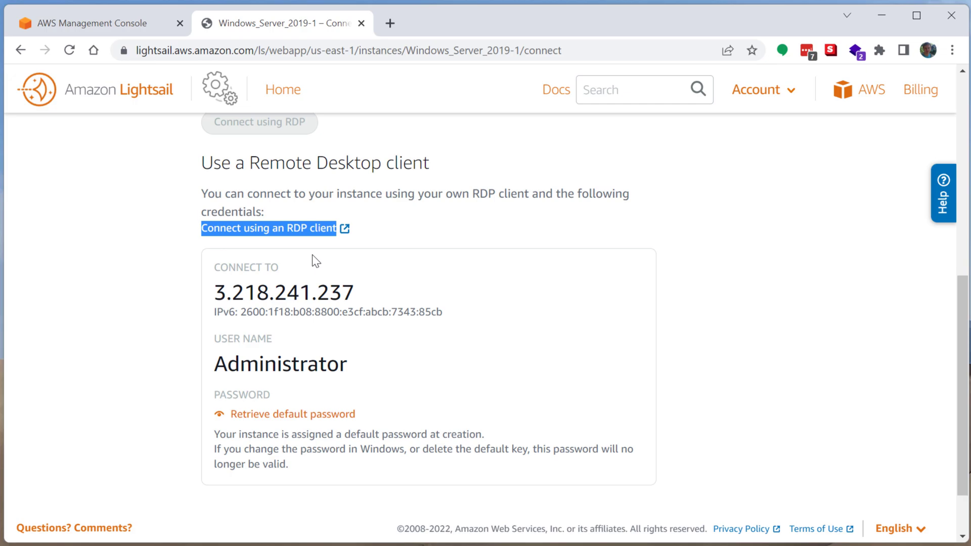
mouse_move(295, 242)
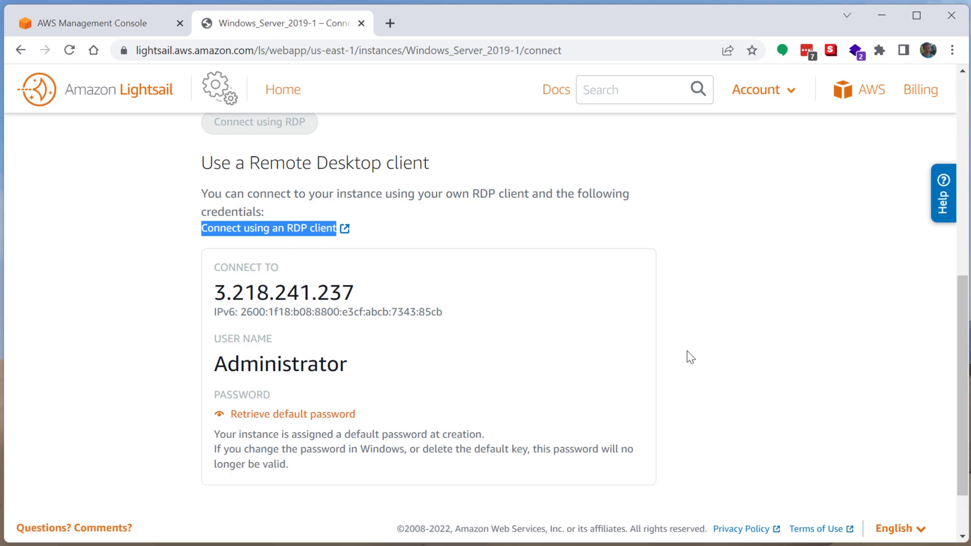
- Connect Remote Desktop to 3.218.241.237 using a different account named Administrator
double_click(283, 293)
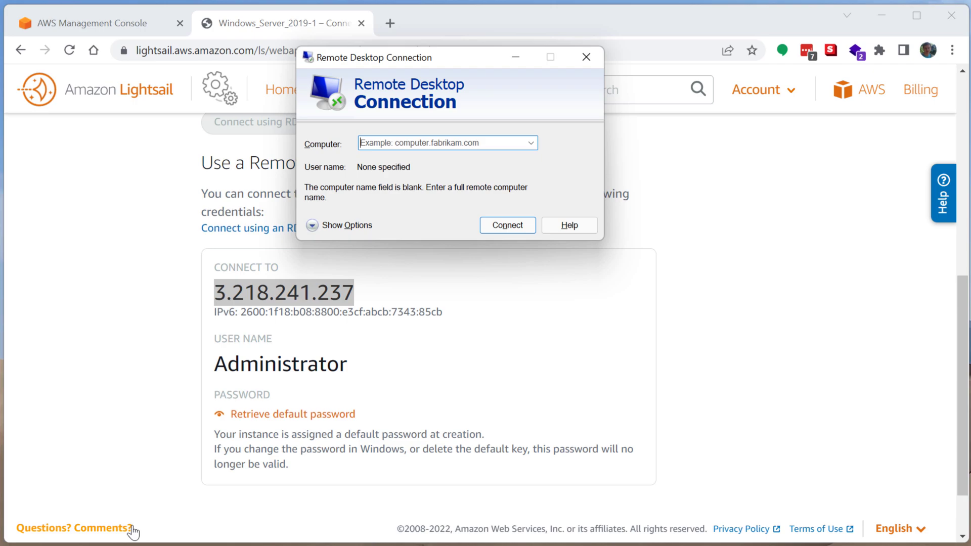
text(3.218.241.237)
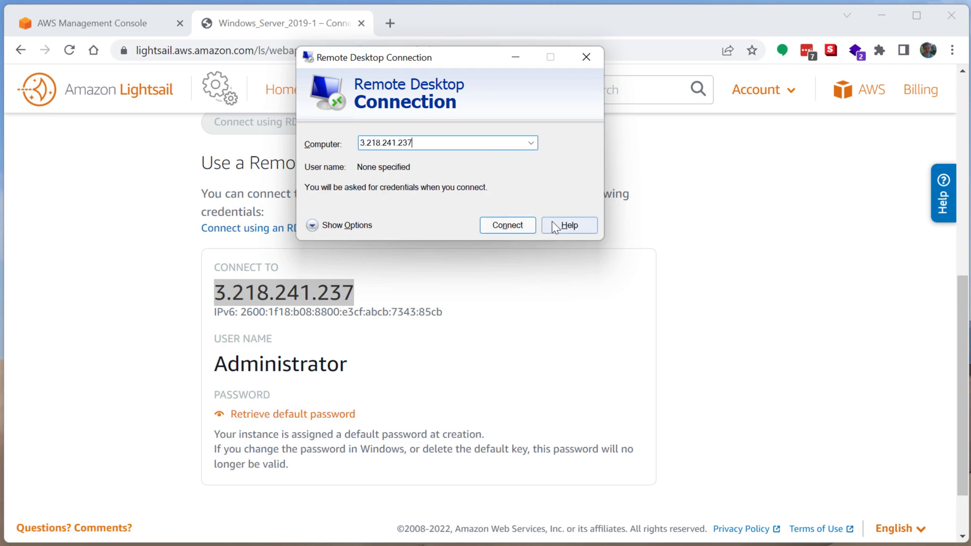
click(507, 225)
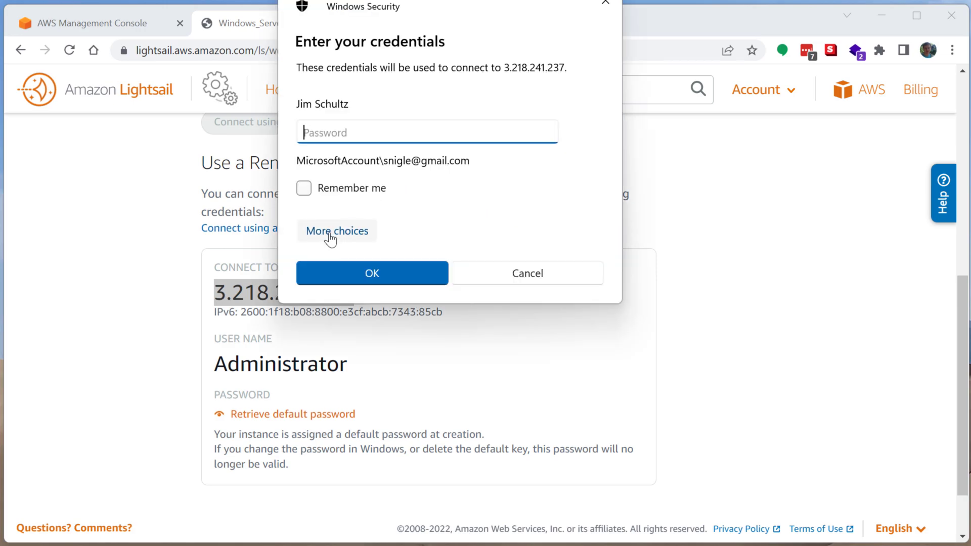
click(337, 231)
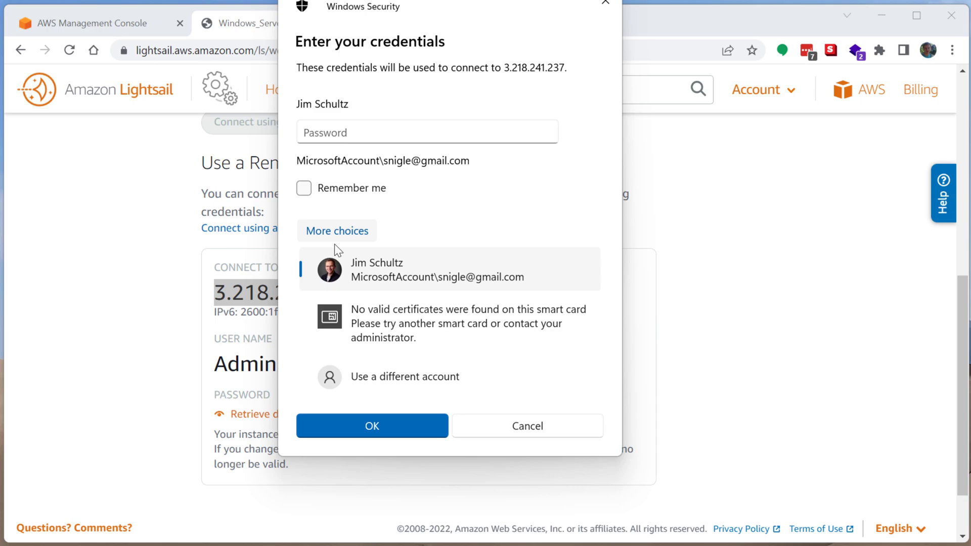
click(405, 376)
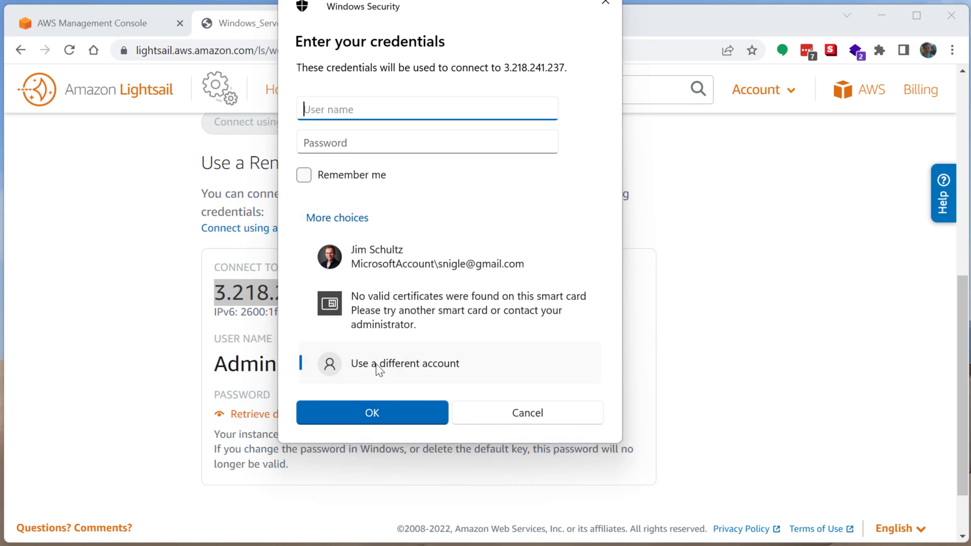
text(Adm)
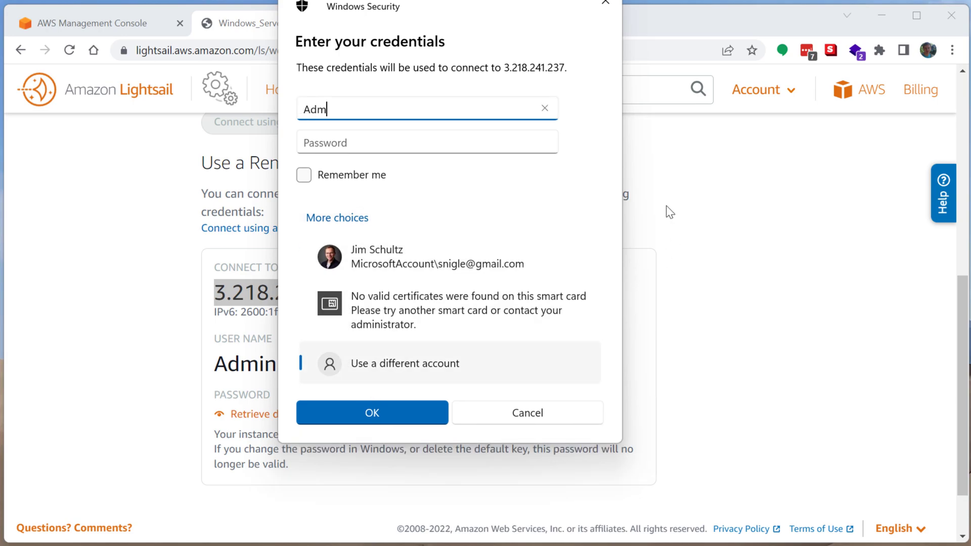
text(inistrator)
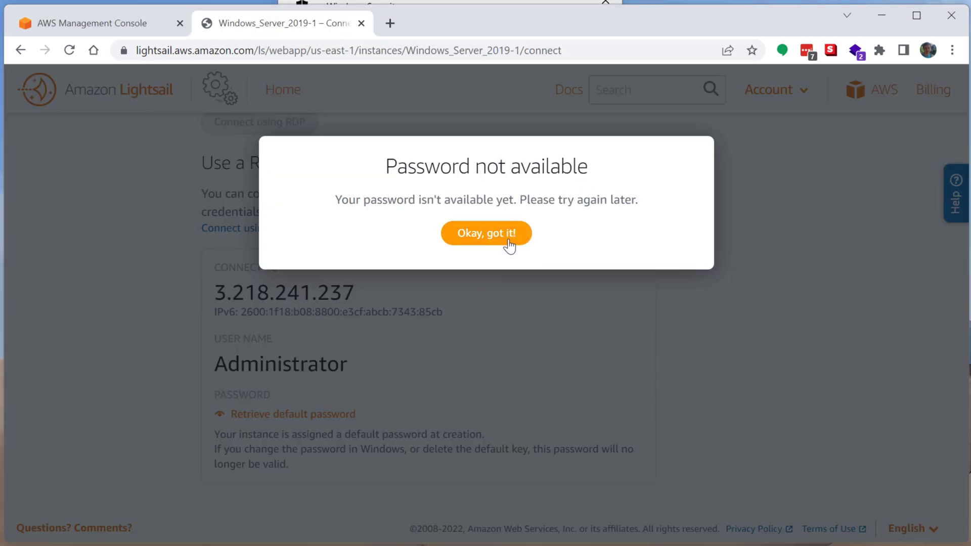
- Retry Retrieve default password, dismissing 'not available' notices, until the password appears
click(486, 232)
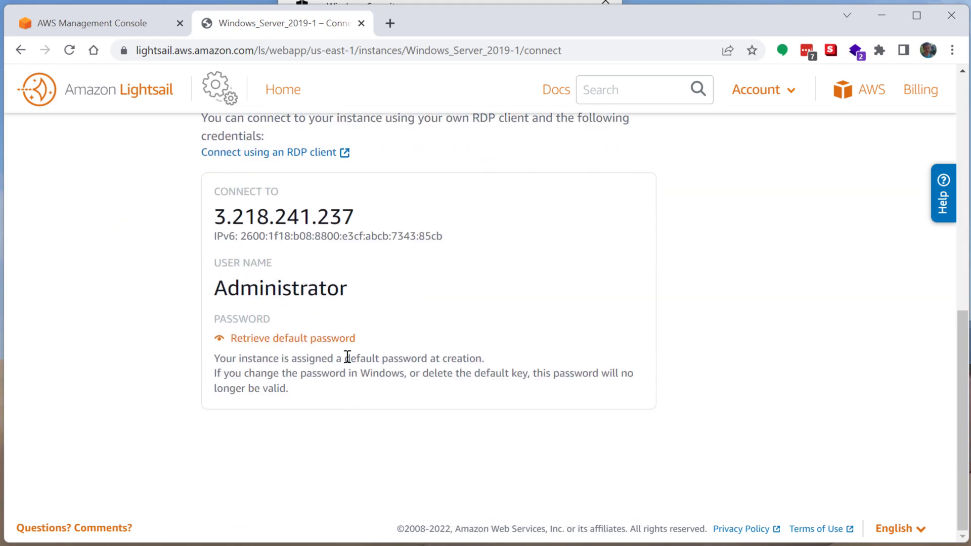
click(292, 338)
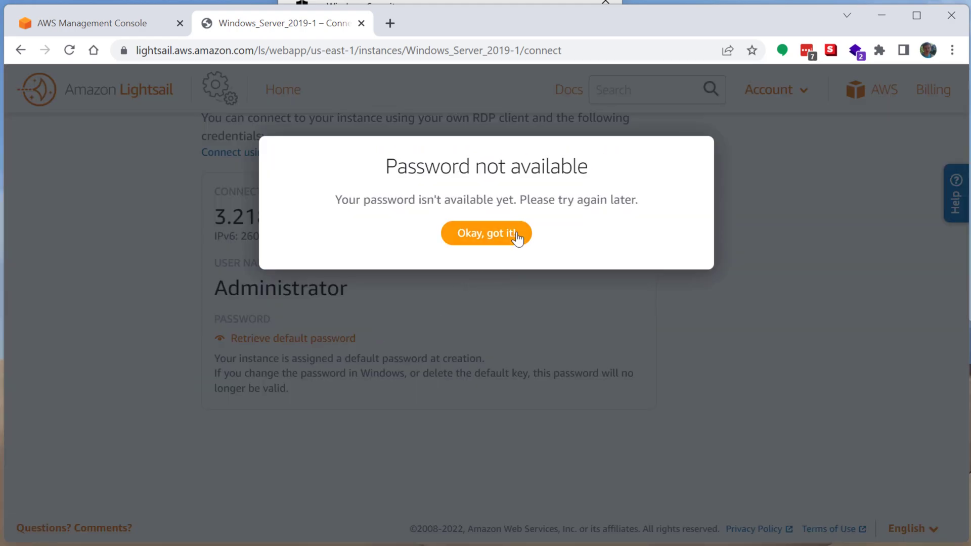
click(487, 234)
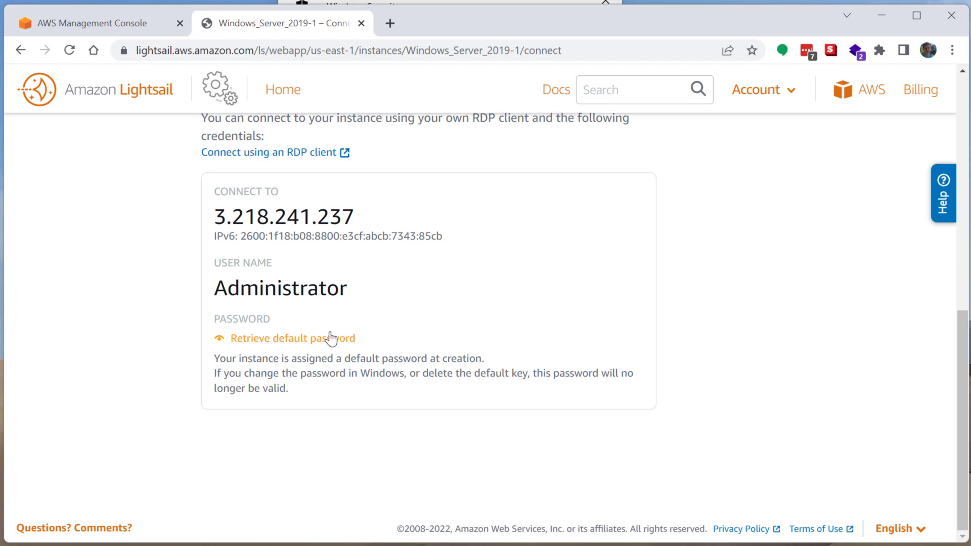
mouse_move(221, 359)
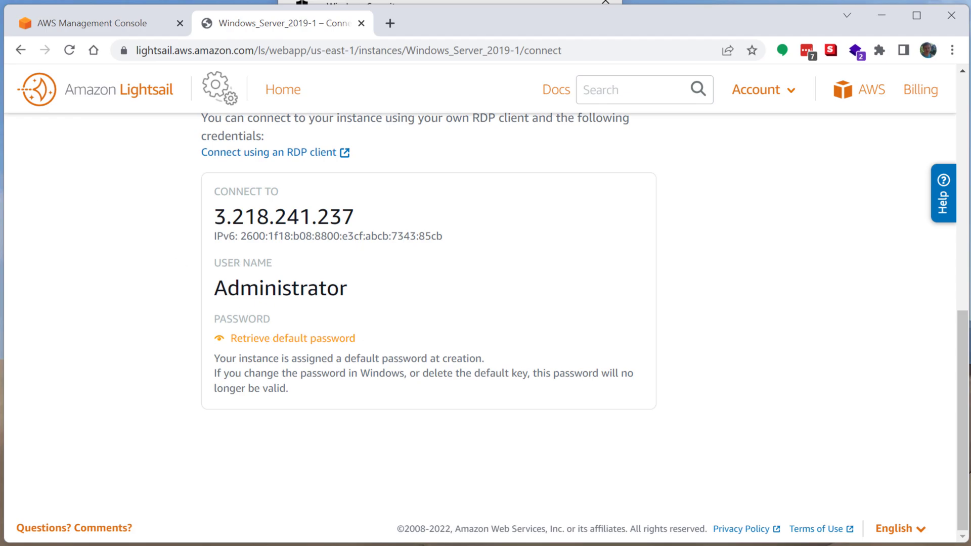
mouse_move(64, 187)
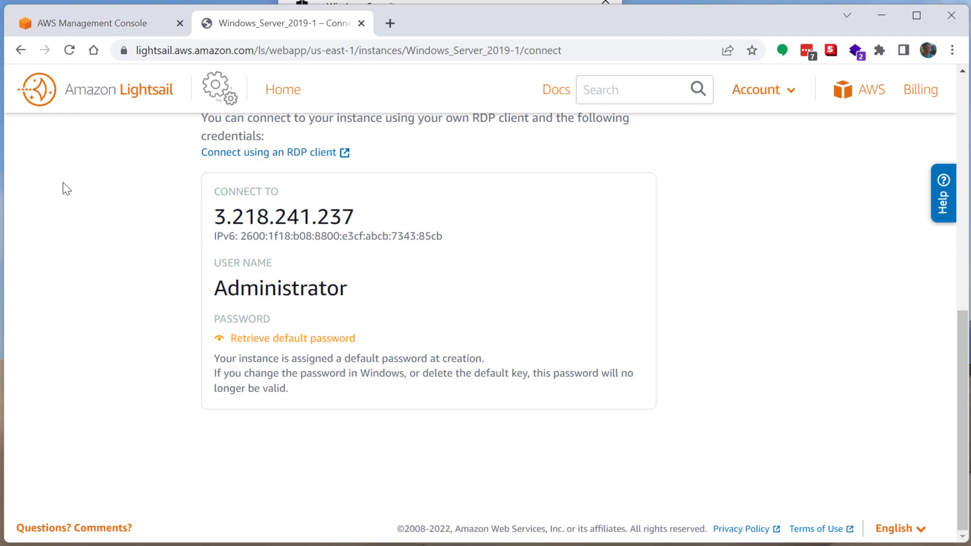
click(294, 338)
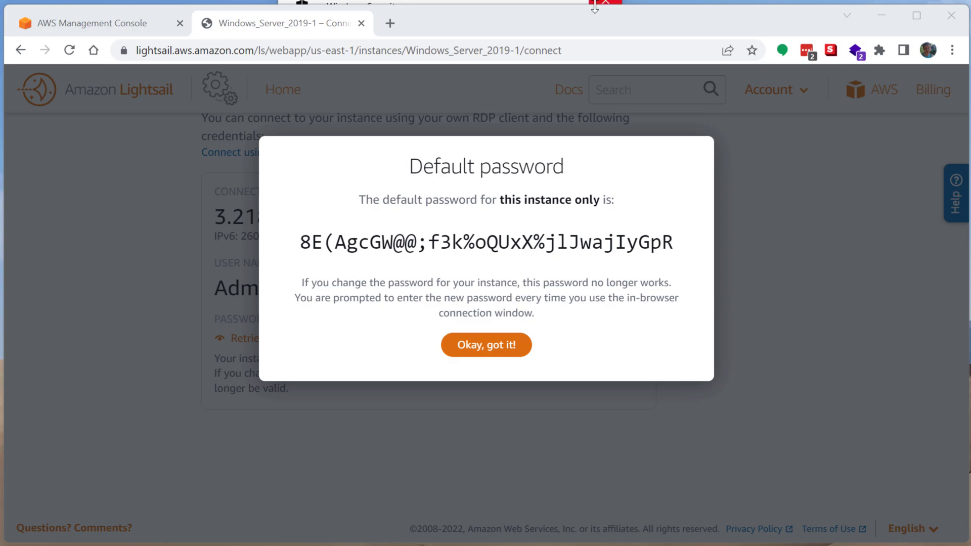
mouse_move(545, 226)
text(Administrator)
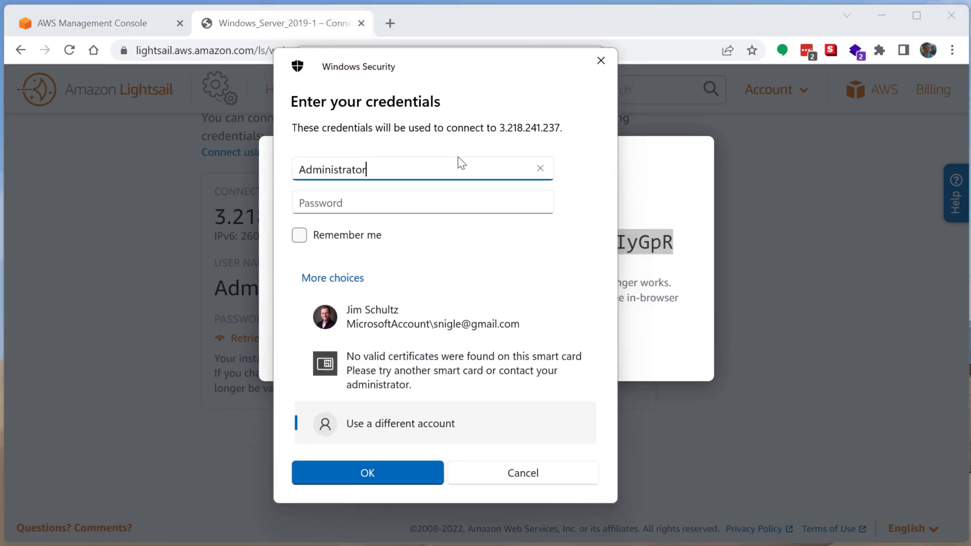
- Sign in as Administrator and accept the certificate warning to connect to 3.218.241.237
click(368, 473)
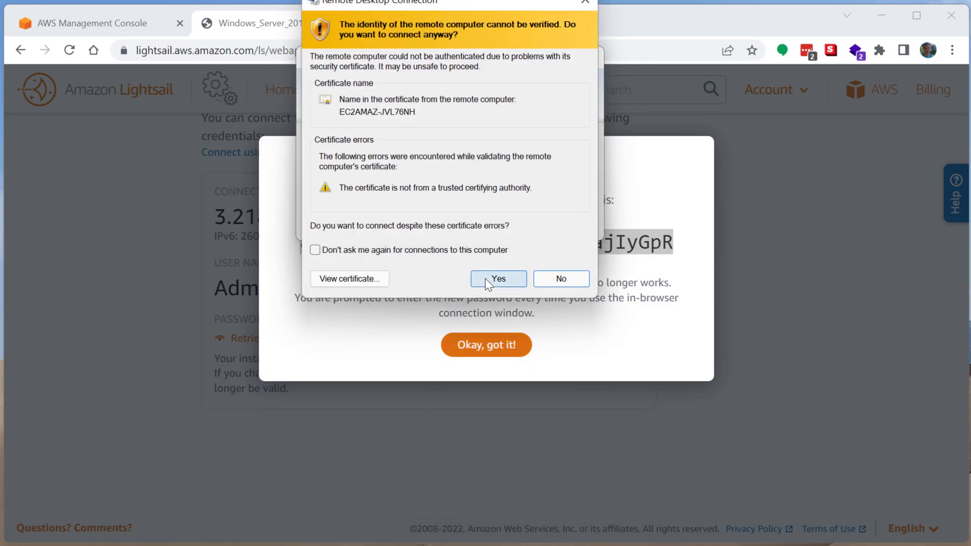
click(498, 279)
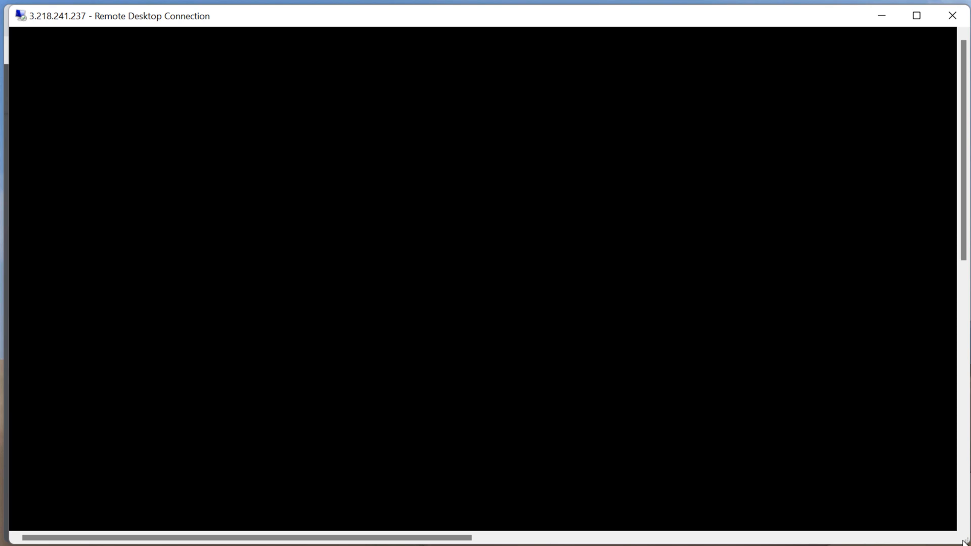
mouse_move(966, 540)
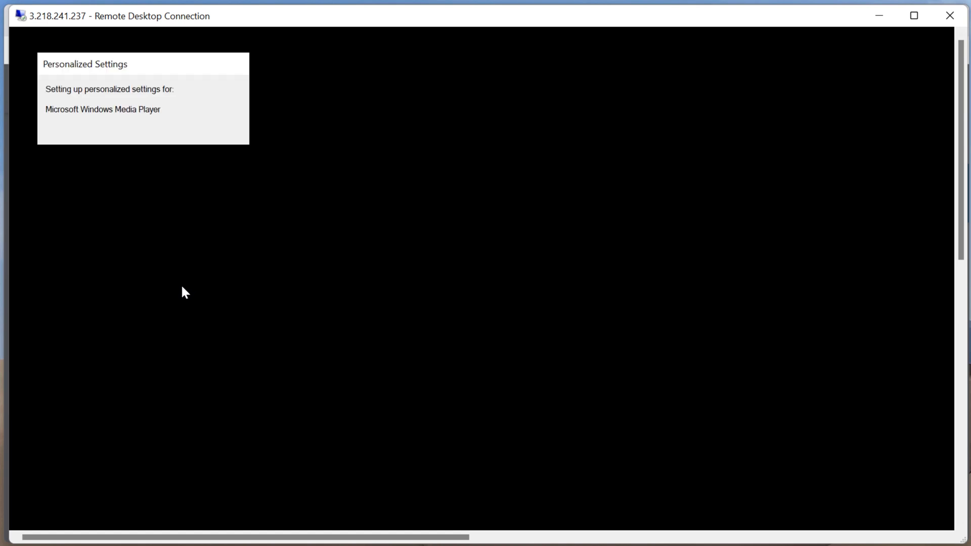
mouse_move(114, 311)
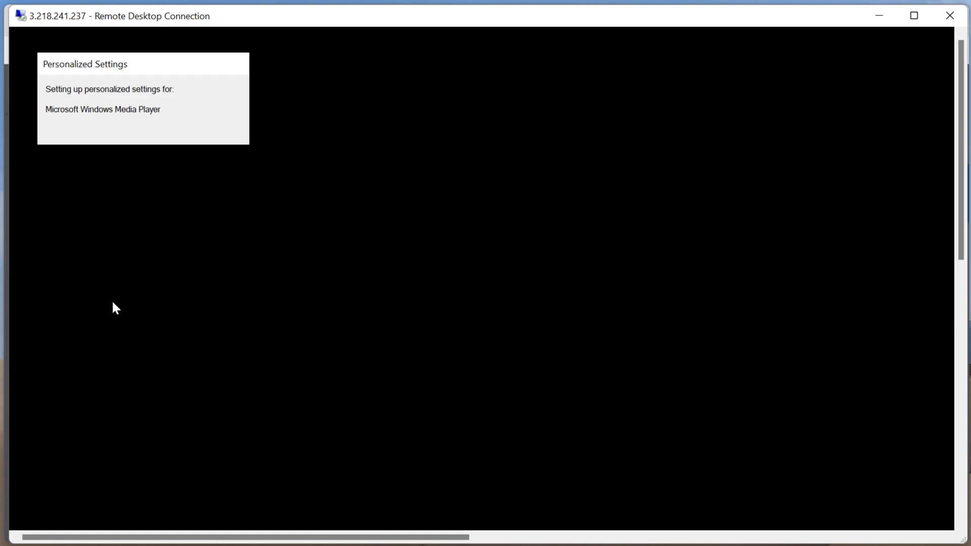
mouse_move(212, 202)
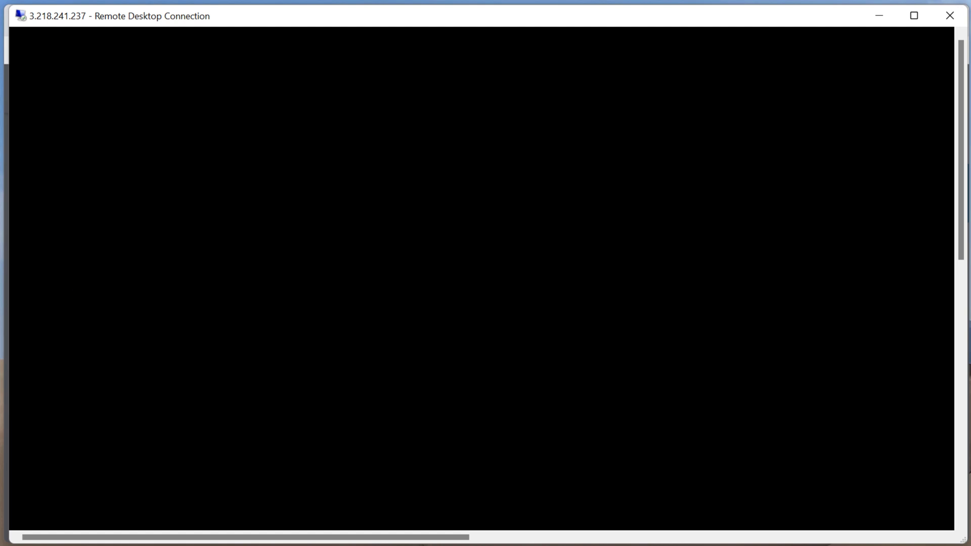
mouse_move(346, 282)
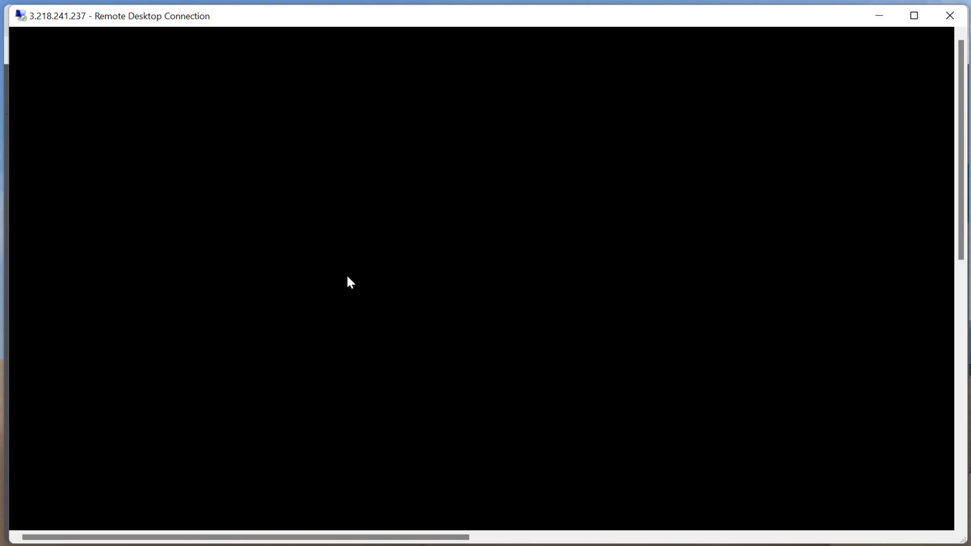
mouse_move(50, 161)
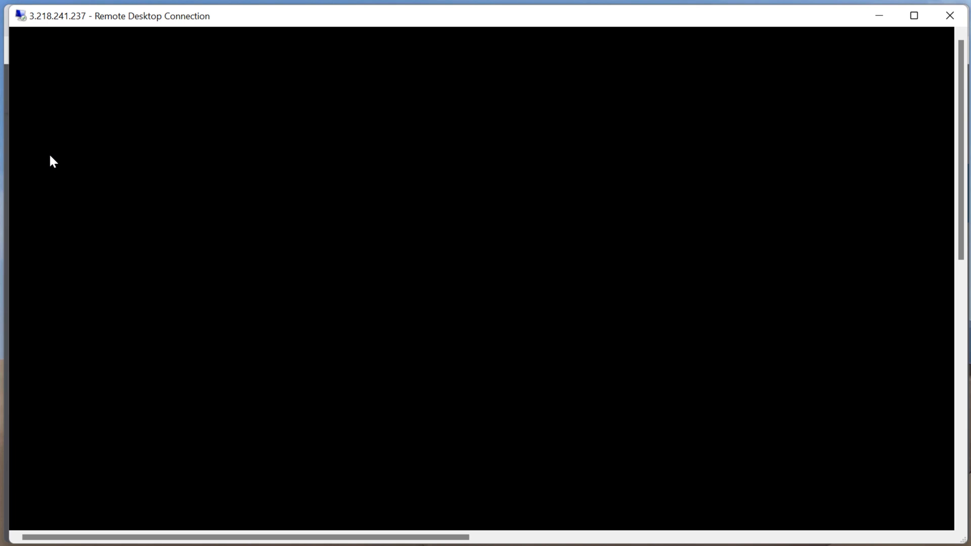
mouse_move(183, 331)
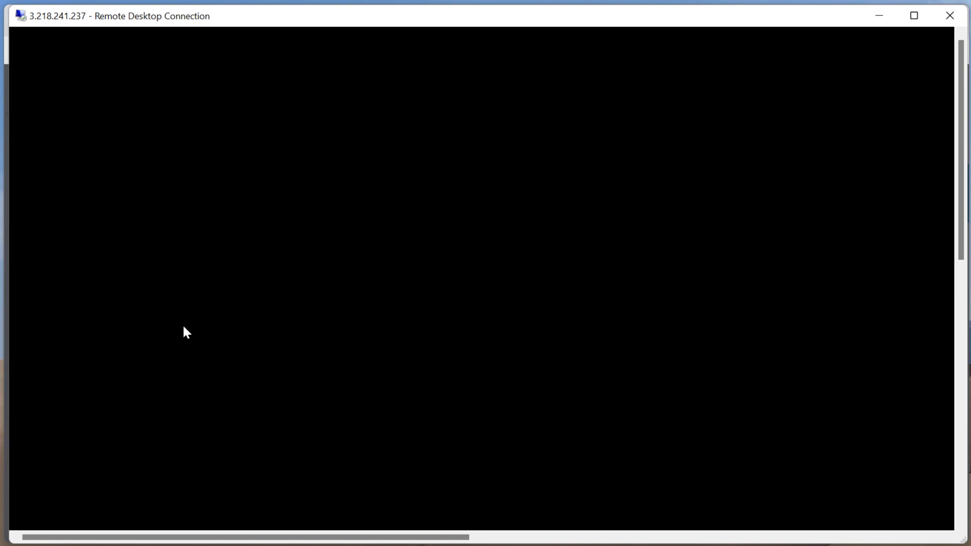
mouse_move(206, 319)
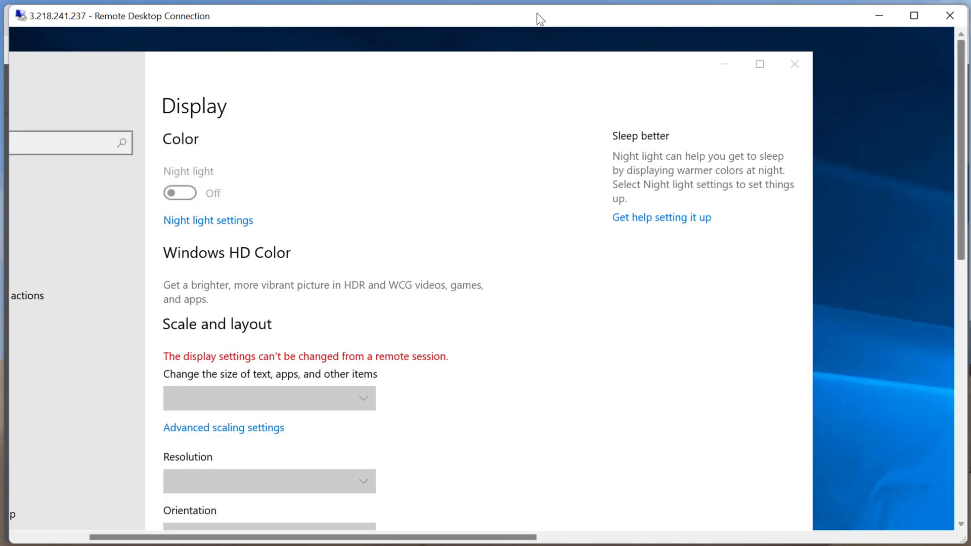
- Turn on Smart sizing for the session and allow network discovery on the server
right_click(539, 19)
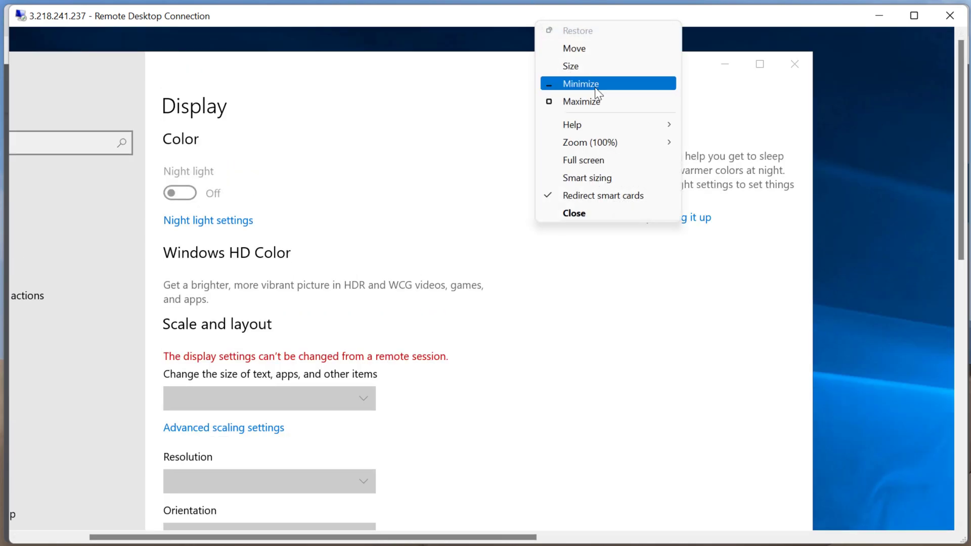
mouse_move(602, 202)
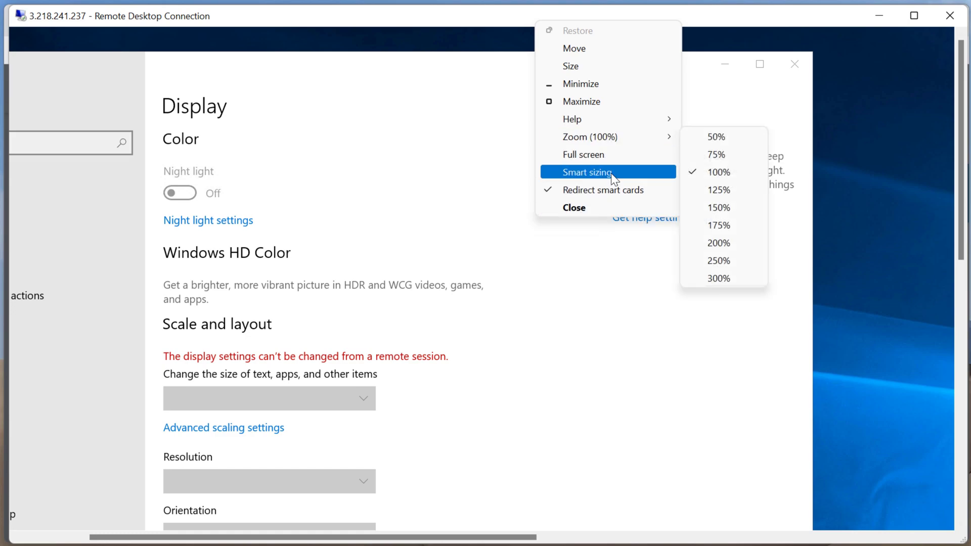
click(602, 171)
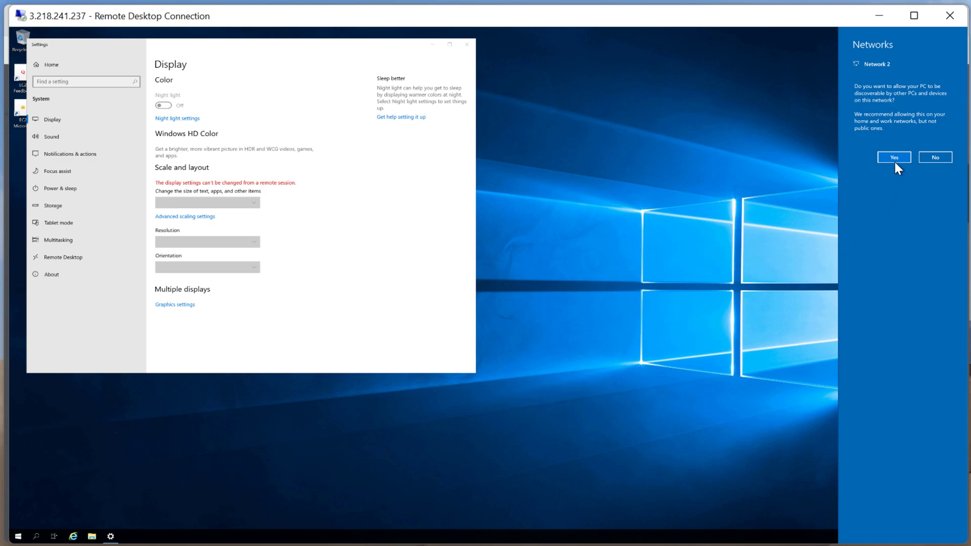
click(894, 157)
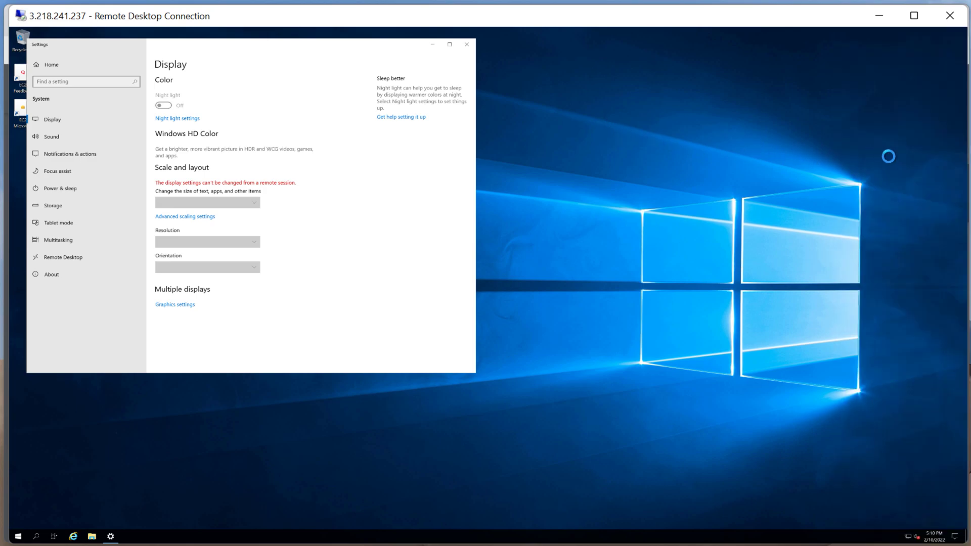
mouse_move(478, 45)
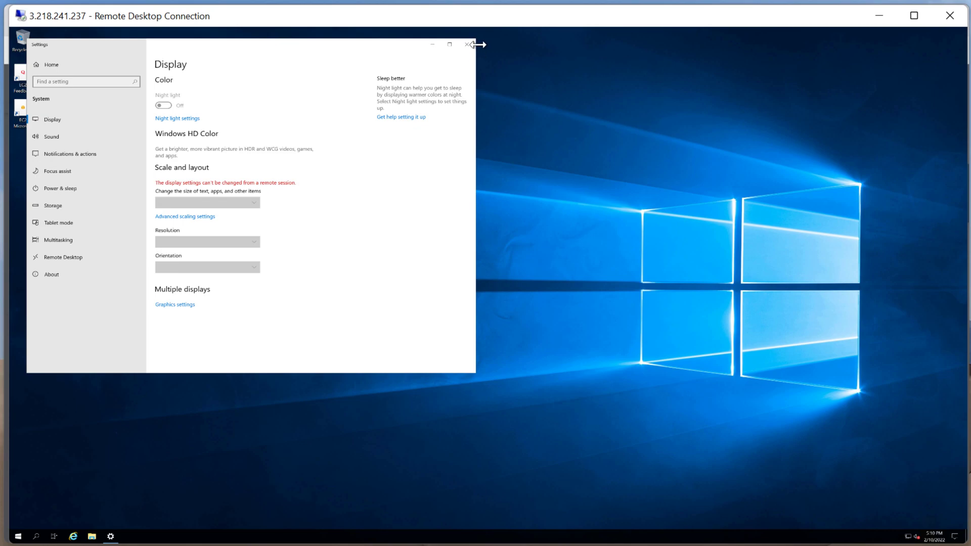
- Close, reopen, and close again the server's Display settings window
click(468, 44)
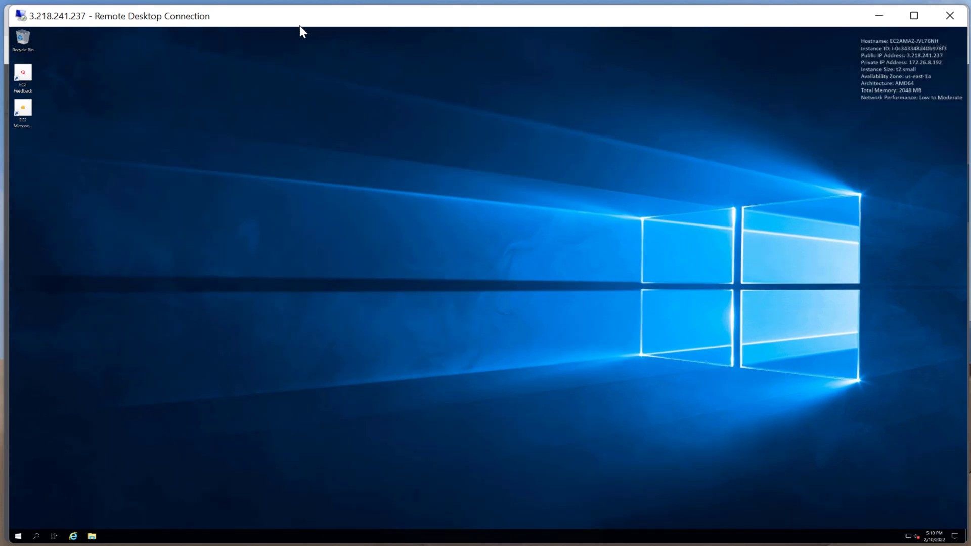
mouse_move(344, 421)
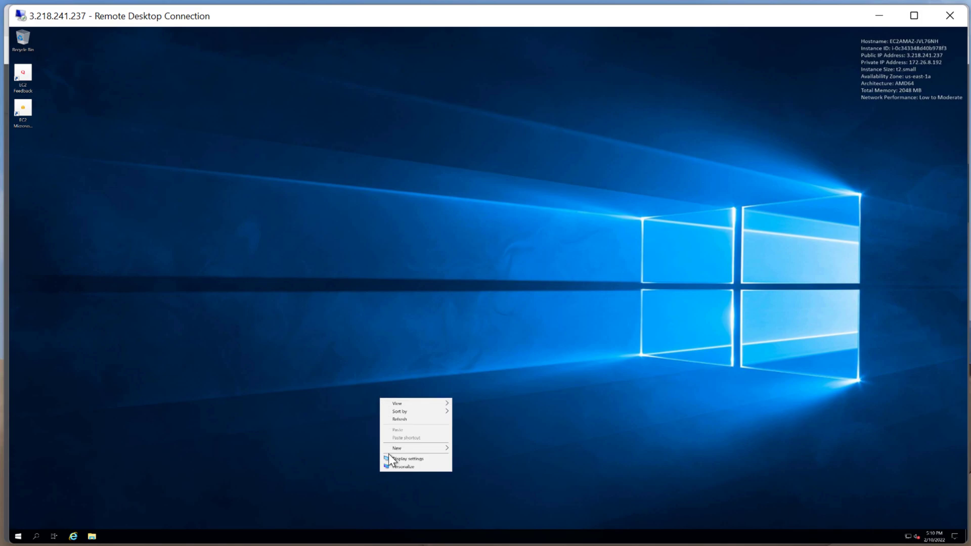
click(408, 459)
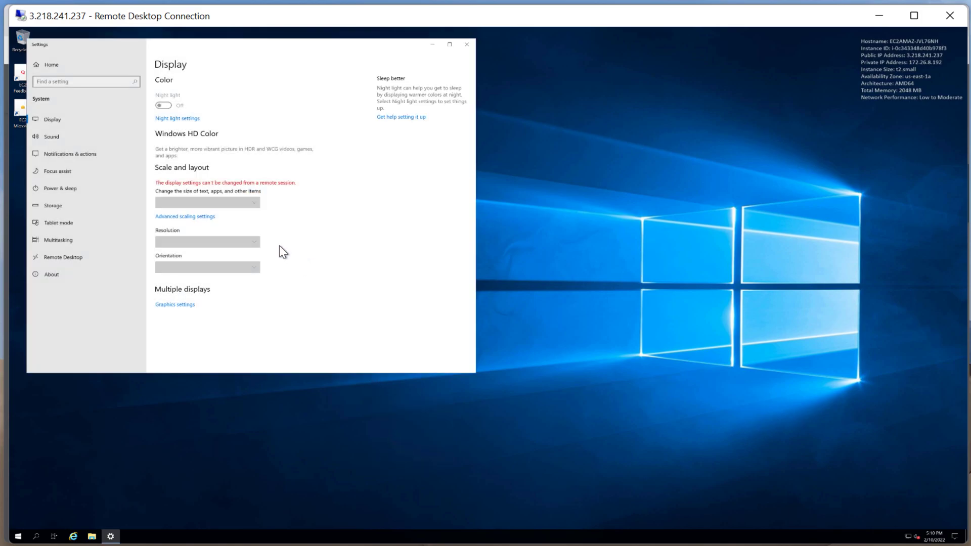
mouse_move(275, 55)
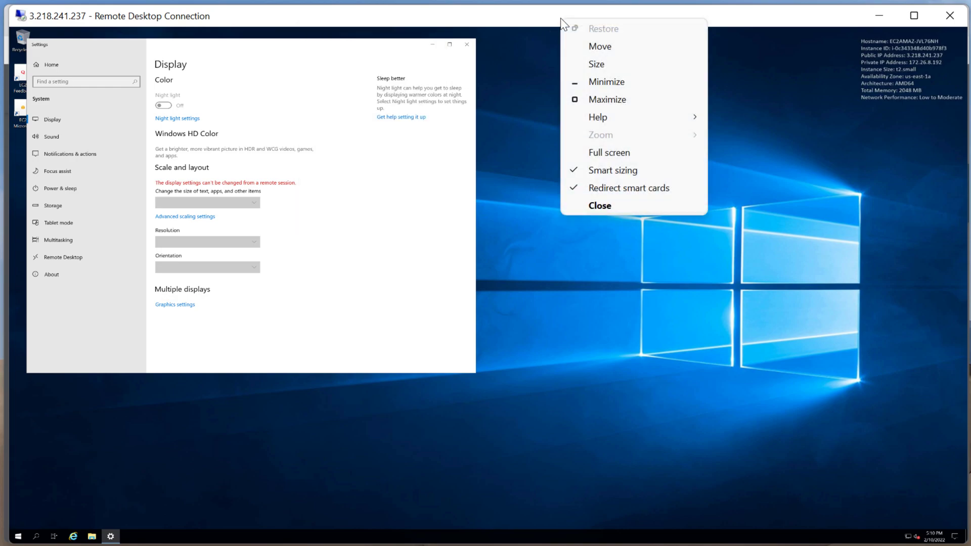
mouse_move(625, 141)
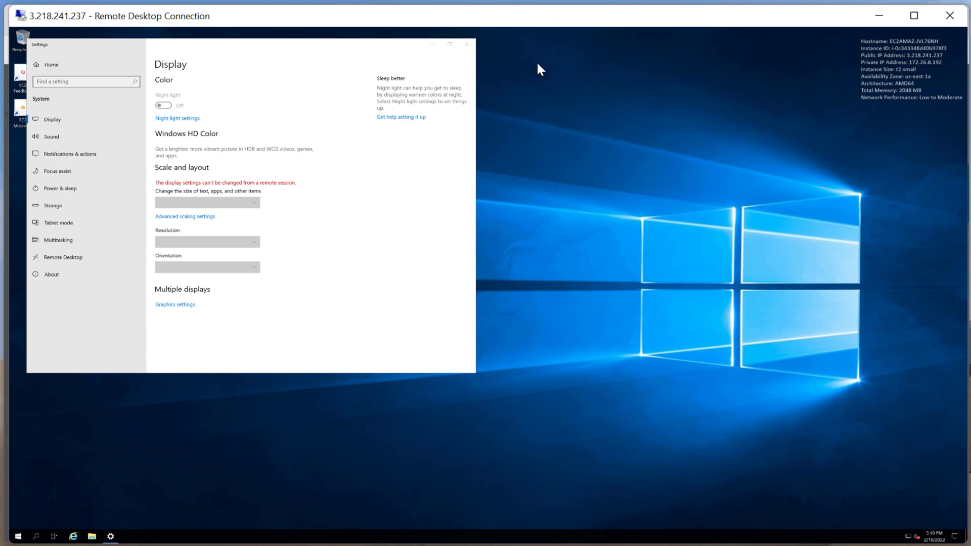
click(468, 45)
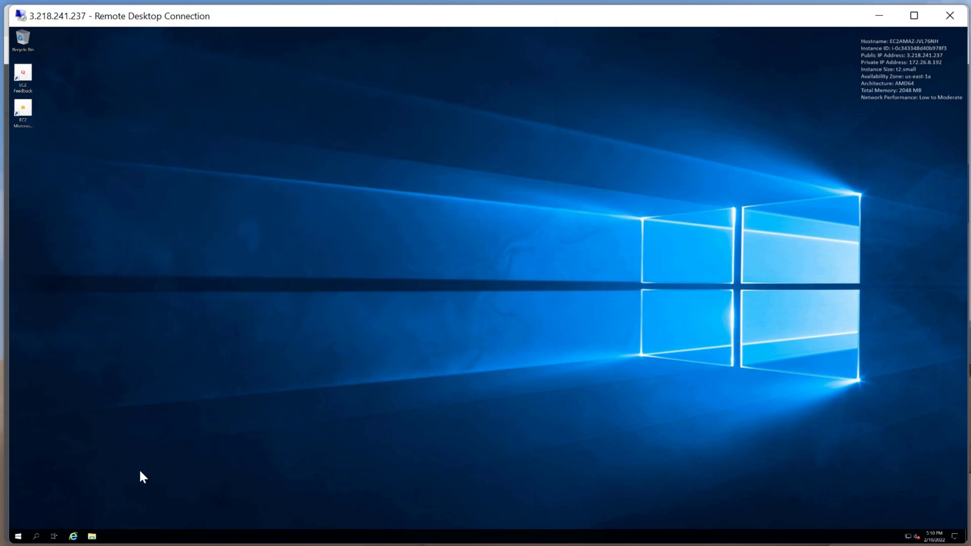
- Open System Information via Start search 'system' and select the 2.00 GB Installed Physical Memory row
click(6, 535)
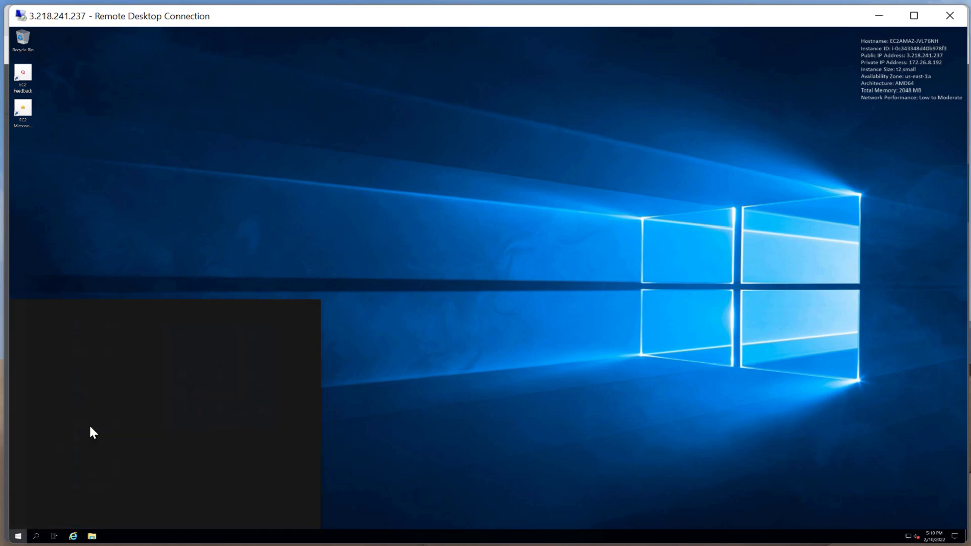
text(system)
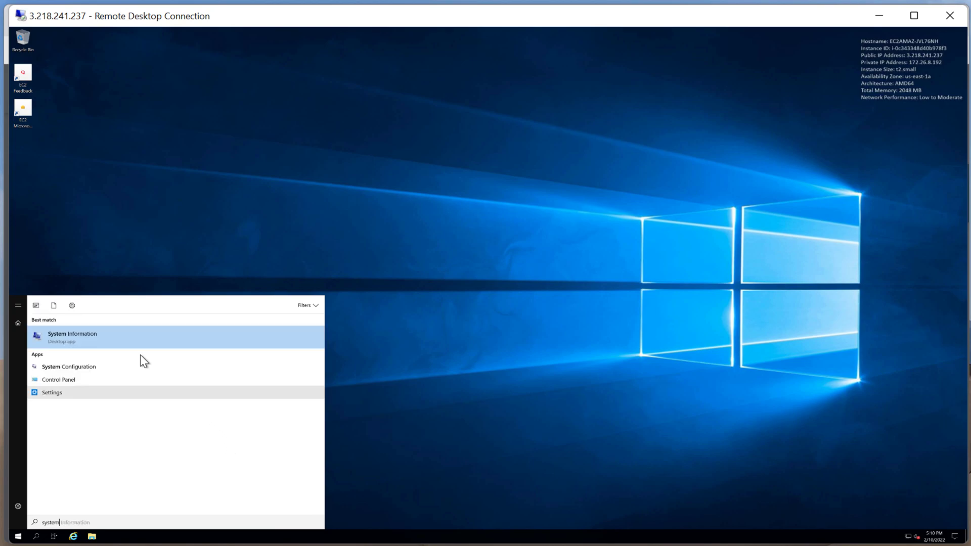
mouse_move(101, 347)
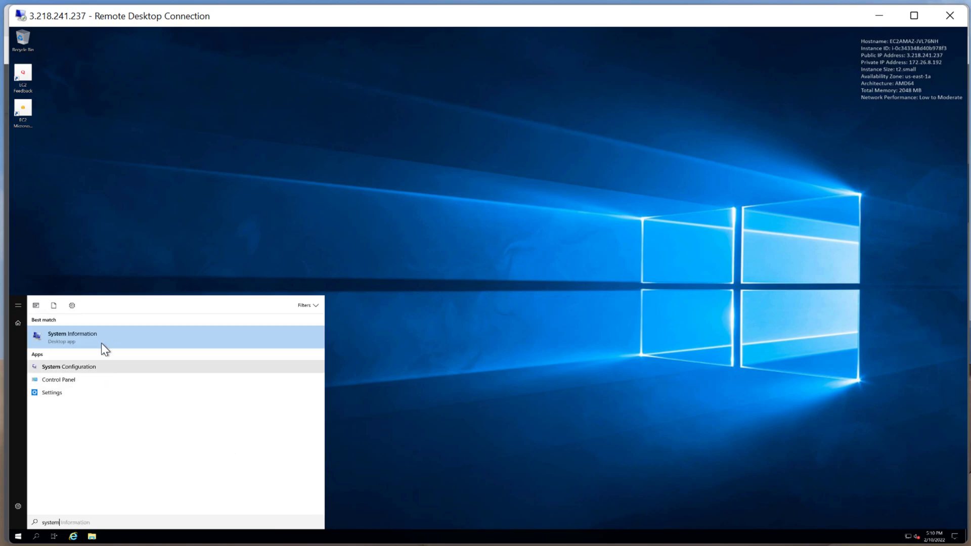
click(72, 337)
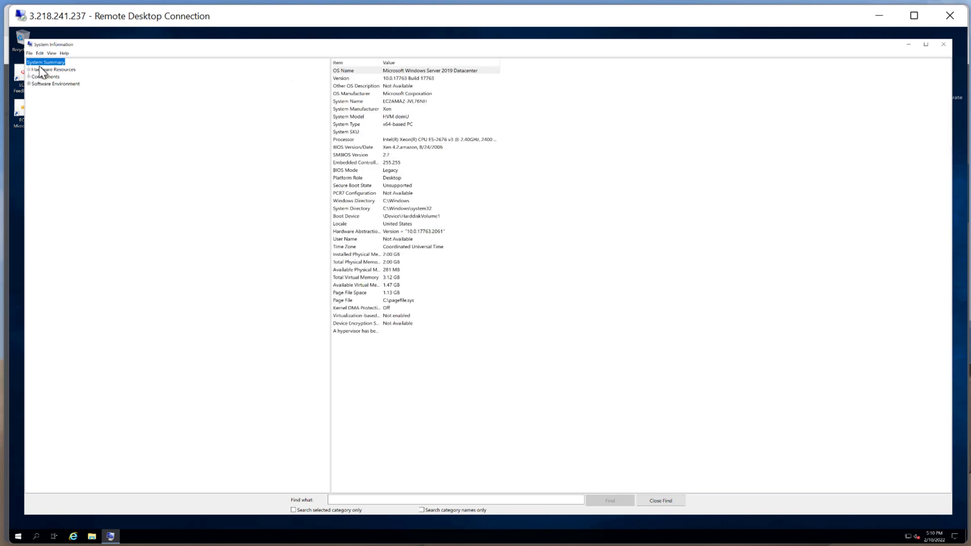
mouse_move(389, 173)
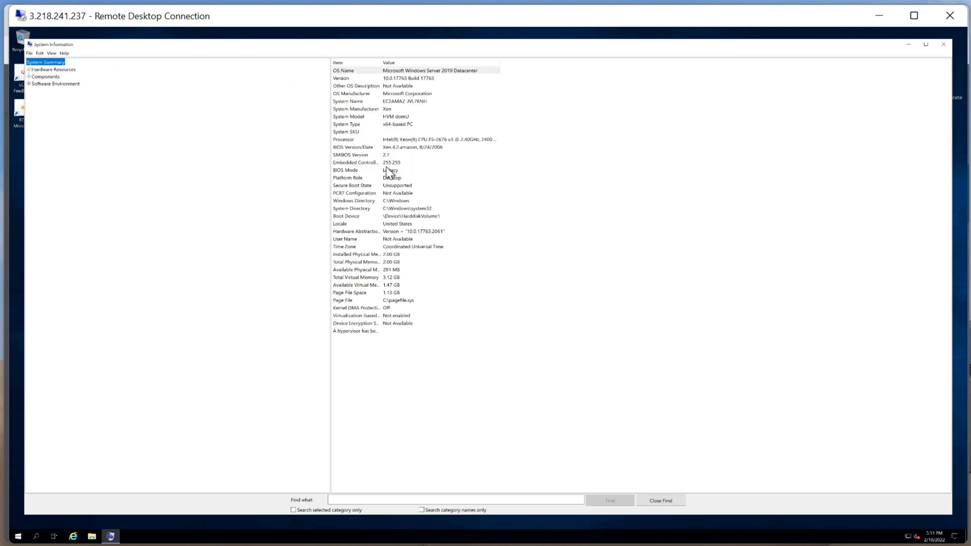
mouse_move(385, 256)
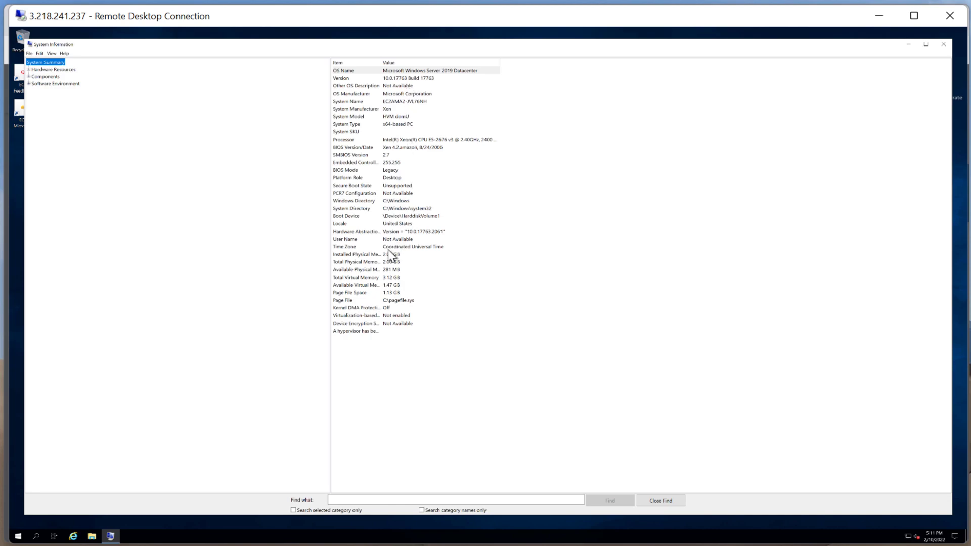
click(387, 254)
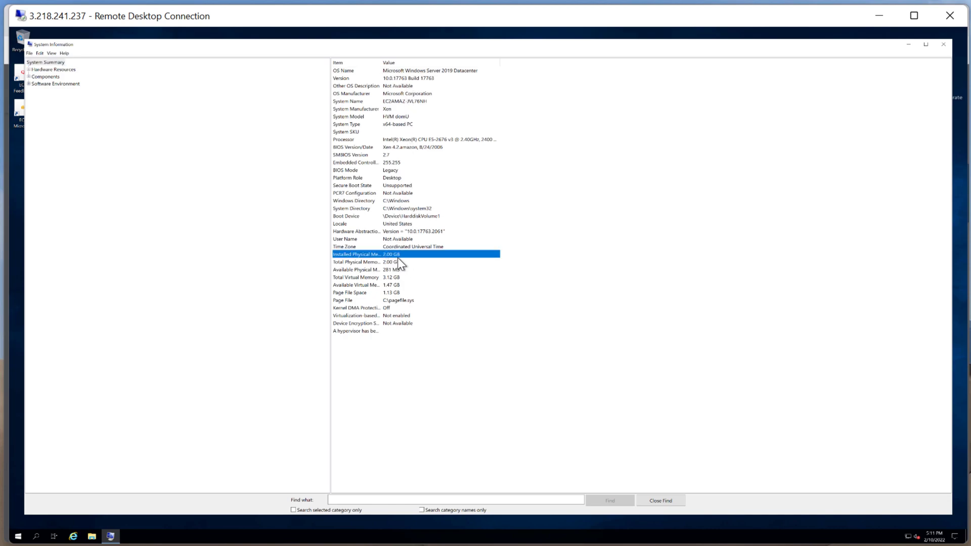
mouse_move(446, 233)
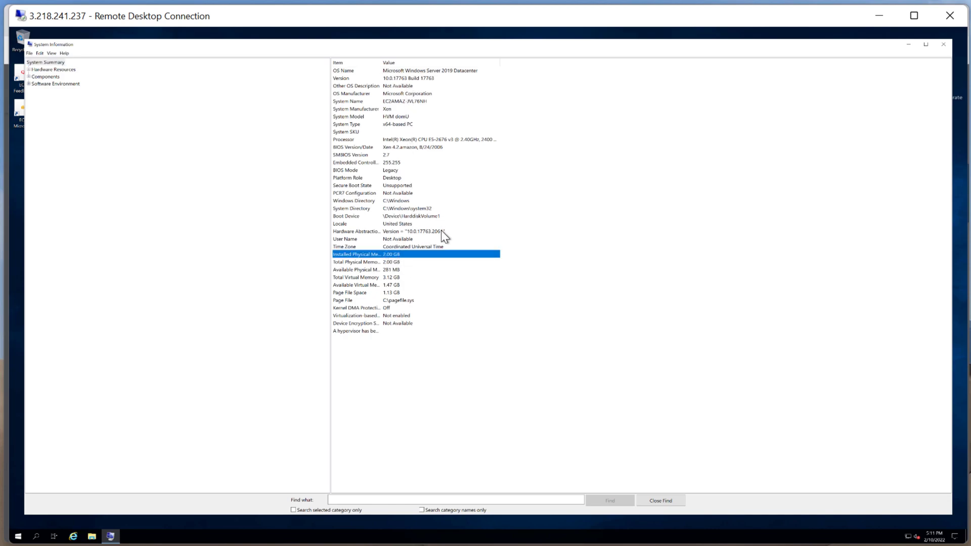
mouse_move(407, 390)
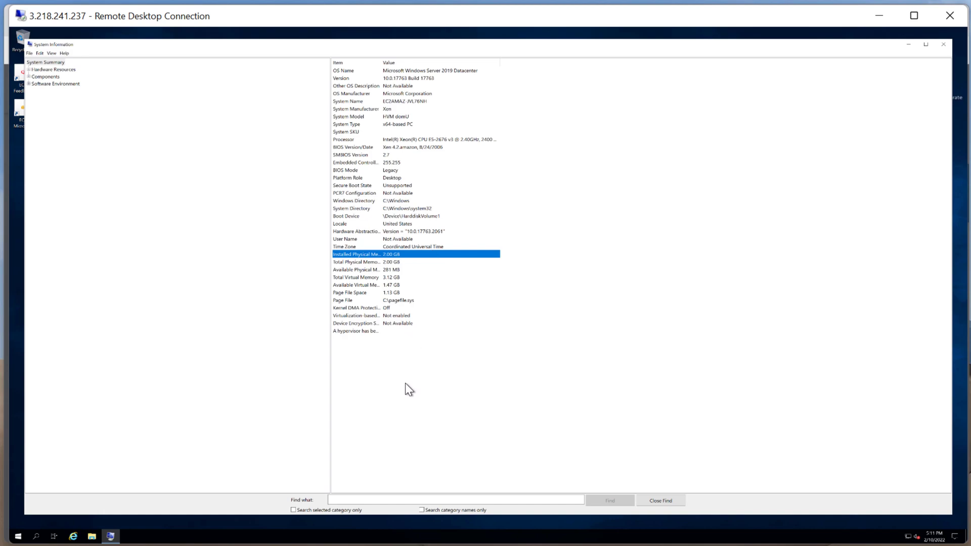
click(18, 535)
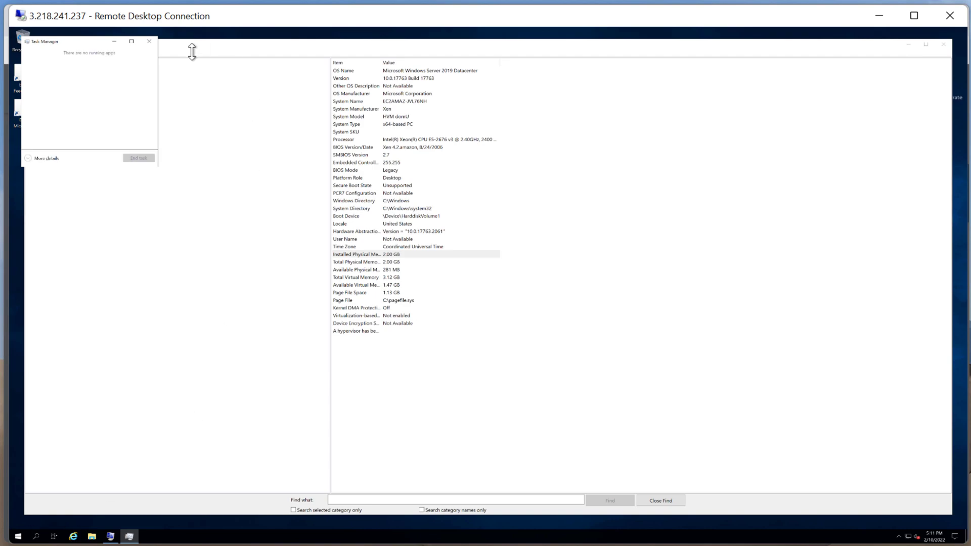
- Show Task Manager's Memory performance view, with 1.6 of 2.0 GB in use
click(44, 158)
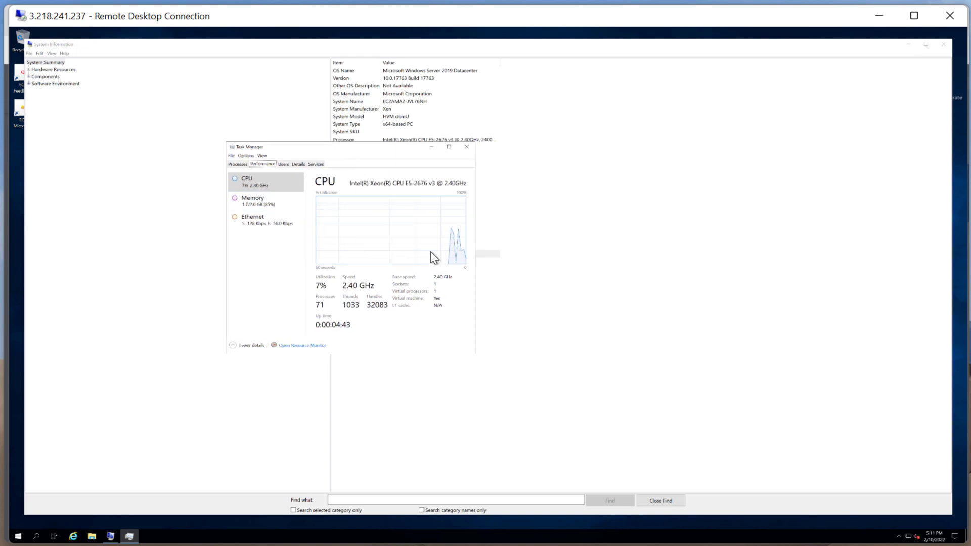
mouse_move(437, 298)
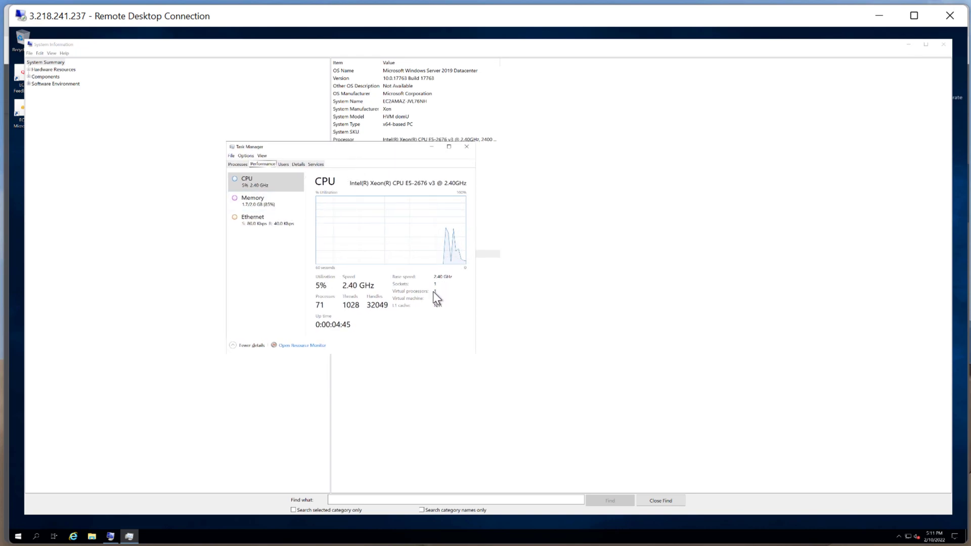
click(253, 200)
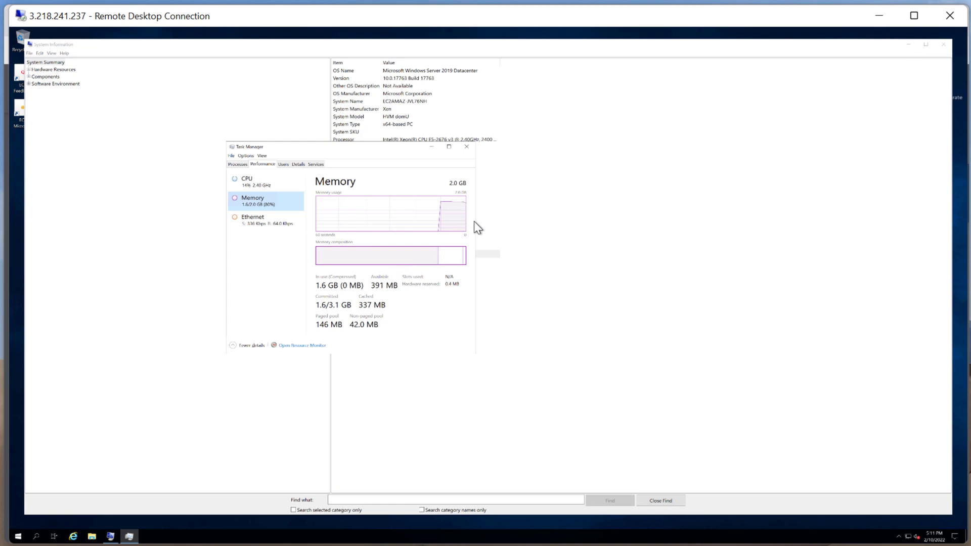
mouse_move(654, 339)
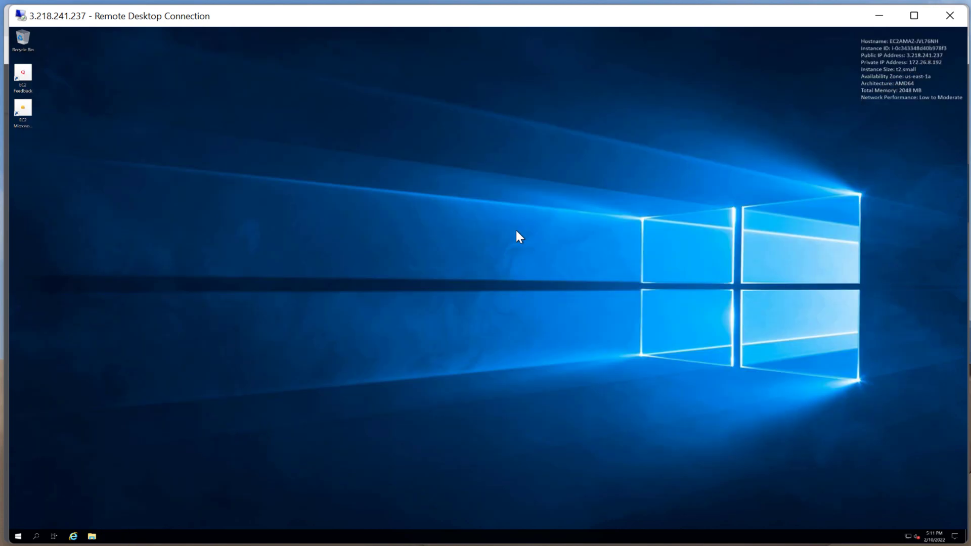
mouse_move(418, 251)
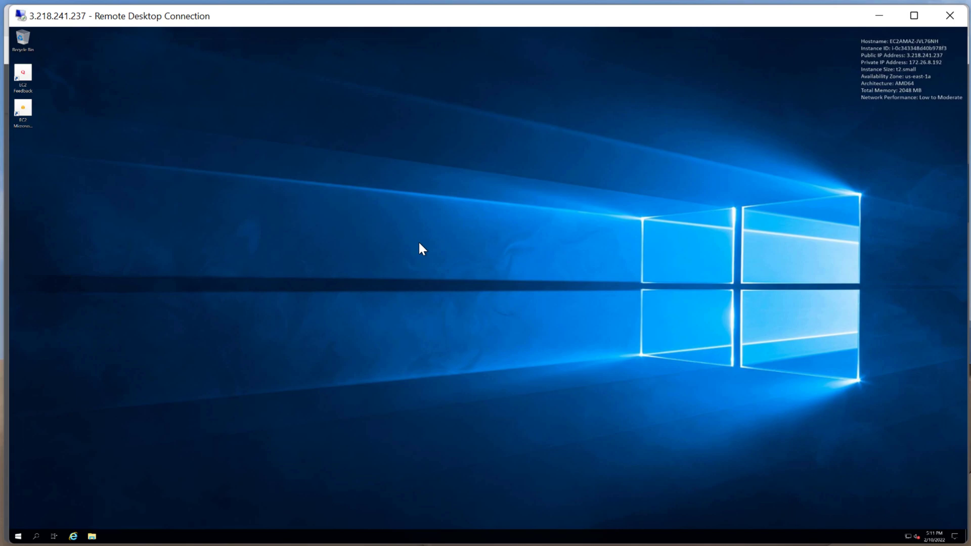
mouse_move(430, 126)
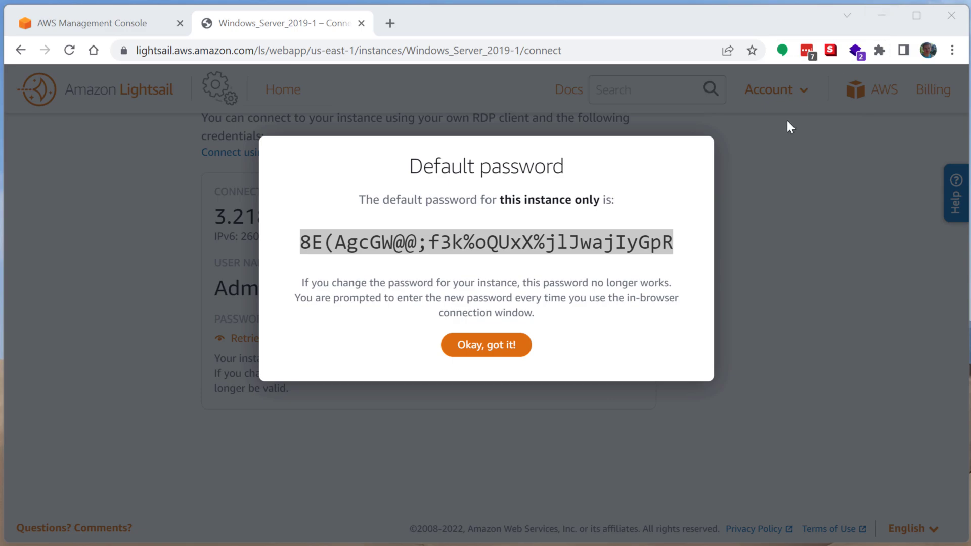
- Dismiss the default password notice and stop the Windows_Server_2019-1 instance
click(486, 345)
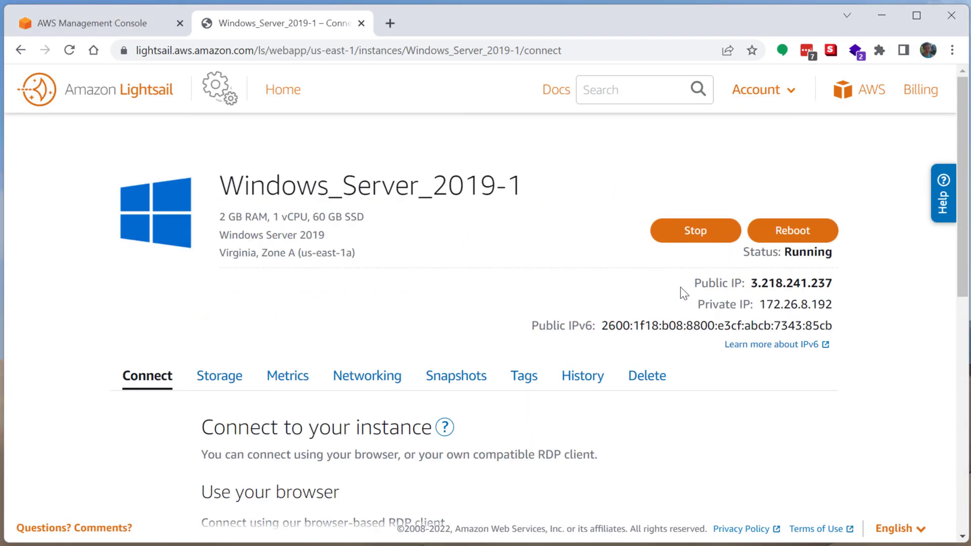
mouse_move(445, 316)
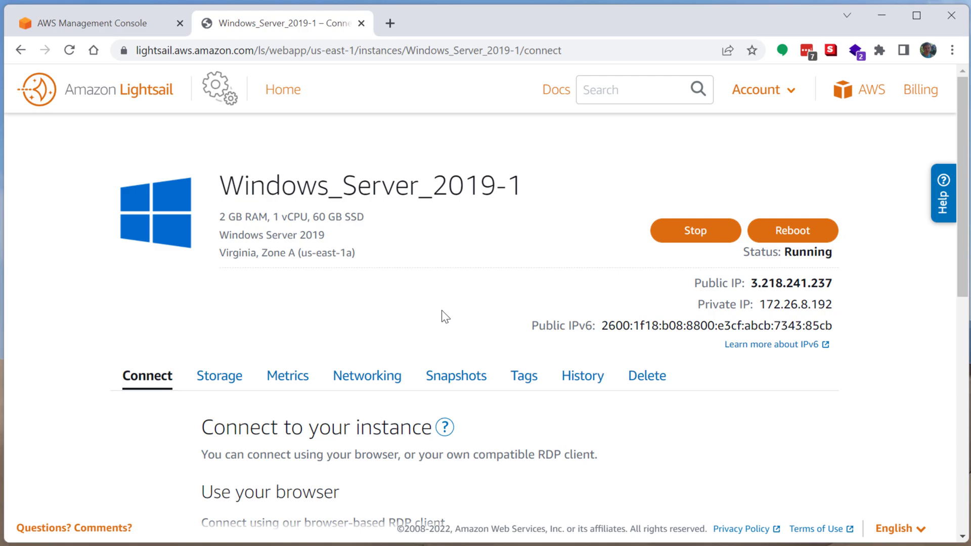
mouse_move(489, 321)
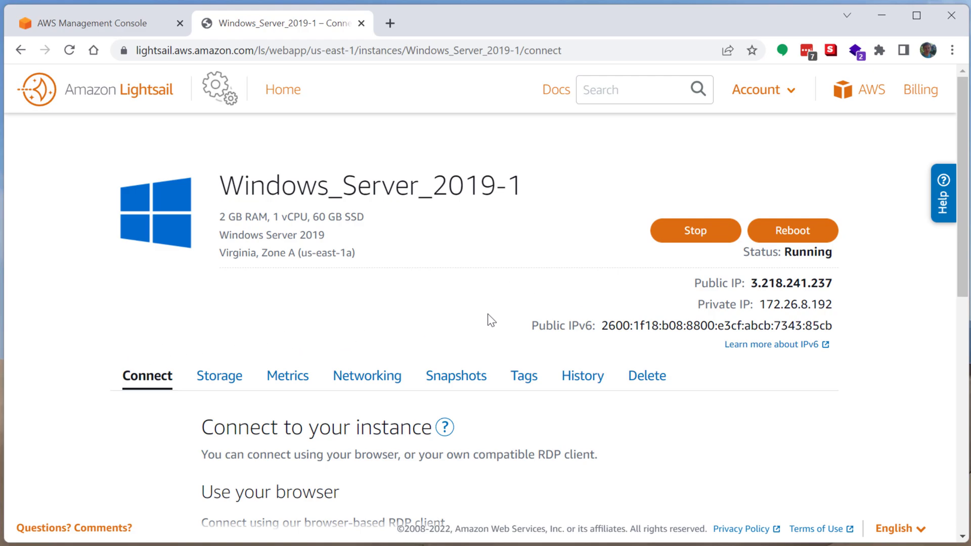
click(696, 231)
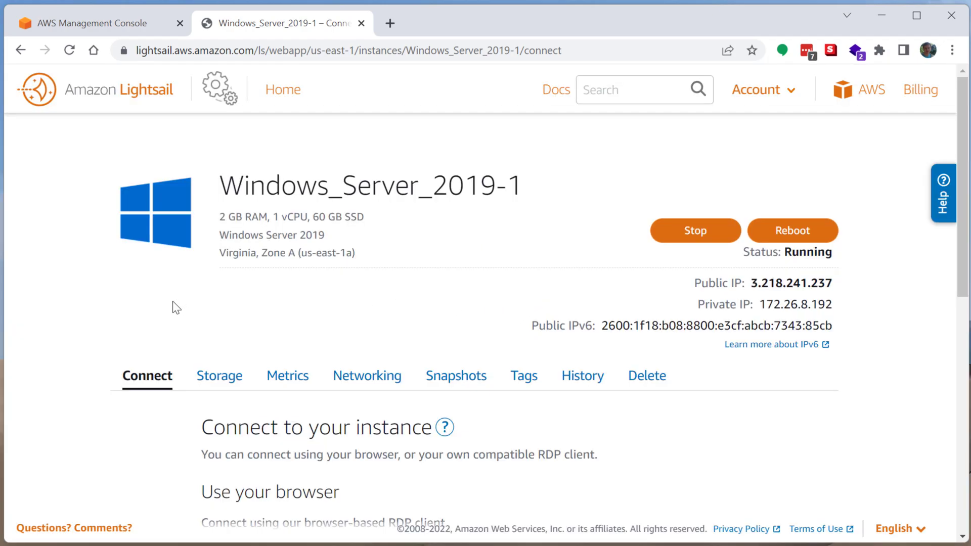
click(696, 230)
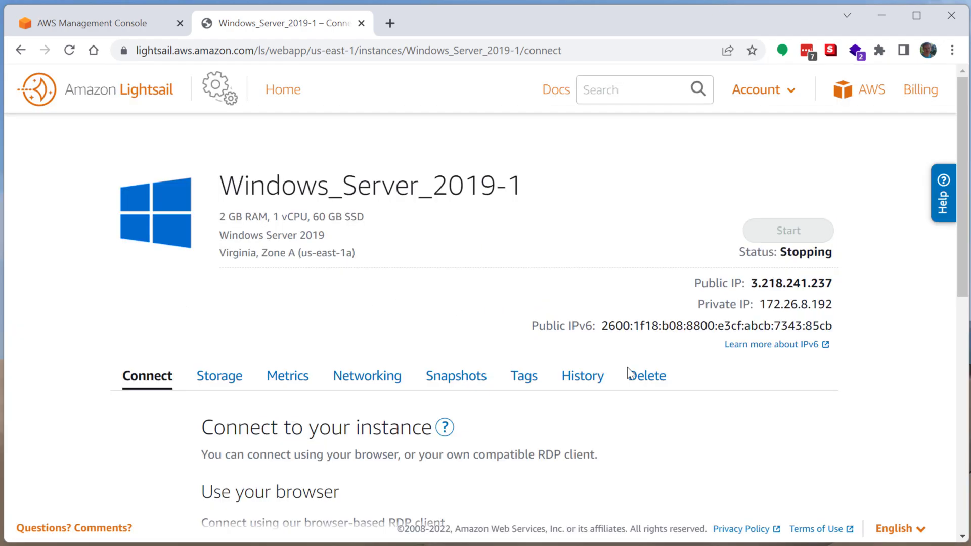
- Try deleting Windows_Server_2019-1 and acknowledge the cannot-delete-in-transition error
click(649, 375)
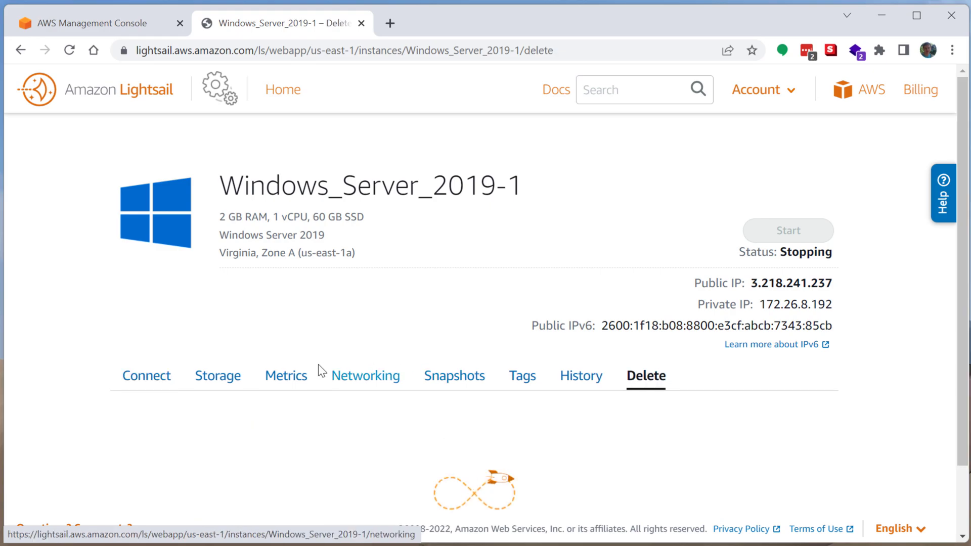
click(296, 406)
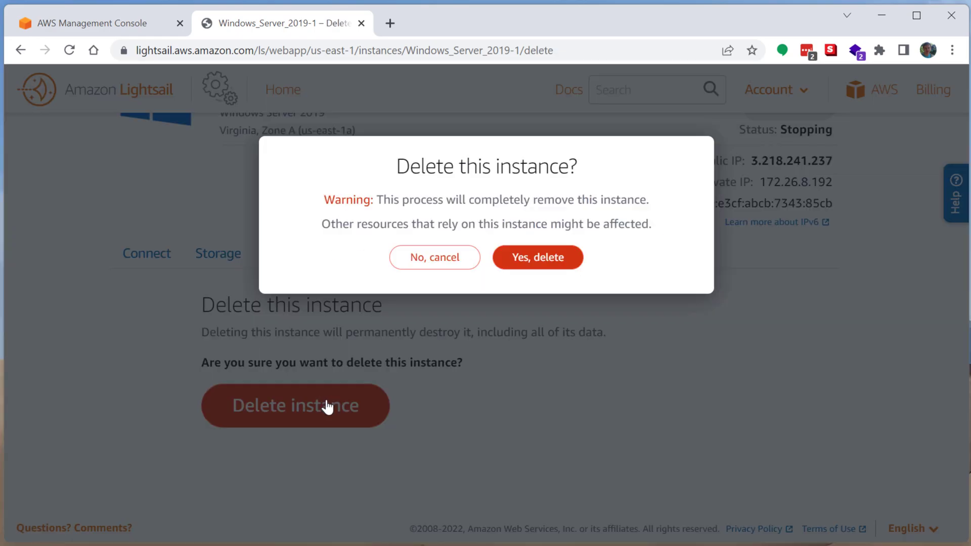
click(538, 257)
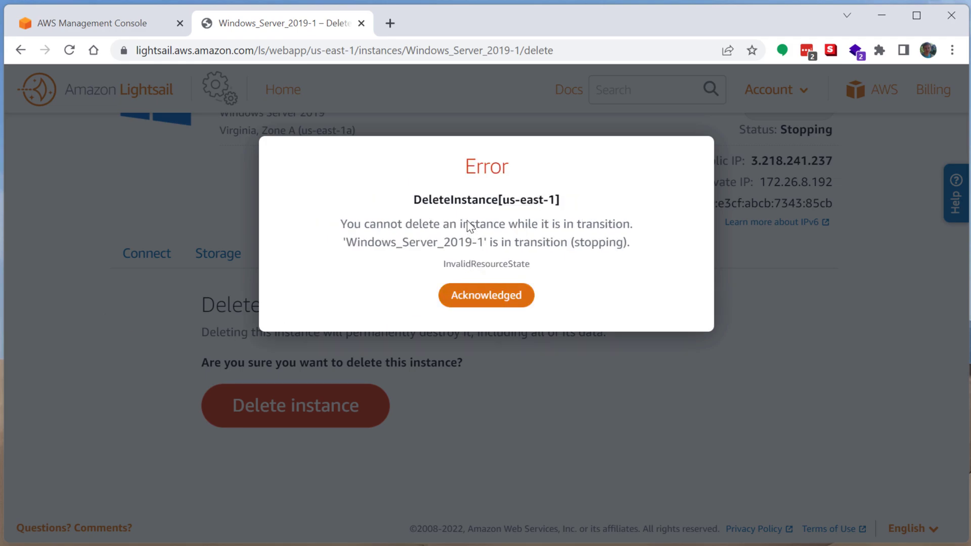
mouse_move(352, 232)
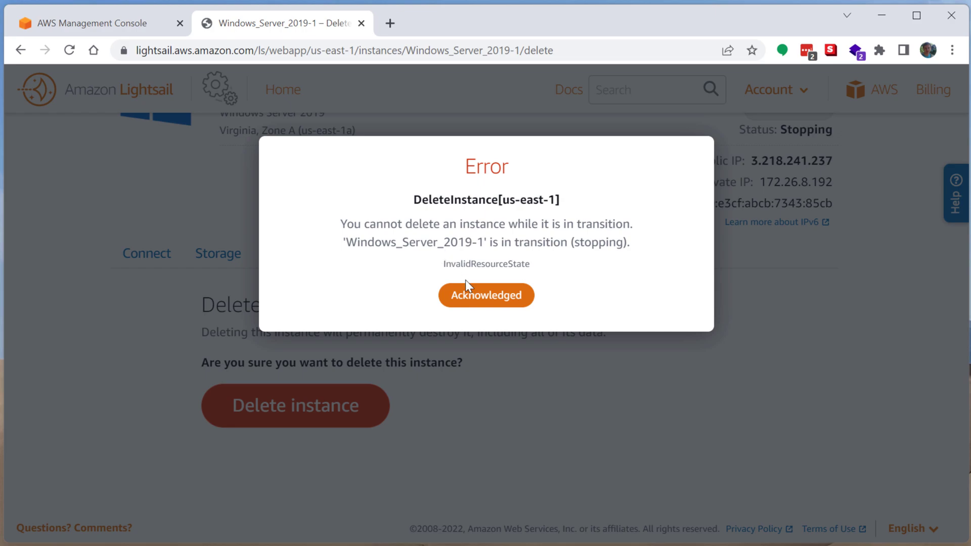
click(486, 296)
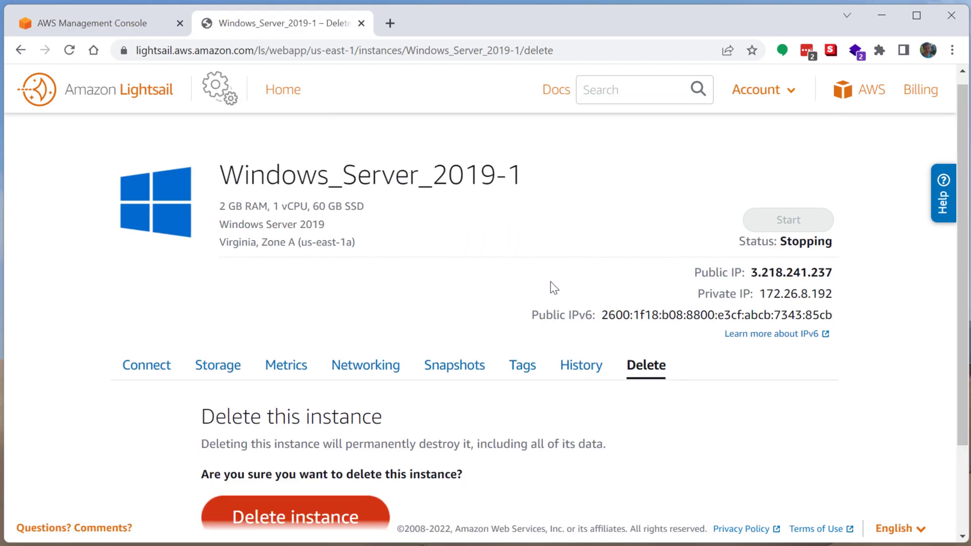
- Wait on the delete page until the instance status shows Stopped
click(294, 518)
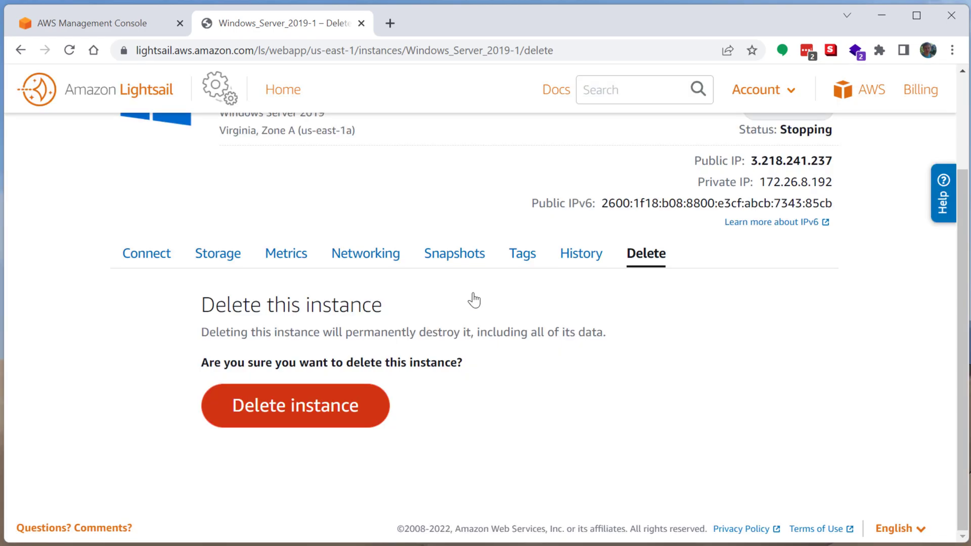
scroll(up, 3)
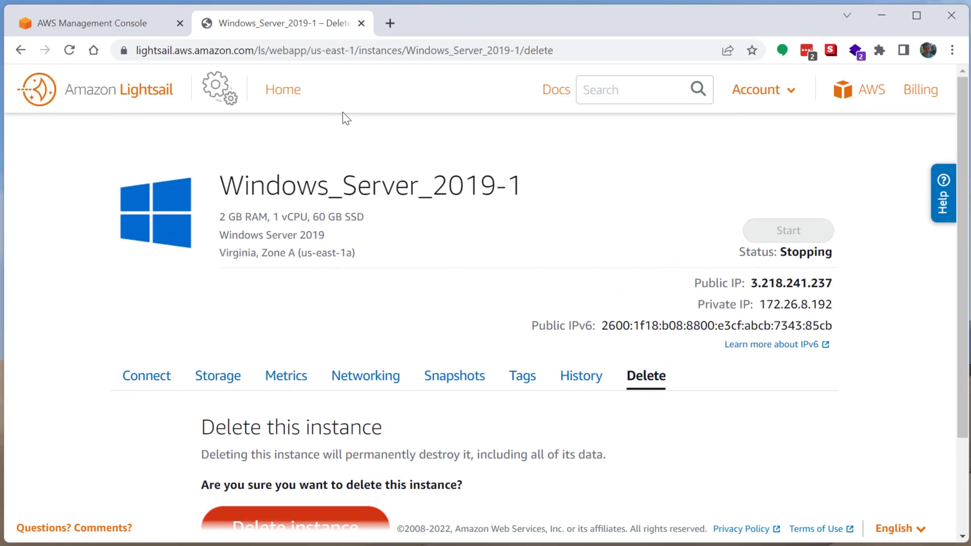
scroll(down, 3)
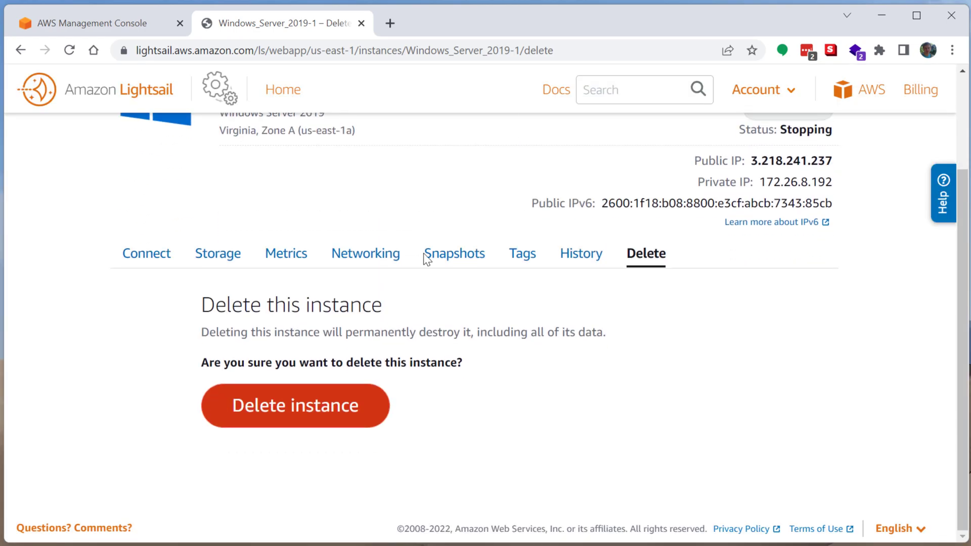
mouse_move(270, 401)
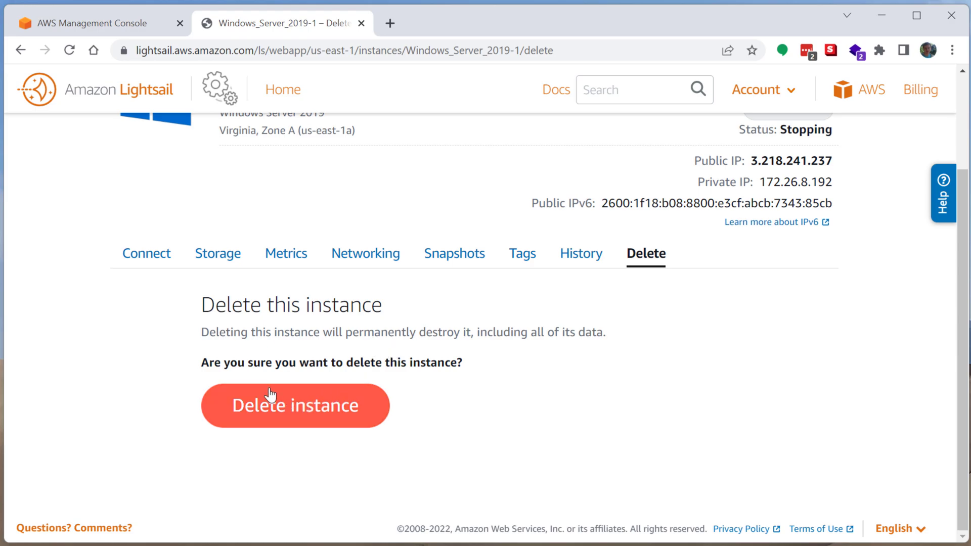
click(295, 405)
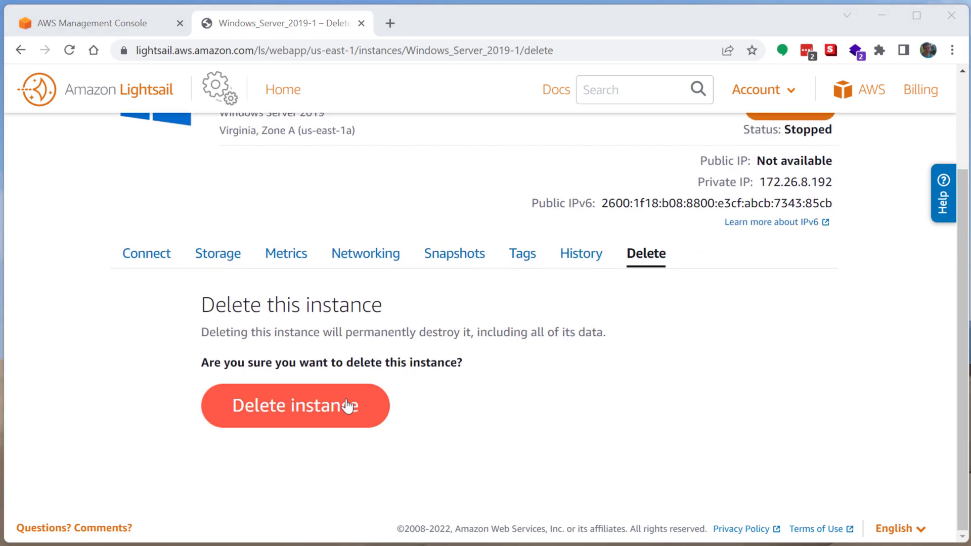
- Delete the stopped Windows_Server_2019-1, leaving no instances in Lightsail
click(296, 406)
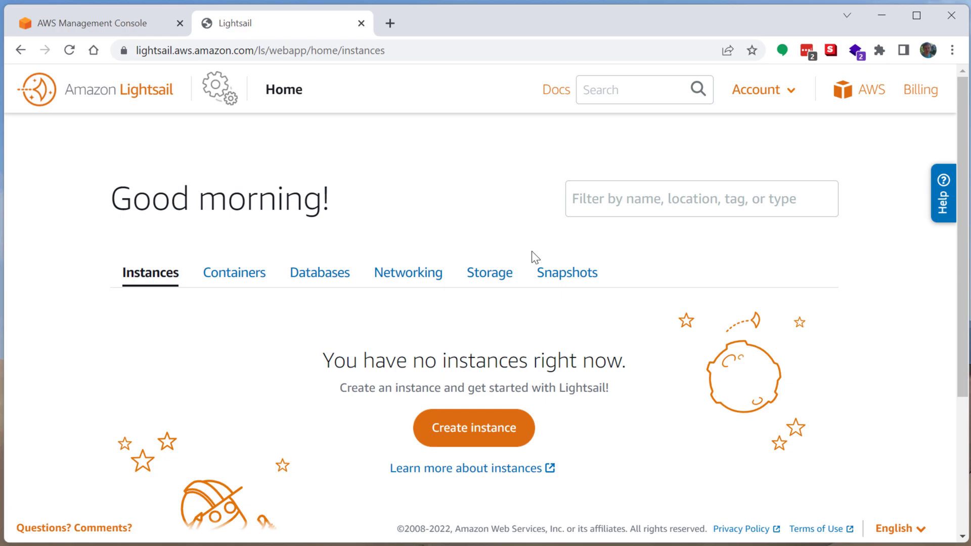
mouse_move(430, 331)
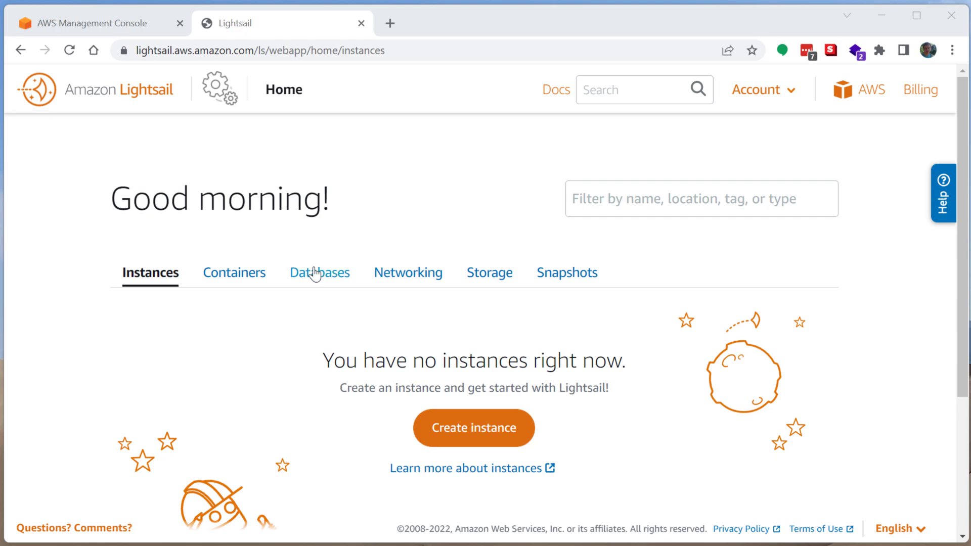
mouse_move(256, 323)
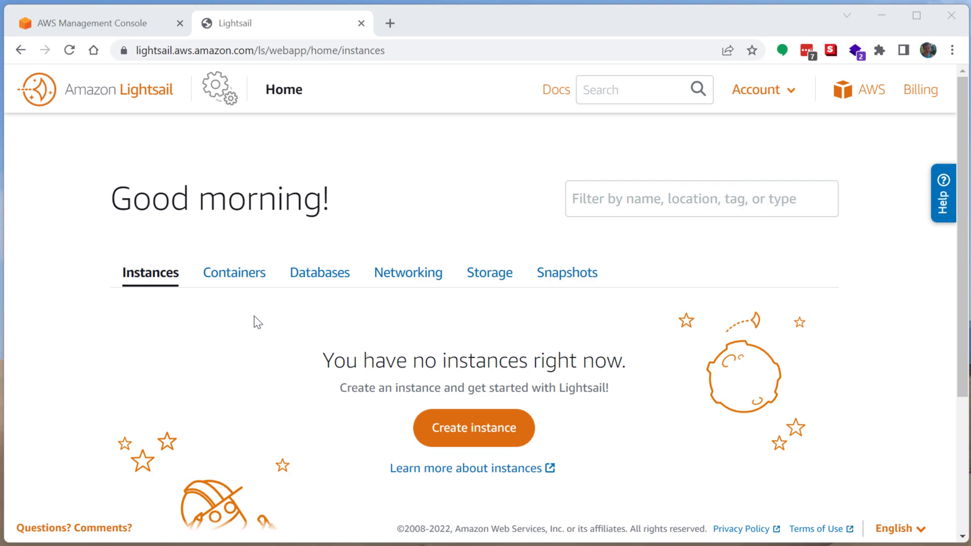
mouse_move(310, 329)
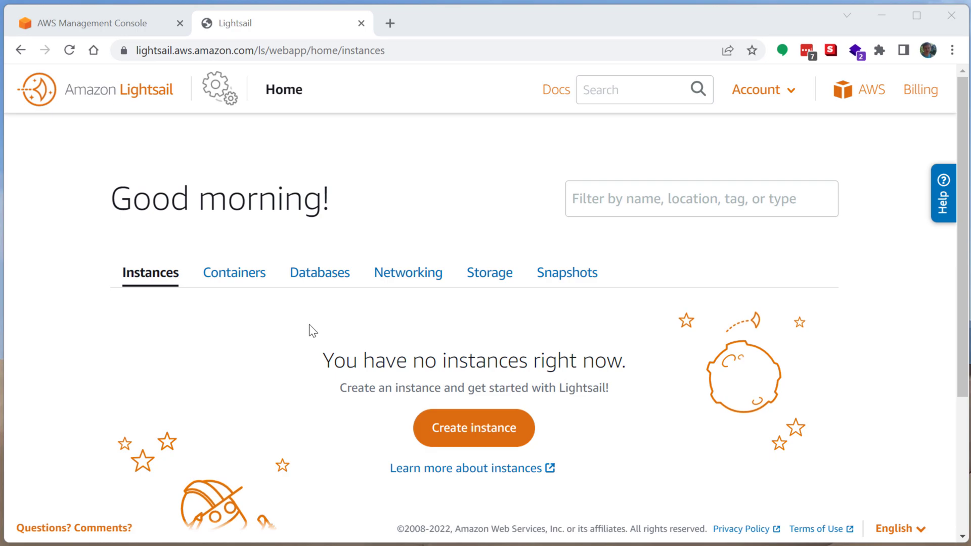